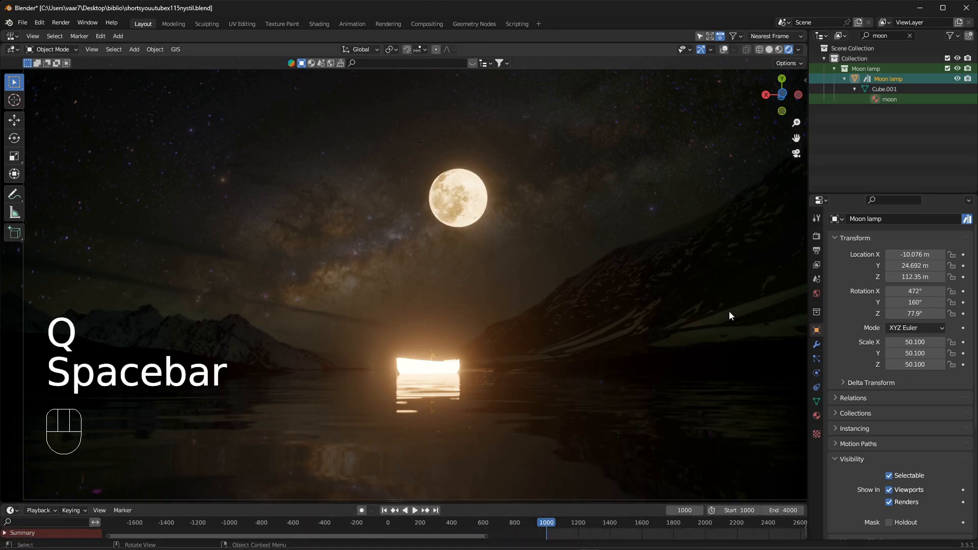
- Play the finished moonlit lake animation and watch the colourful glowing particles rise over the water
{"action": "key", "text": "space"}
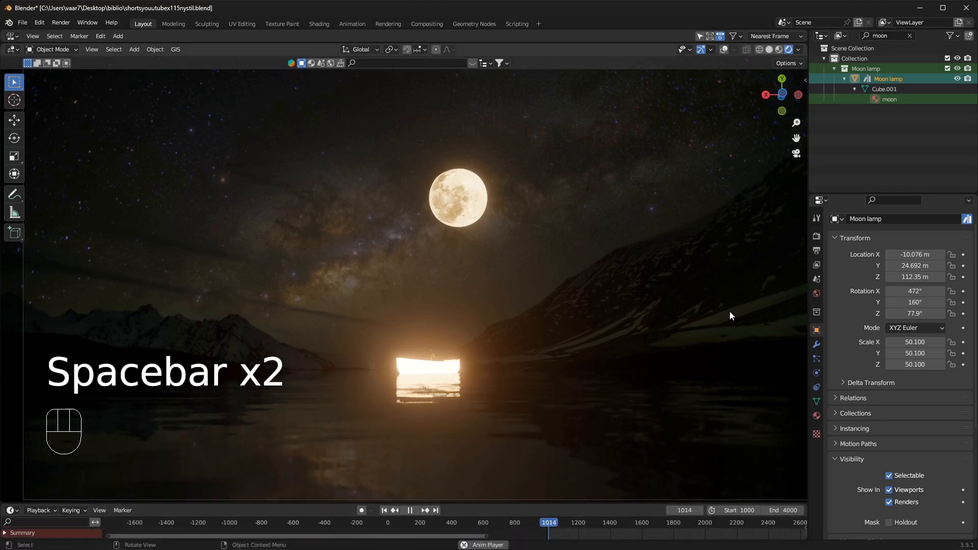
{"action": "key", "text": "space"}
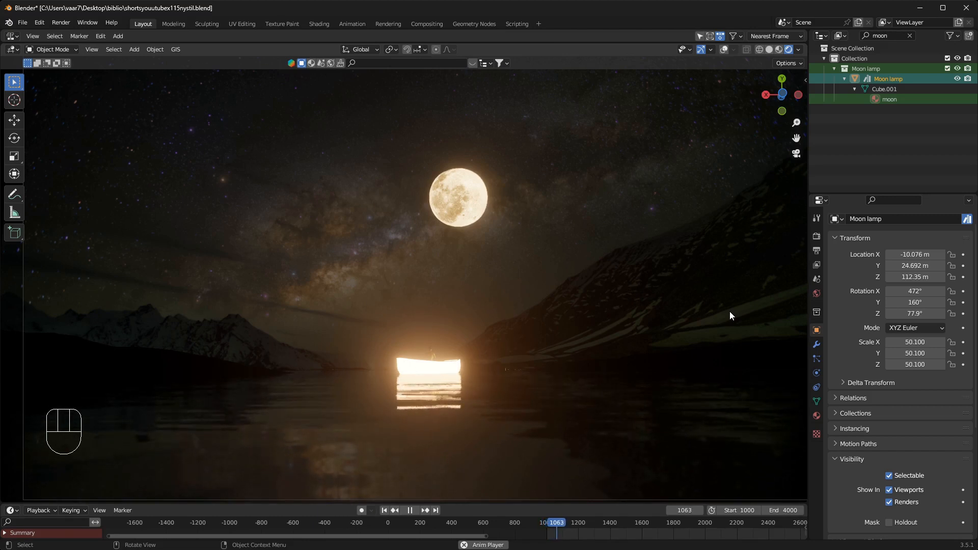
{"action": "left_click", "coordinate": [410, 510]}
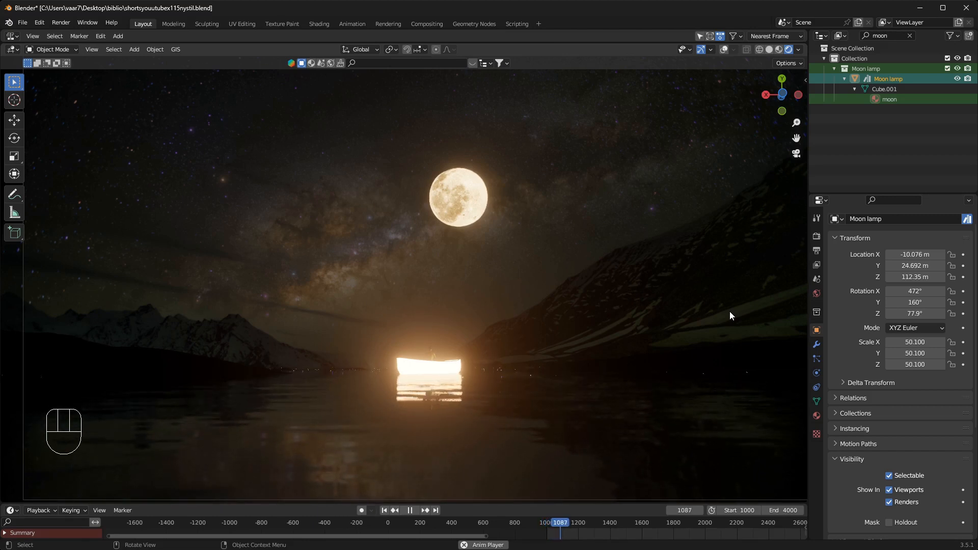
{"action": "left_click", "coordinate": [410, 510]}
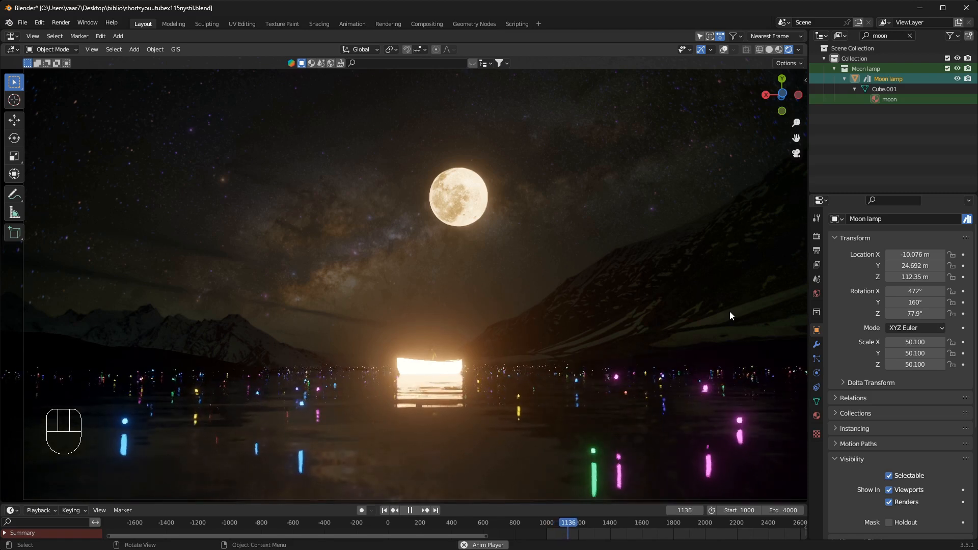
{"action": "left_click", "coordinate": [410, 509]}
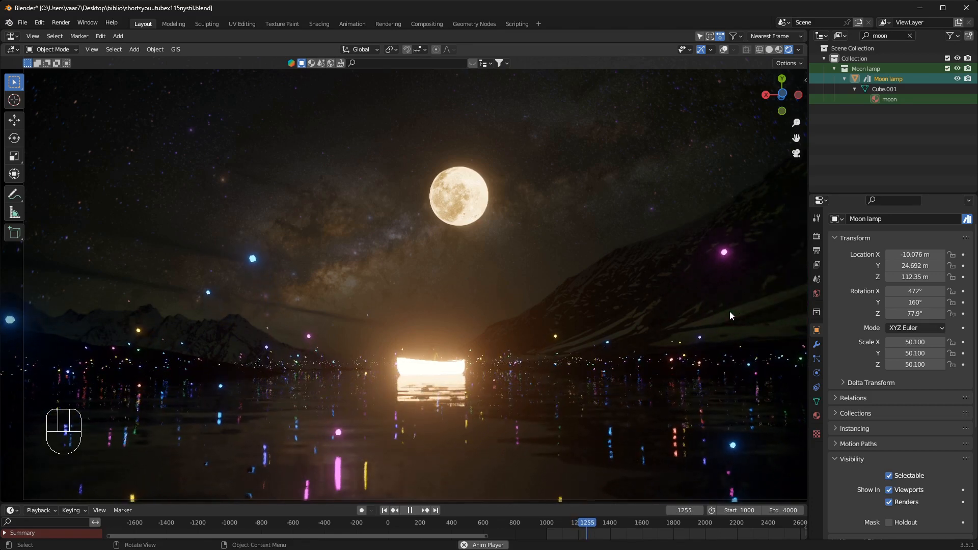
{"action": "left_click", "coordinate": [409, 509]}
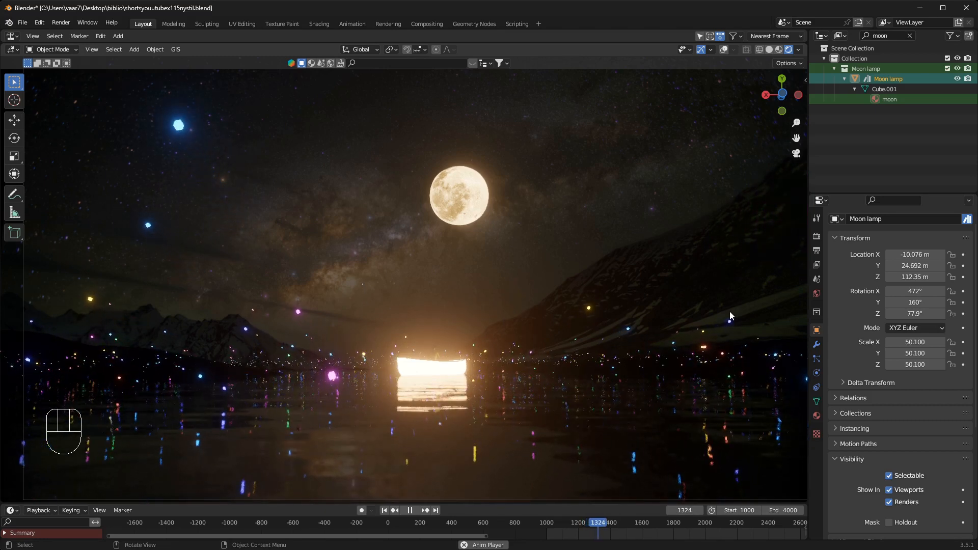
{"action": "left_click", "coordinate": [410, 510]}
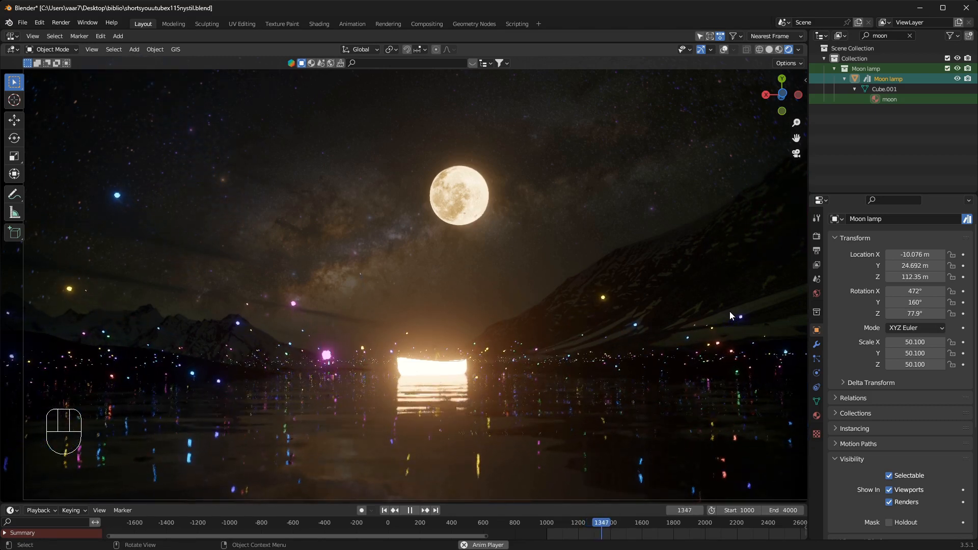
{"action": "left_click", "coordinate": [409, 510]}
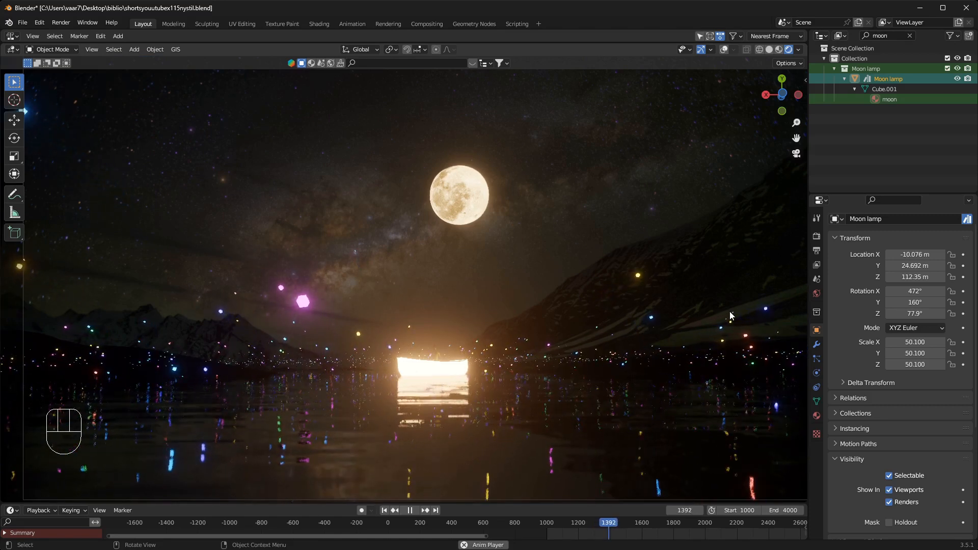
{"action": "left_click", "coordinate": [409, 509]}
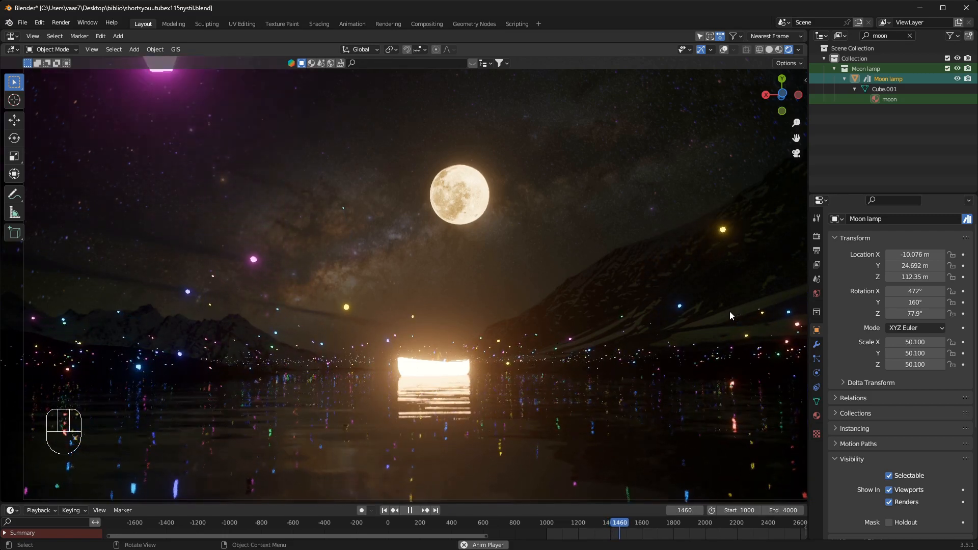
{"action": "left_click", "coordinate": [410, 510]}
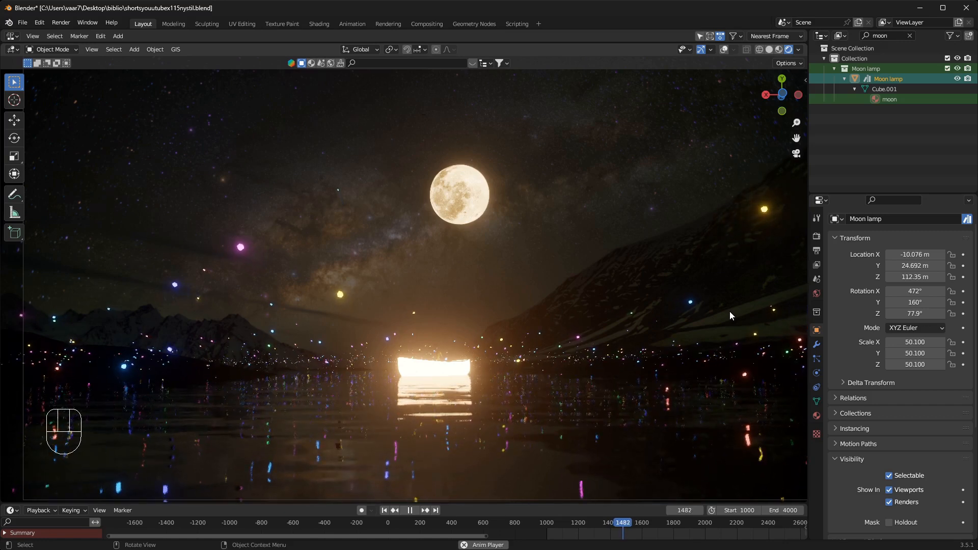
{"action": "left_click", "coordinate": [410, 510]}
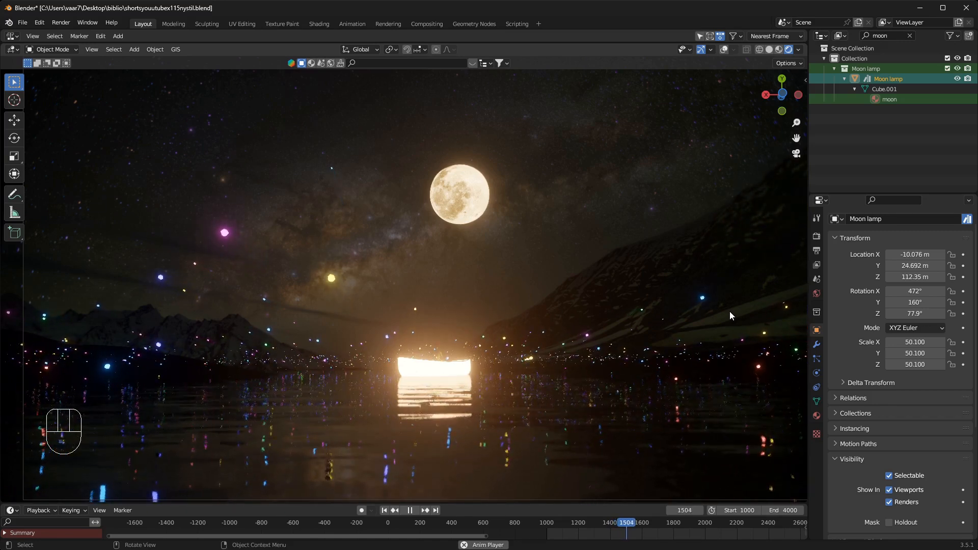
{"action": "left_click", "coordinate": [410, 510]}
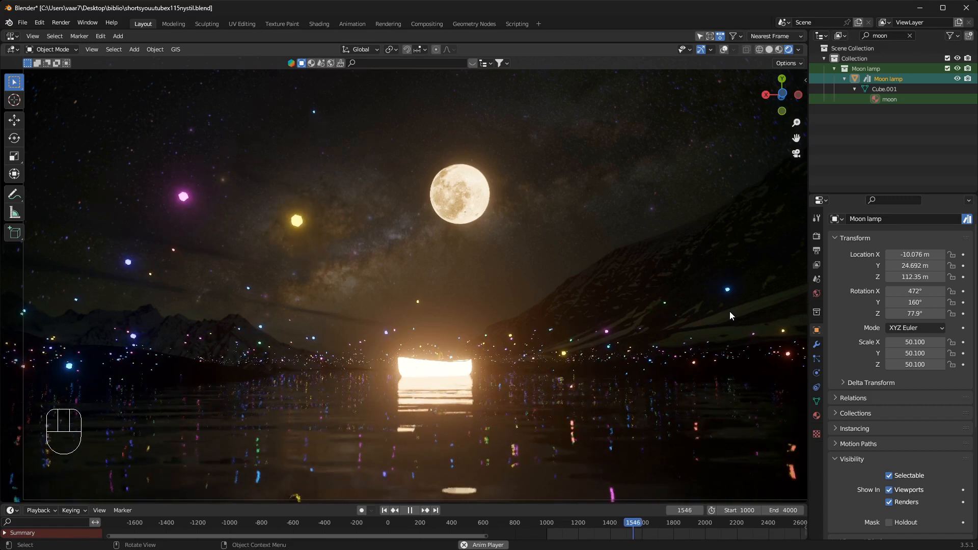
{"action": "left_click", "coordinate": [410, 511]}
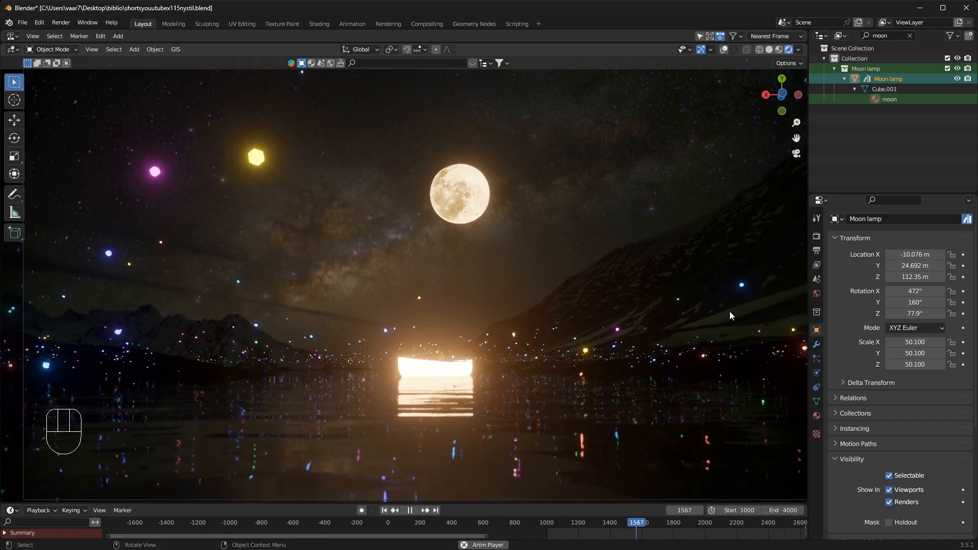
{"action": "left_click", "coordinate": [409, 511]}
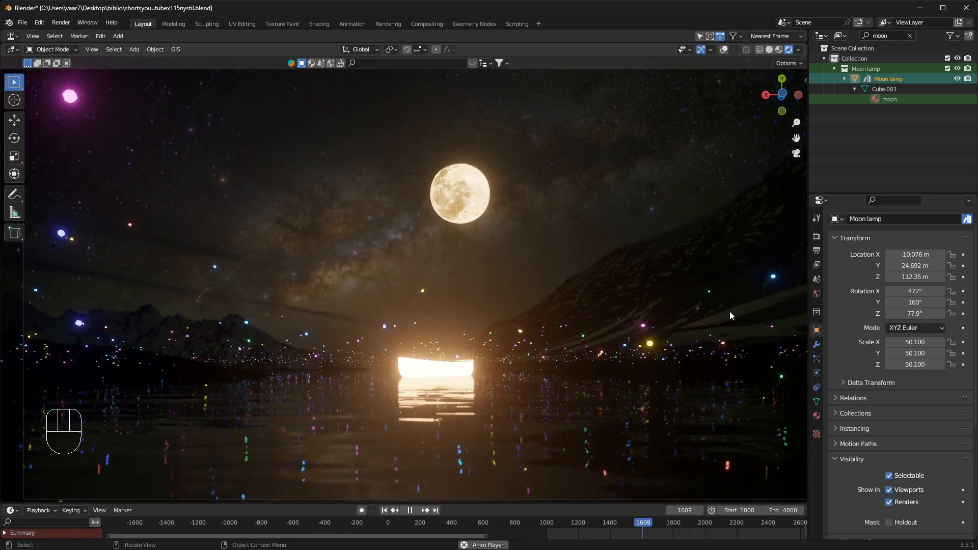
{"action": "left_click", "coordinate": [410, 510]}
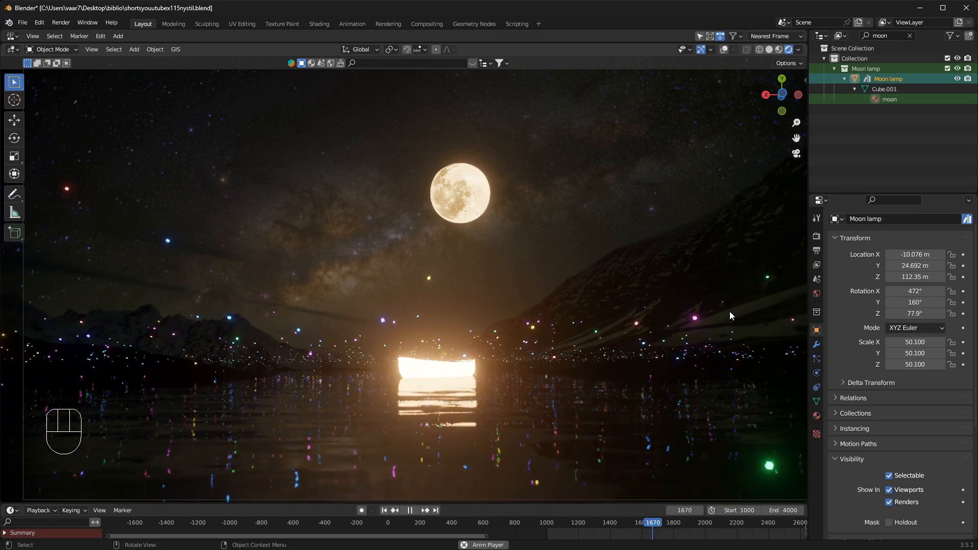
{"action": "left_click", "coordinate": [409, 510]}
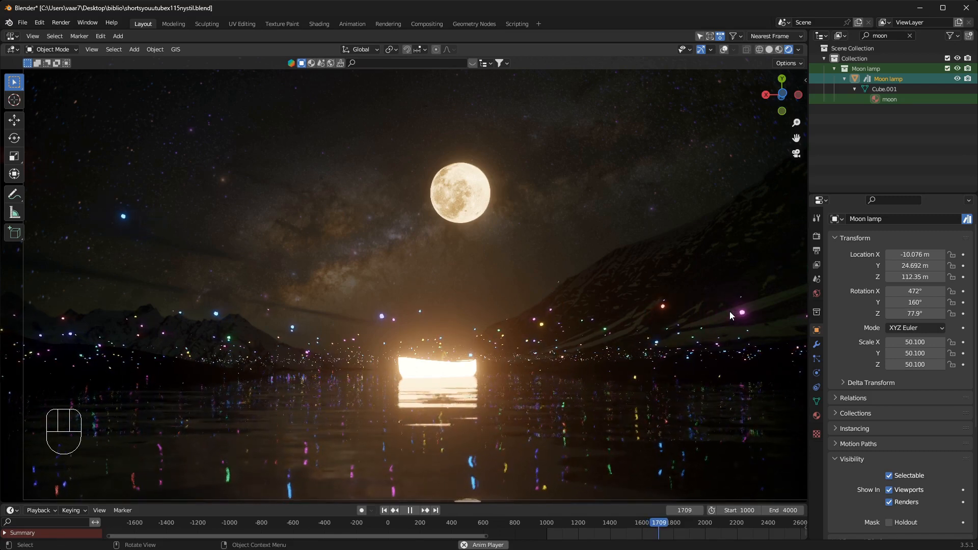
{"action": "left_click", "coordinate": [410, 510]}
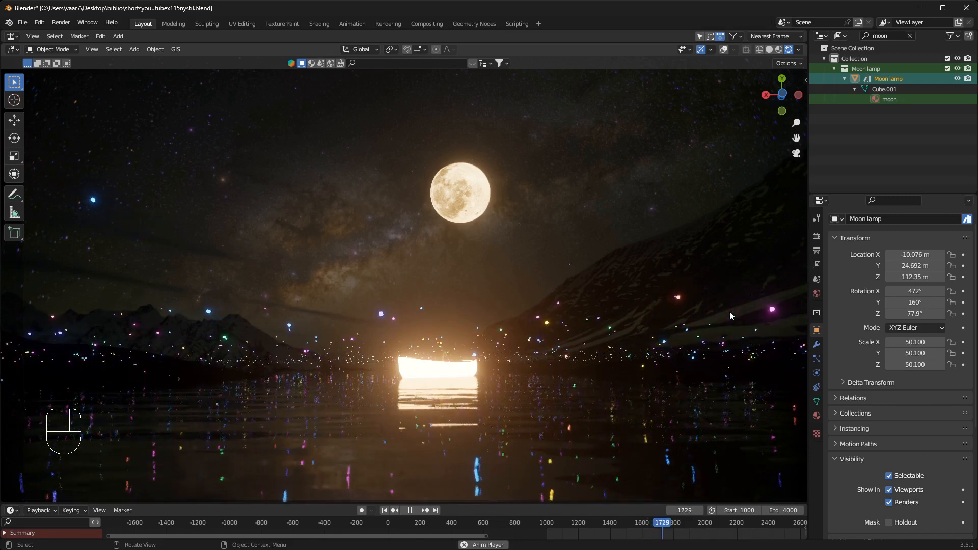
{"action": "left_click", "coordinate": [409, 510]}
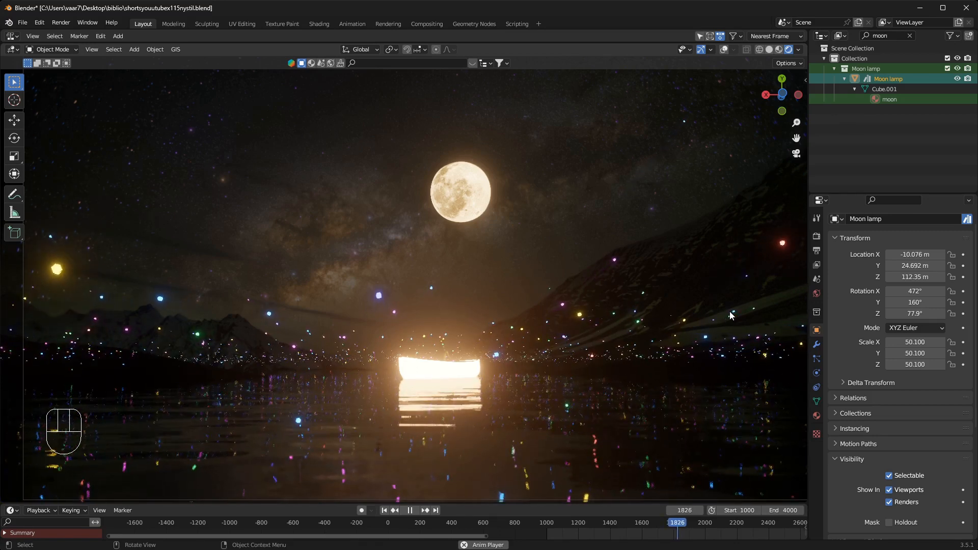
{"action": "left_click", "coordinate": [410, 509]}
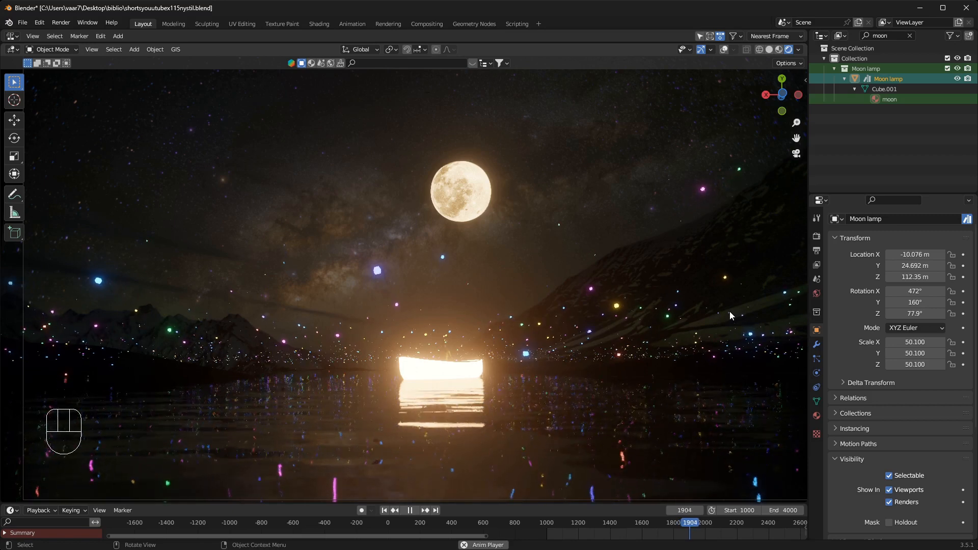
{"action": "left_click", "coordinate": [410, 509]}
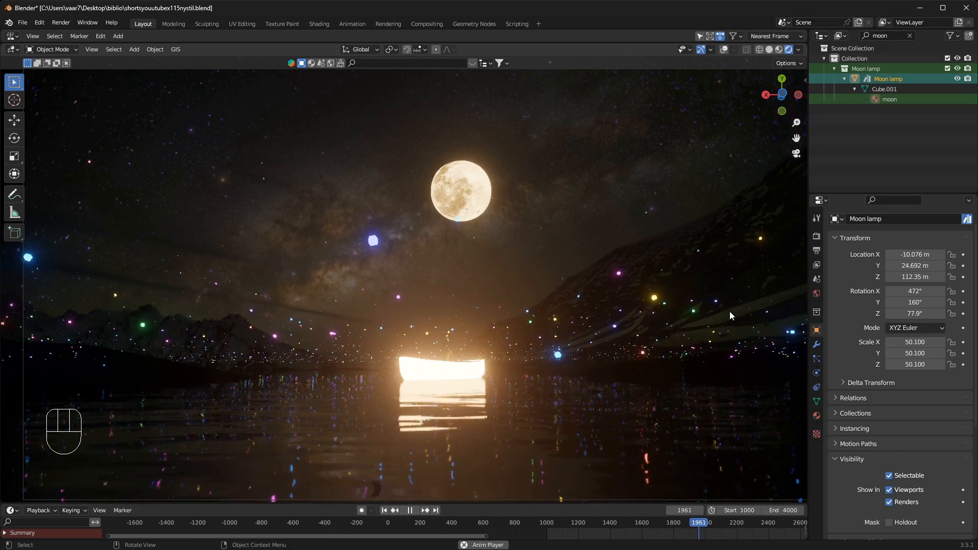
{"action": "left_click", "coordinate": [410, 510]}
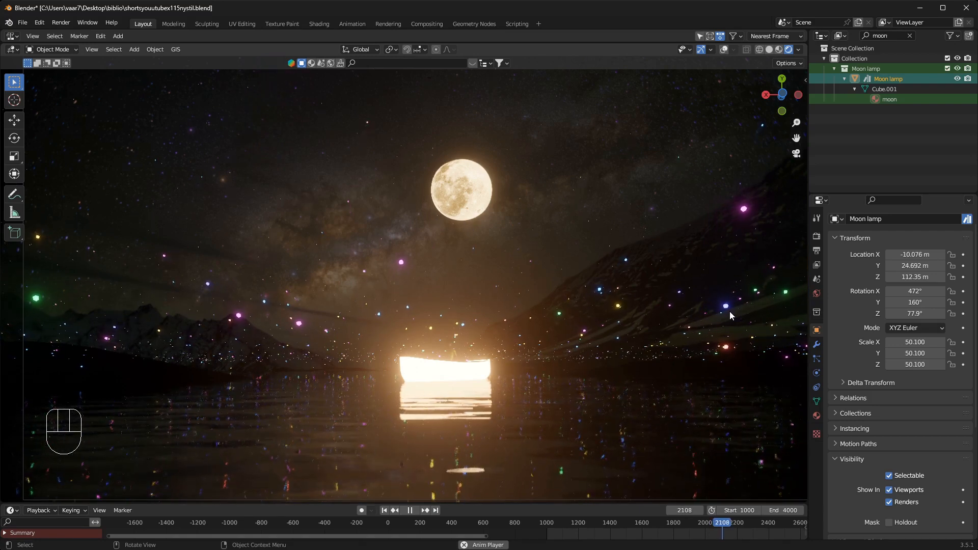
{"action": "left_click", "coordinate": [408, 511]}
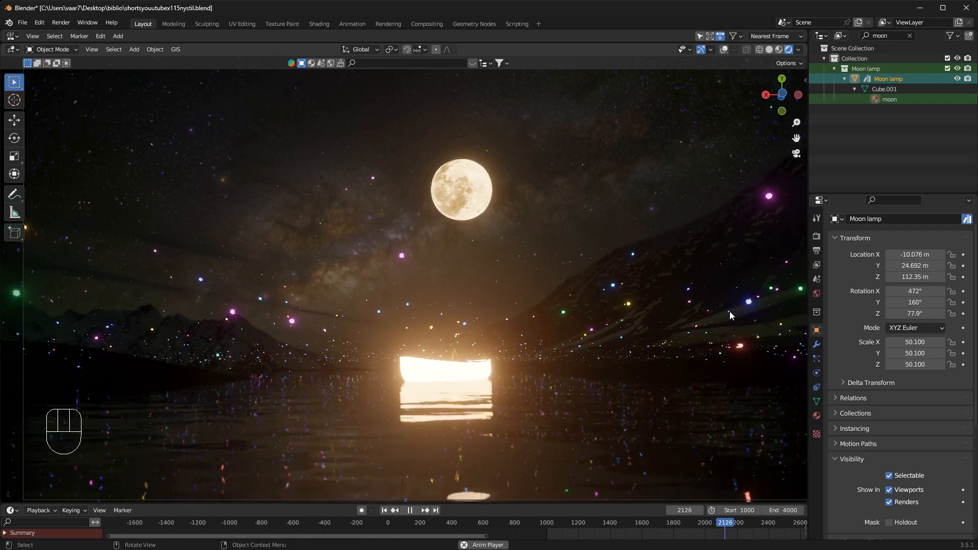
{"action": "left_click", "coordinate": [410, 510]}
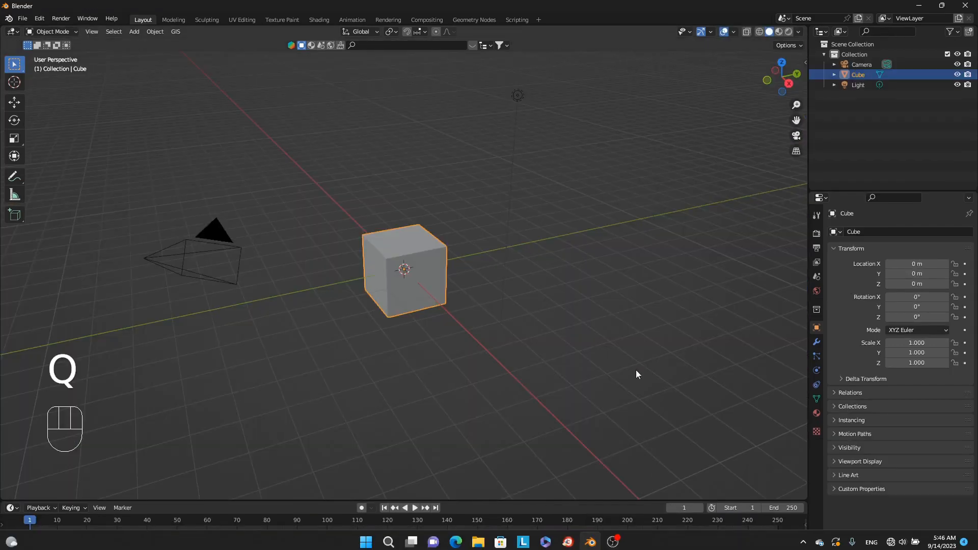
{"action": "mouse_move", "coordinate": [630, 324]}
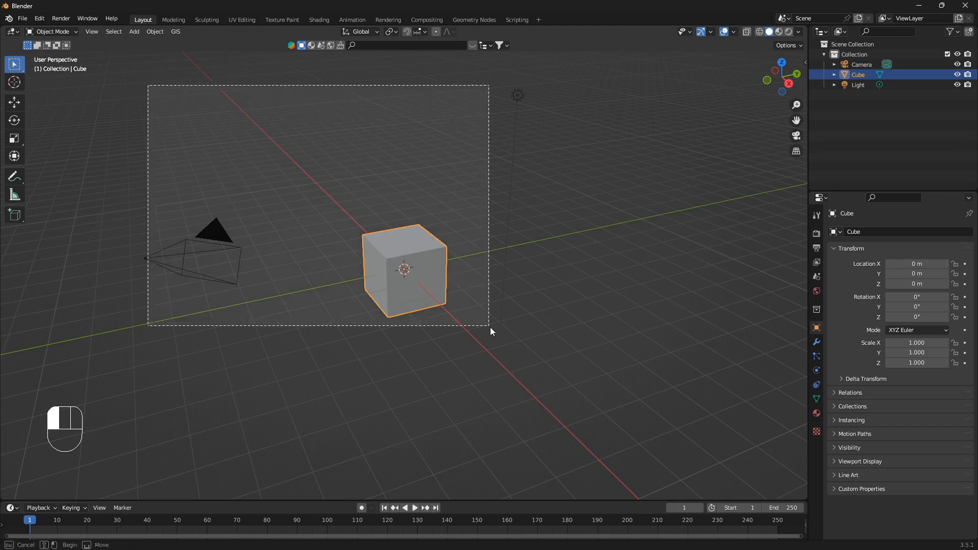
- Delete the default camera, cube and light, then add a scaled ground plane and an ico sphere at its centre
{"action": "key", "text": "x"}
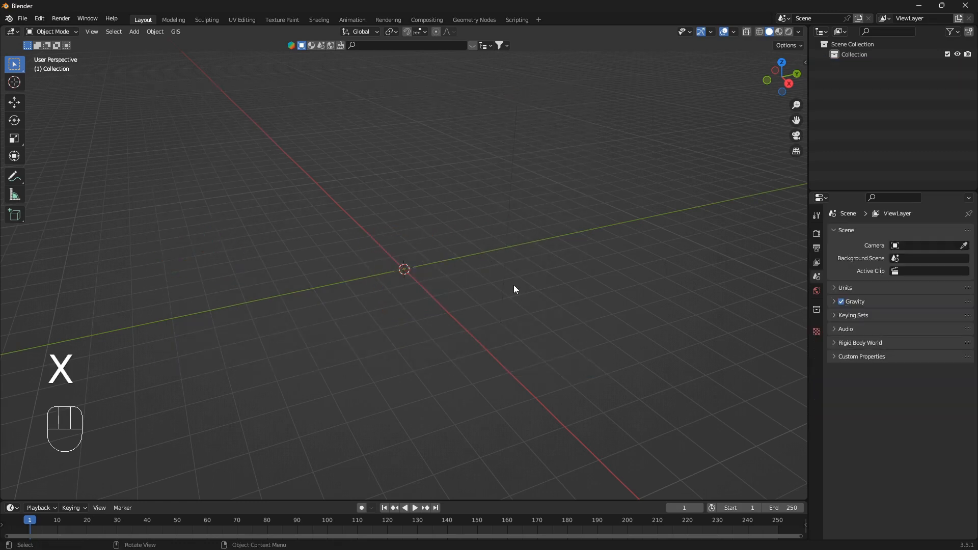
{"action": "key", "text": "shift+a"}
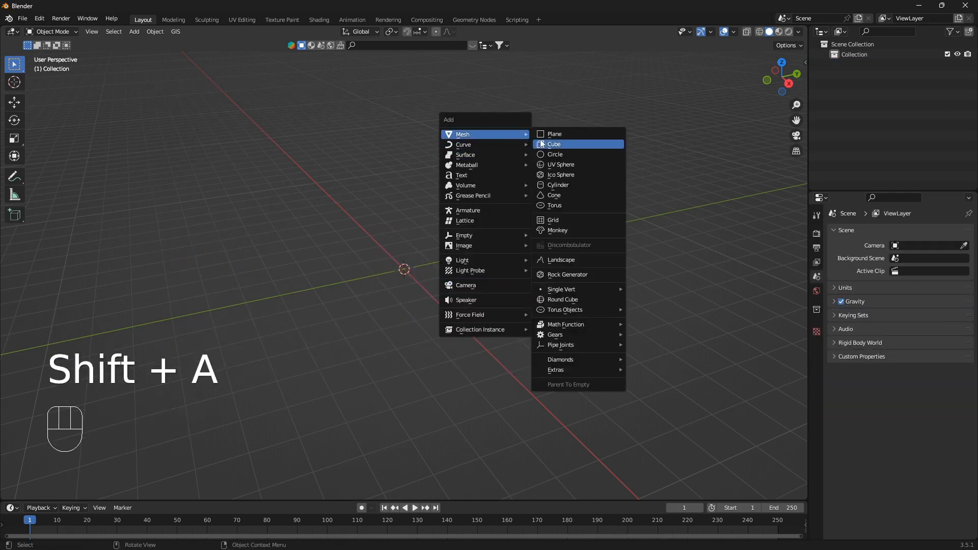
{"action": "left_click", "coordinate": [555, 134]}
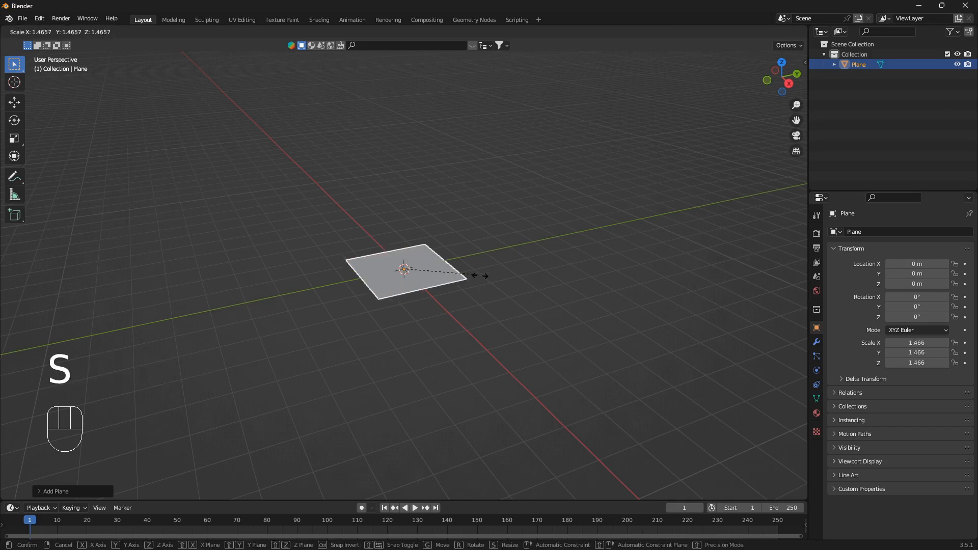
{"action": "mouse_move", "coordinate": [707, 261]}
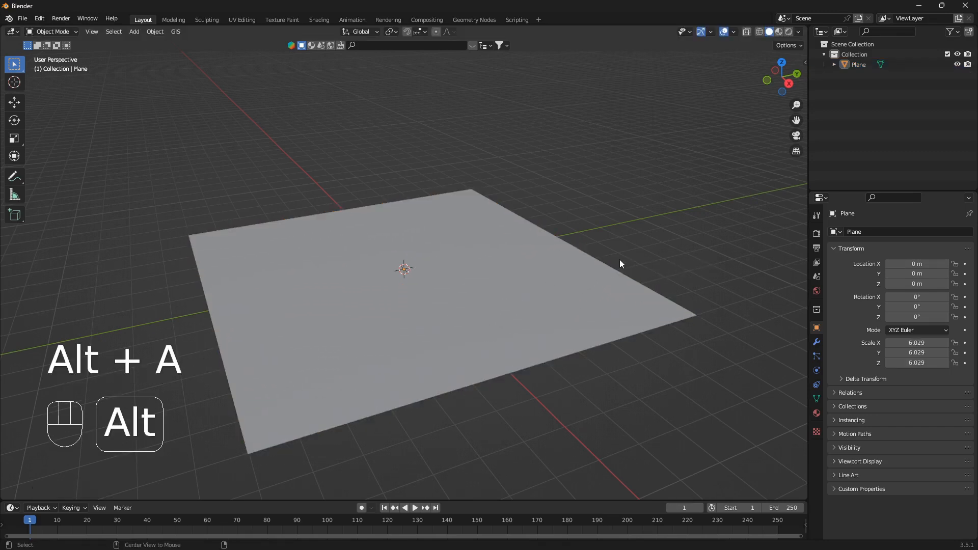
{"action": "key", "text": "shift+a"}
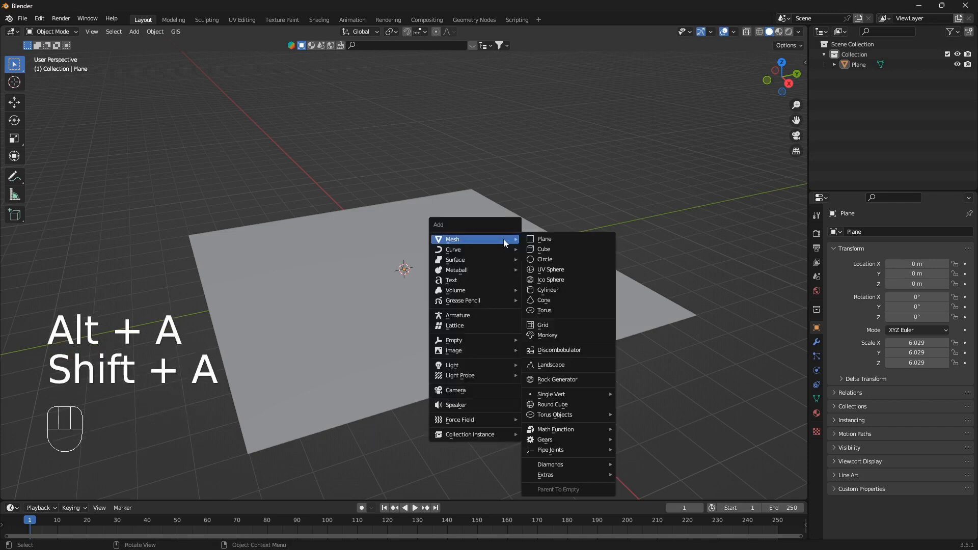
{"action": "mouse_move", "coordinate": [572, 280]}
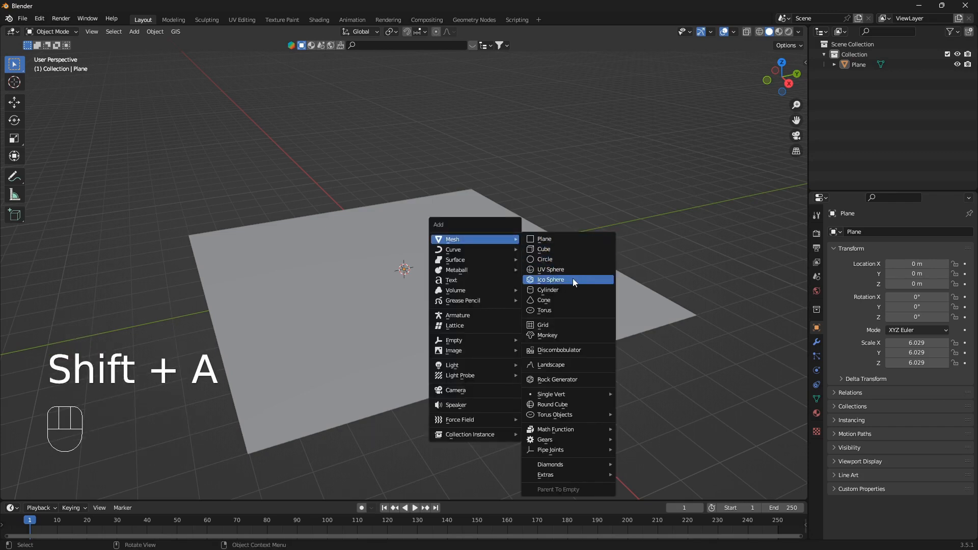
{"action": "left_click", "coordinate": [550, 279]}
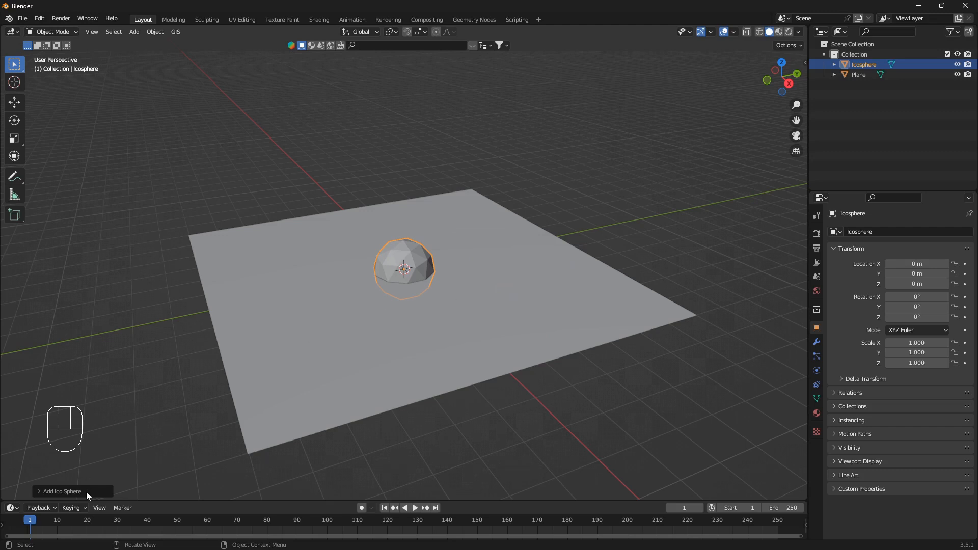
- Move the icosphere to about Y = -9.1 m beside the plane and enlarge the timeline area
{"action": "left_click", "coordinate": [60, 491]}
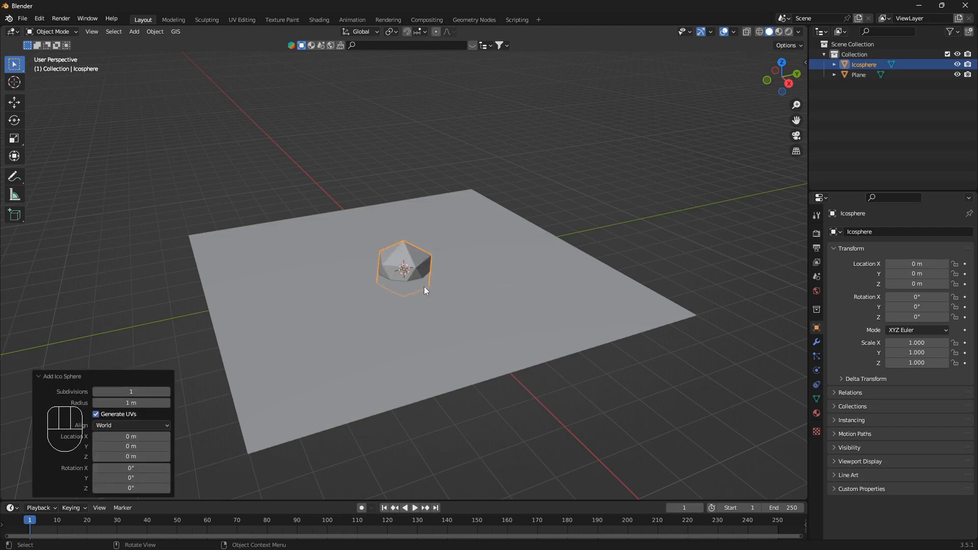
{"action": "key", "text": "g"}
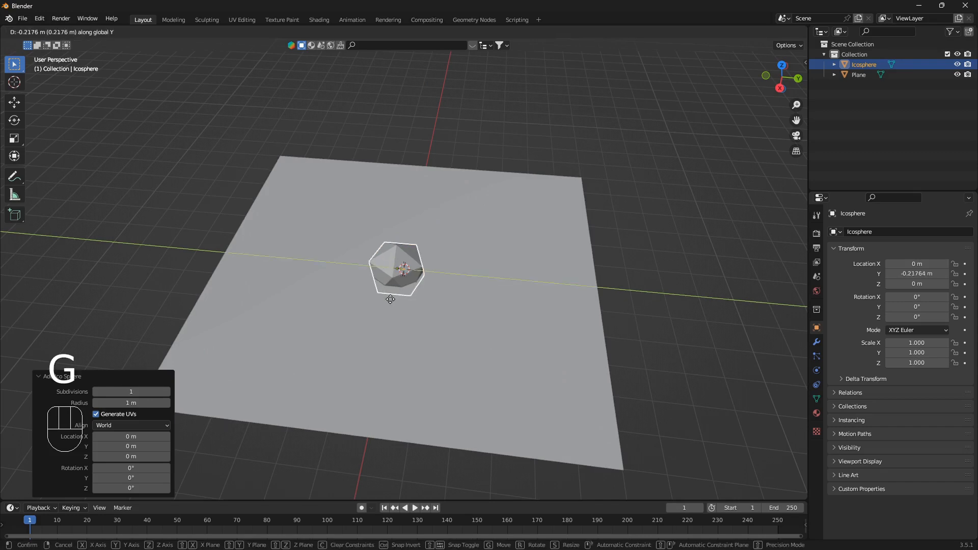
{"action": "left_click", "coordinate": [259, 246]}
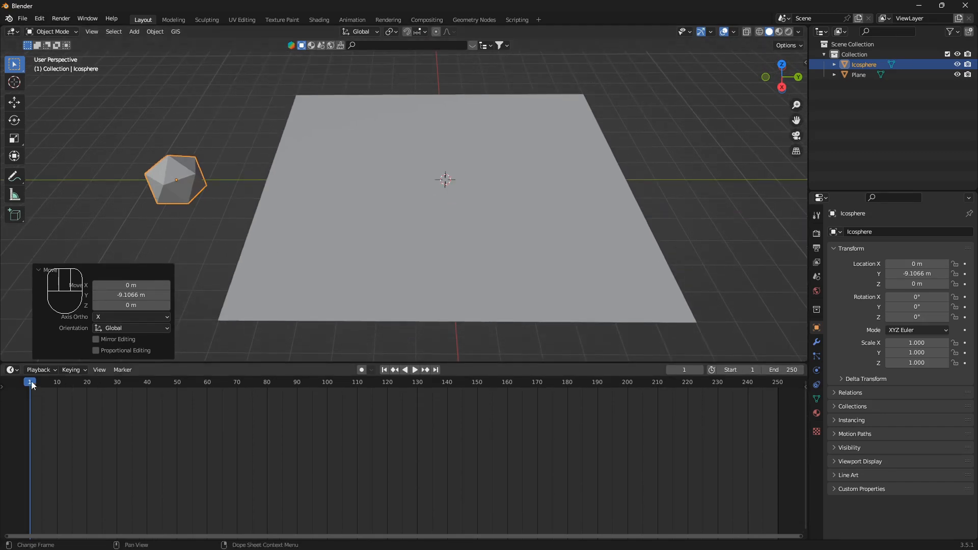
{"action": "left_click", "coordinate": [38, 369]}
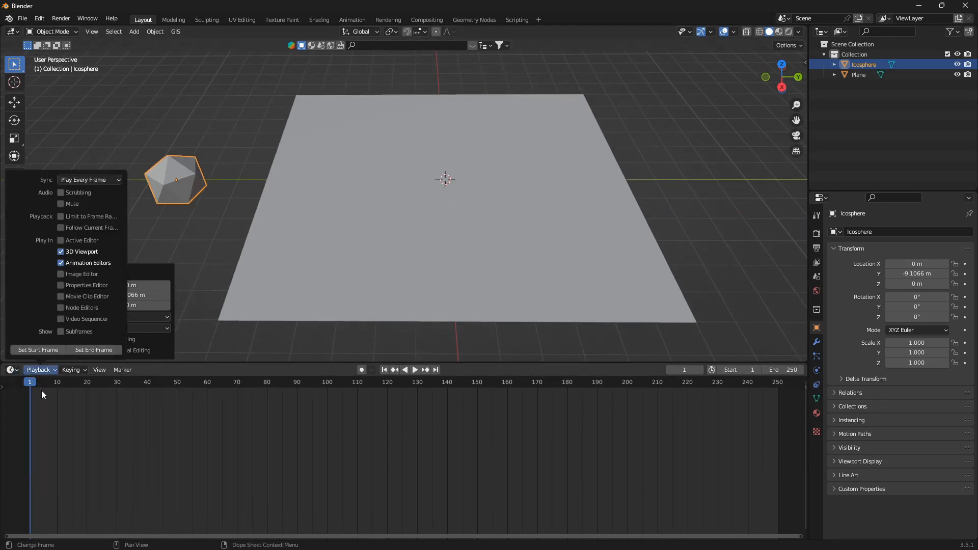
- In a Shader Editor, create a new icosphere material with Object Info Random feeding a Hue Saturation Value node
{"action": "left_click", "coordinate": [11, 369]}
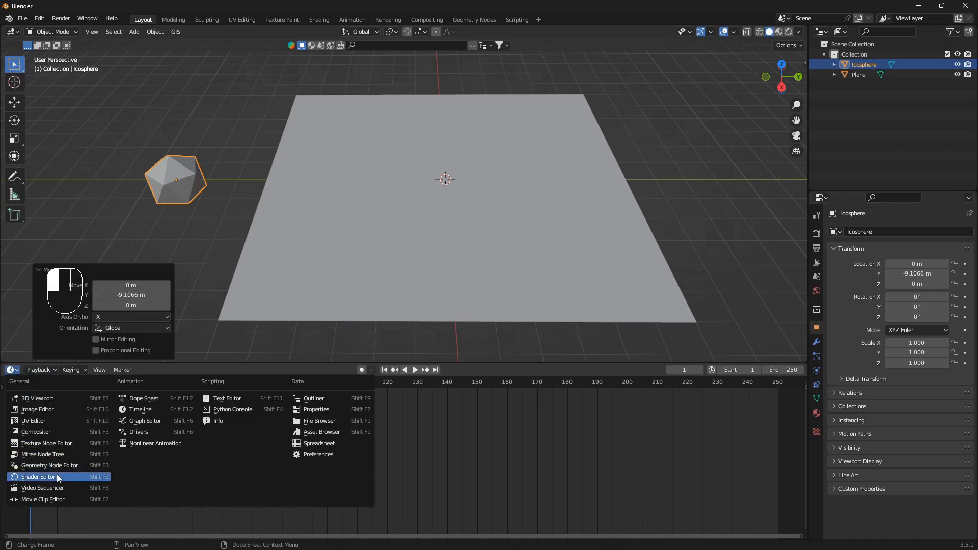
{"action": "left_click", "coordinate": [38, 477]}
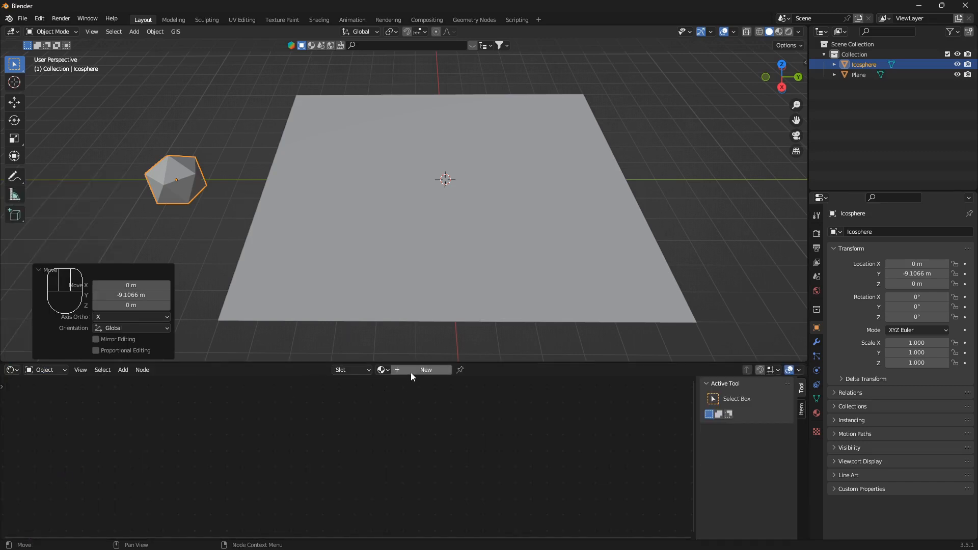
{"action": "left_click", "coordinate": [426, 370]}
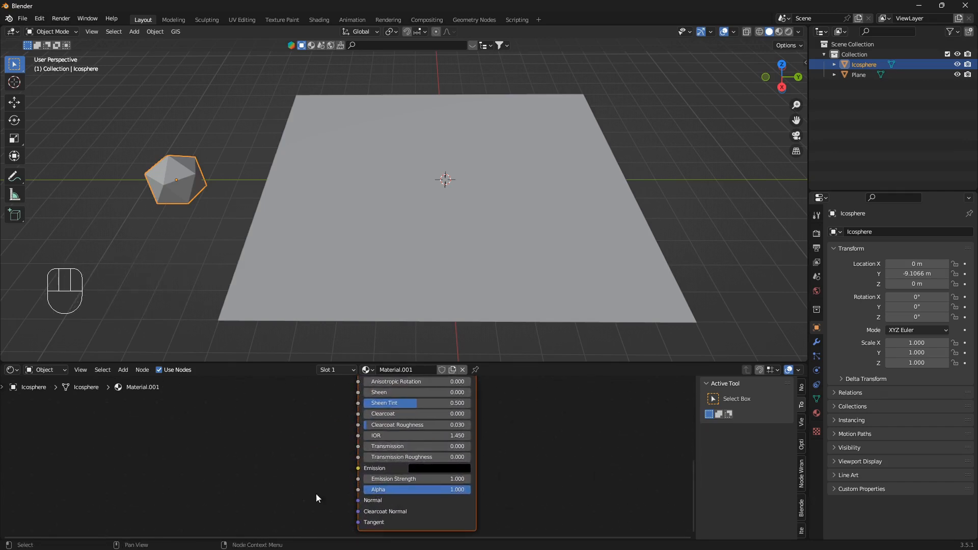
{"action": "key", "text": "shift+a"}
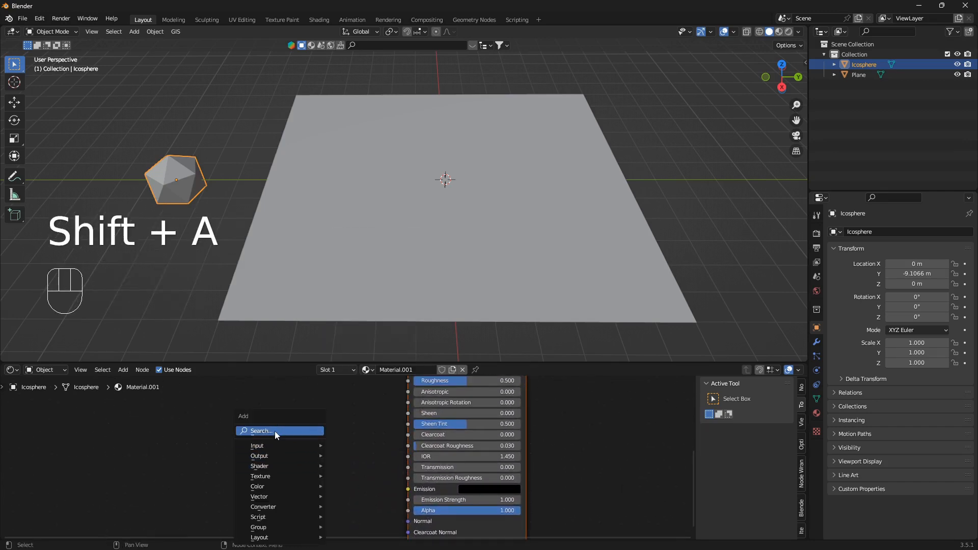
{"action": "type", "text": "ob"}
{"action": "type", "text": "h"}
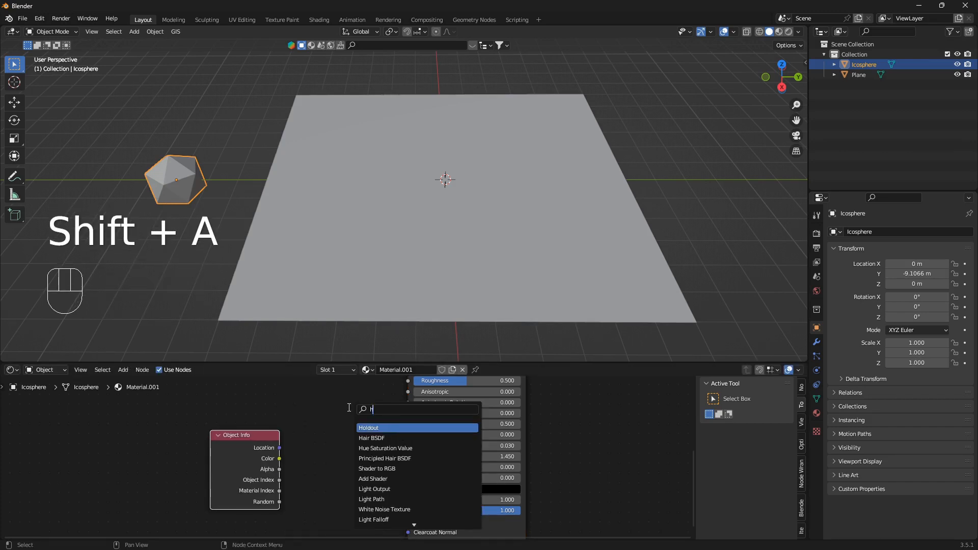
{"action": "left_click", "coordinate": [386, 448]}
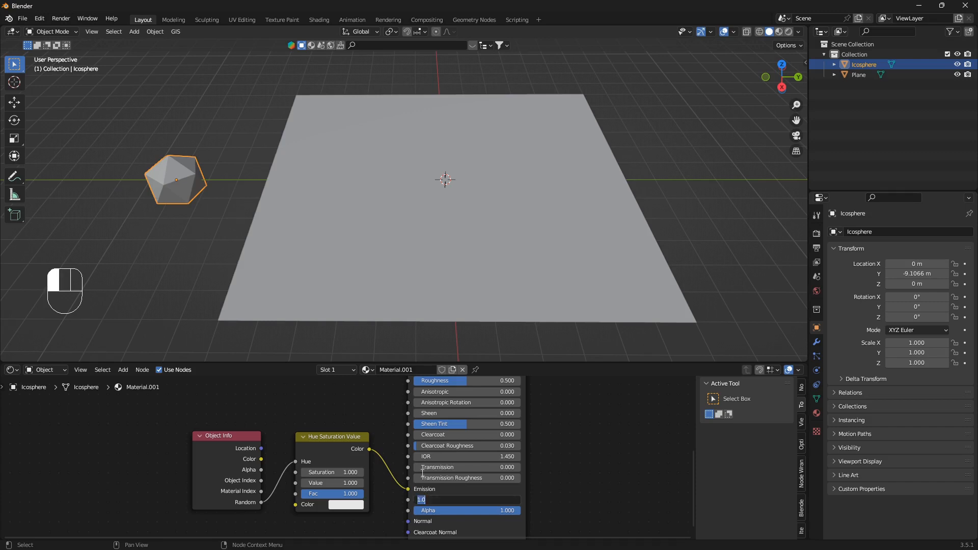
- Set the emission strength to 10 and enable Eevee ambient occlusion and bloom for the glow
{"action": "key", "text": "Backspace"}
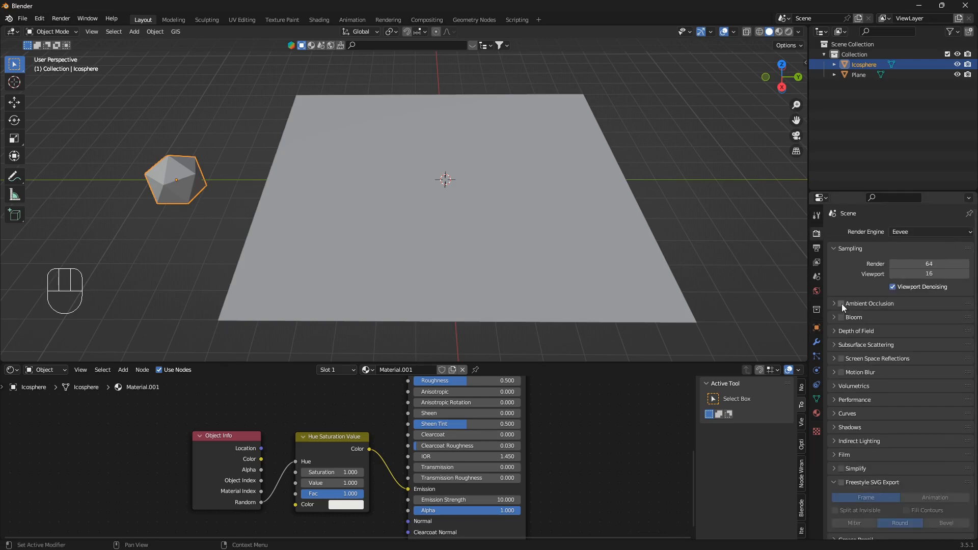
{"action": "left_click", "coordinate": [842, 304]}
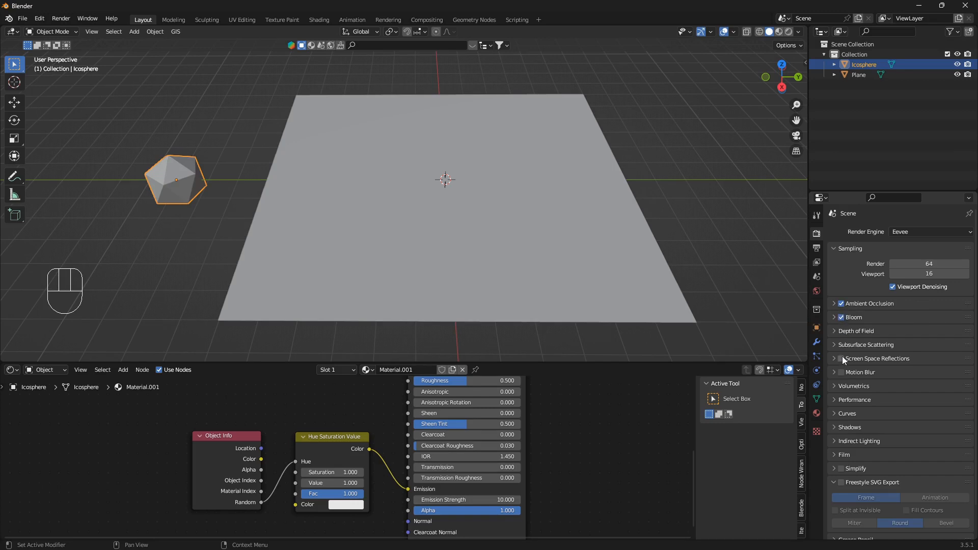
{"action": "mouse_move", "coordinate": [817, 293]}
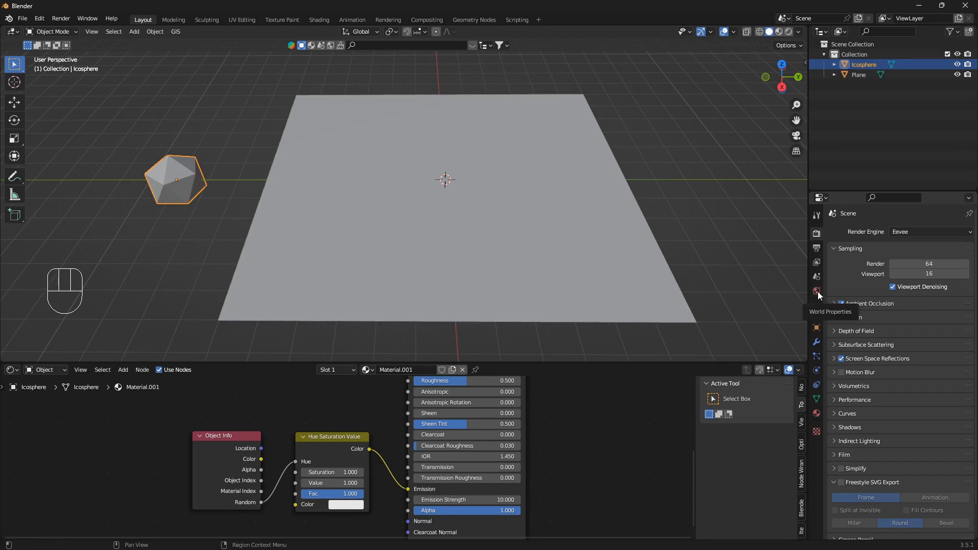
- Enable screen space reflections, show the black world background, and select the plane
{"action": "left_click", "coordinate": [816, 290]}
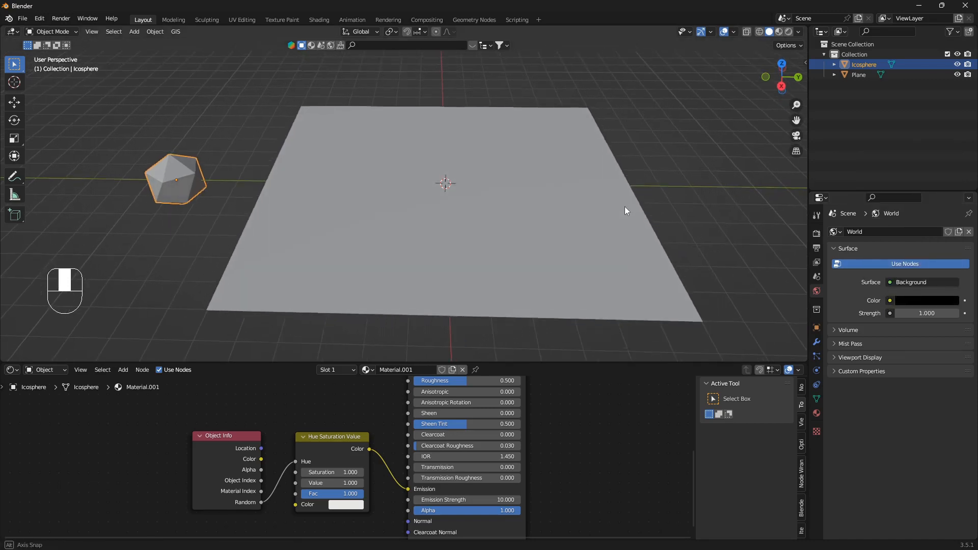
{"action": "left_click", "coordinate": [405, 208]}
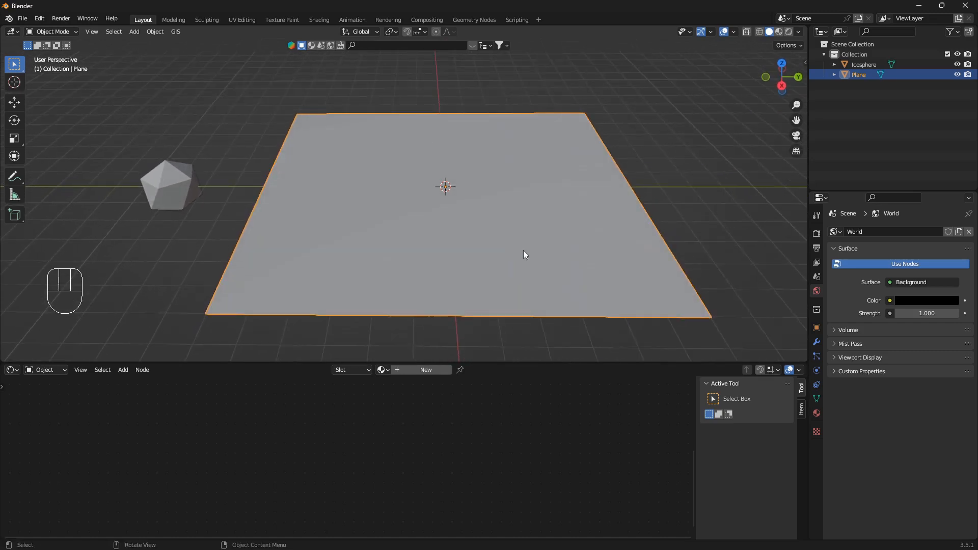
{"action": "mouse_move", "coordinate": [538, 270]}
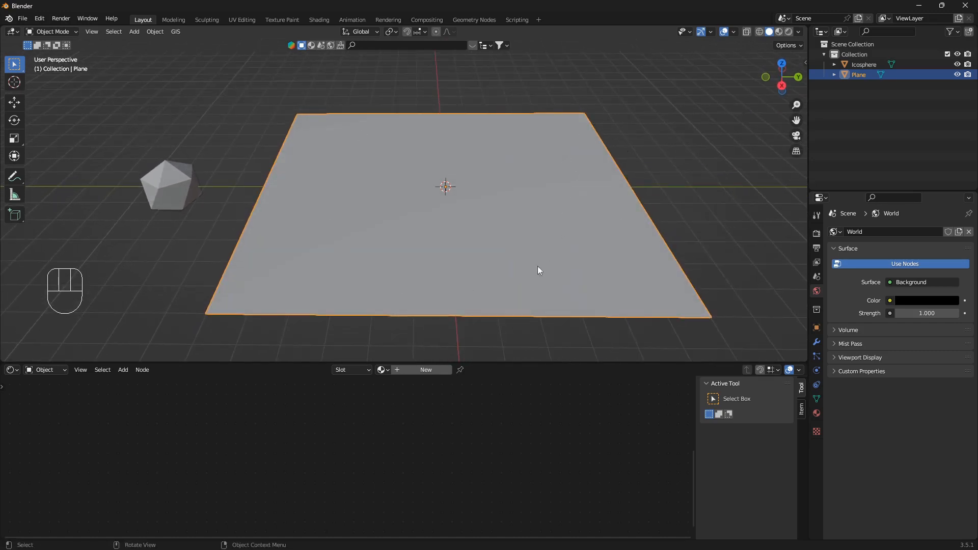
{"action": "mouse_move", "coordinate": [533, 260]}
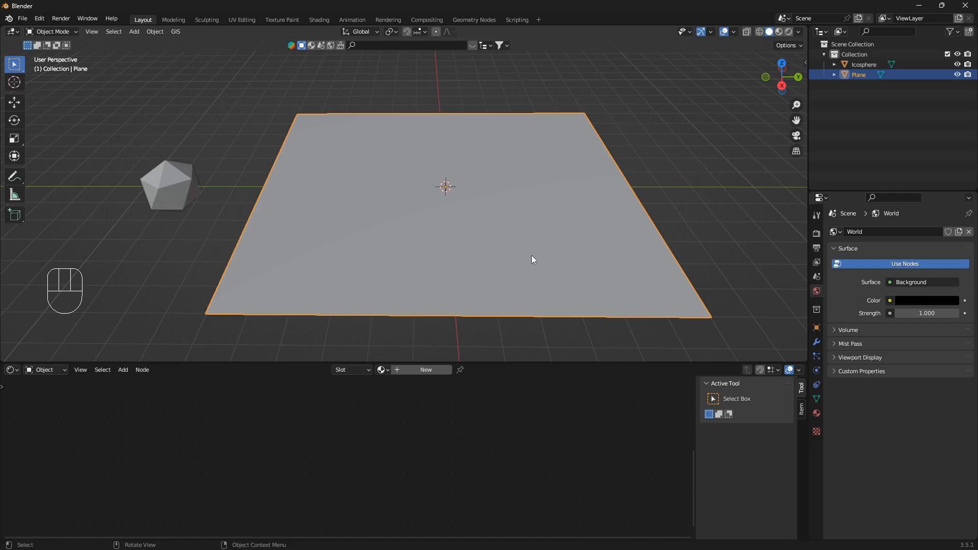
{"action": "mouse_move", "coordinate": [817, 357]}
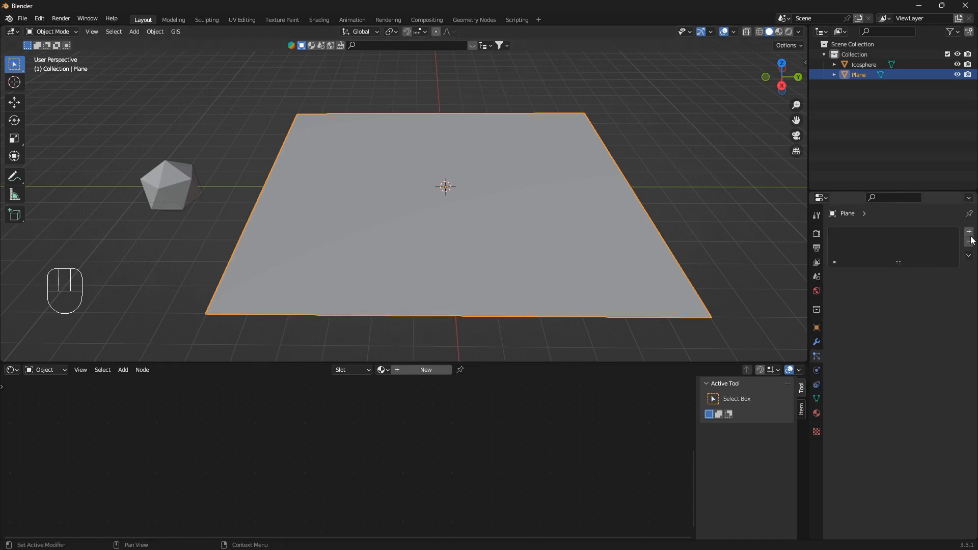
- Add a particle system to the plane emitting from frame 0 to 1000 with a lifetime of 1000
{"action": "left_click", "coordinate": [969, 232]}
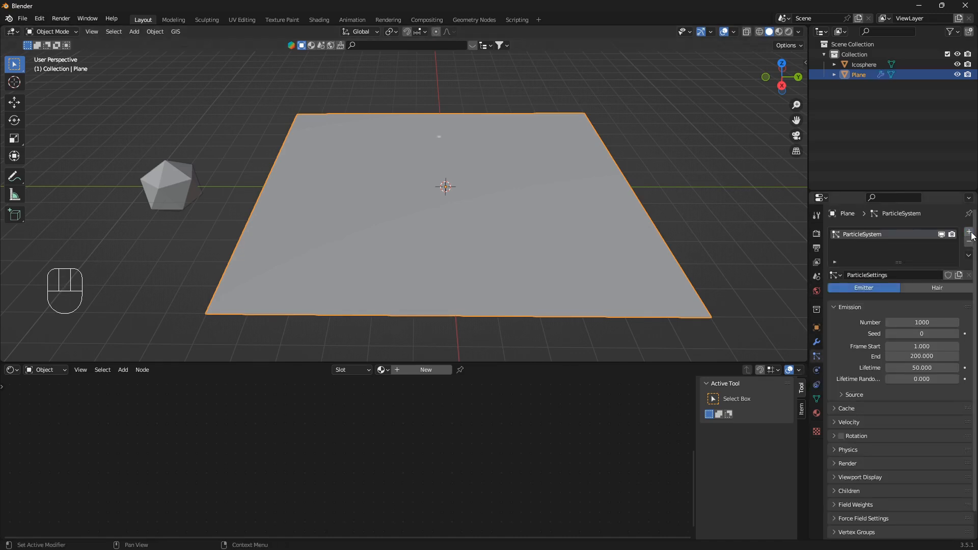
{"action": "double_click", "coordinate": [922, 357]}
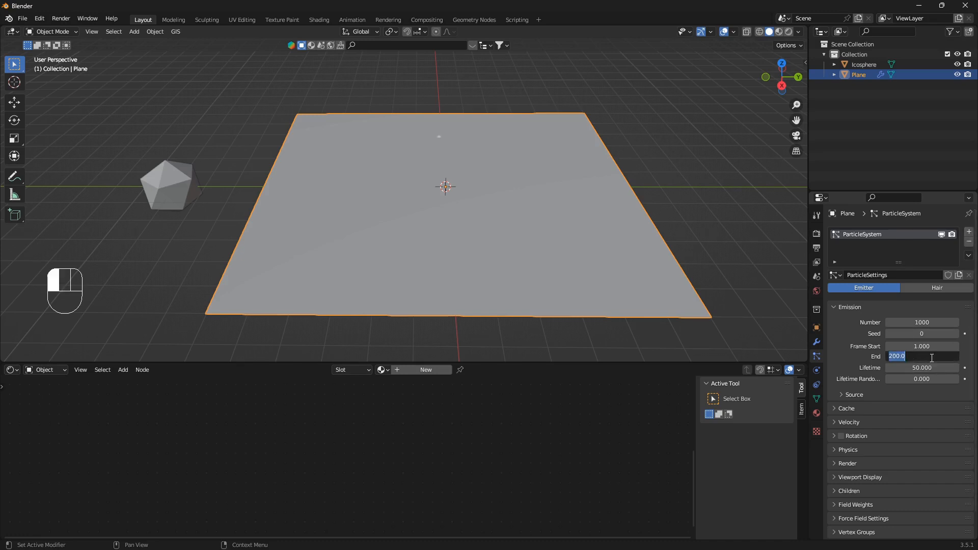
{"action": "key", "text": "Backspace"}
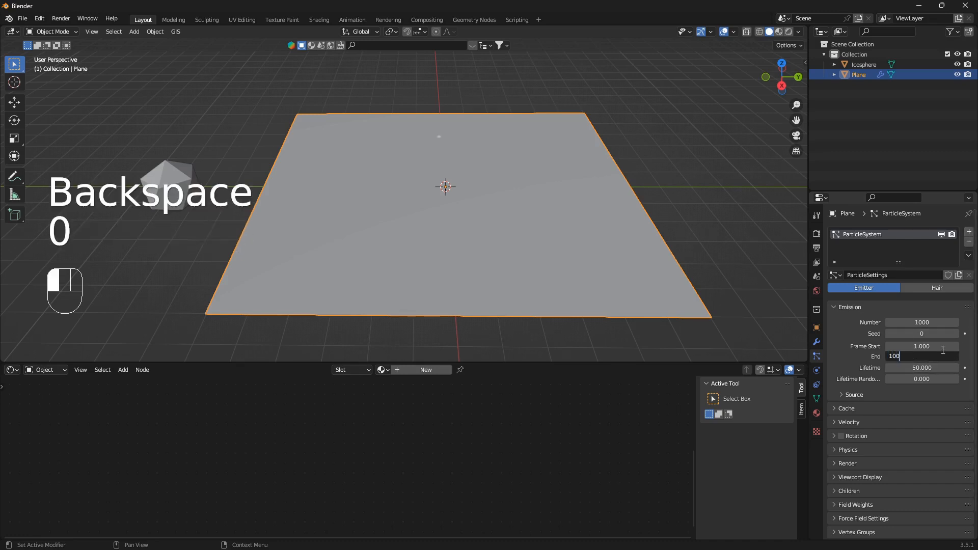
{"action": "key", "text": "Return"}
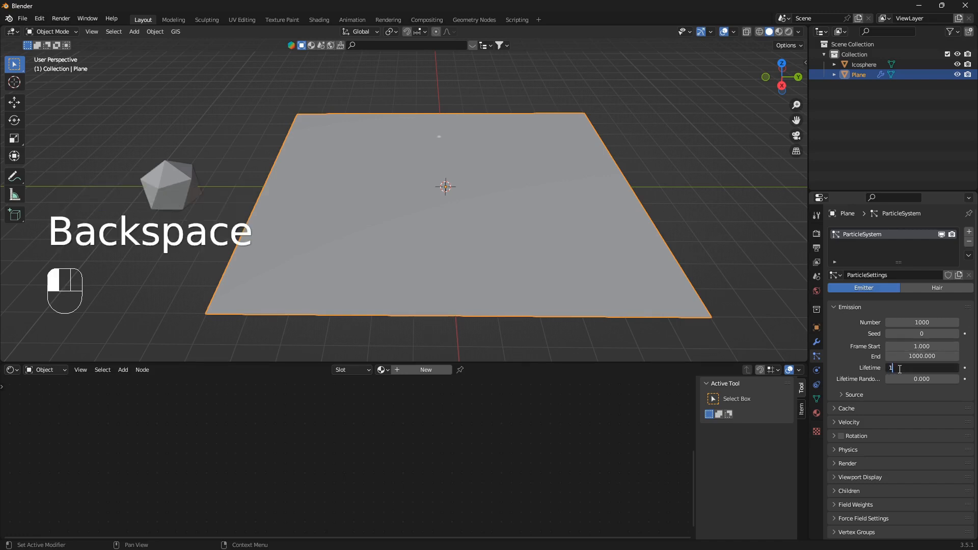
{"action": "key", "text": "backspace"}
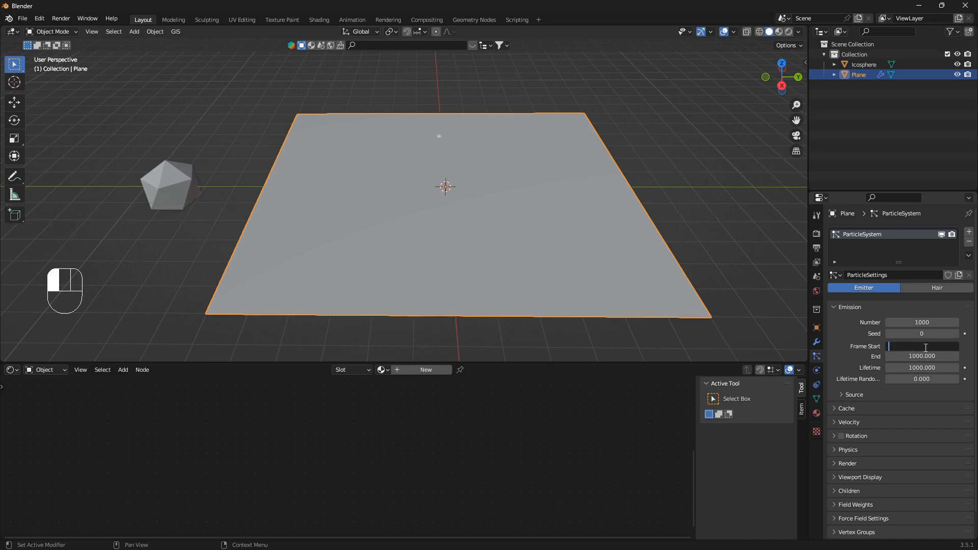
{"action": "left_click", "coordinate": [922, 346]}
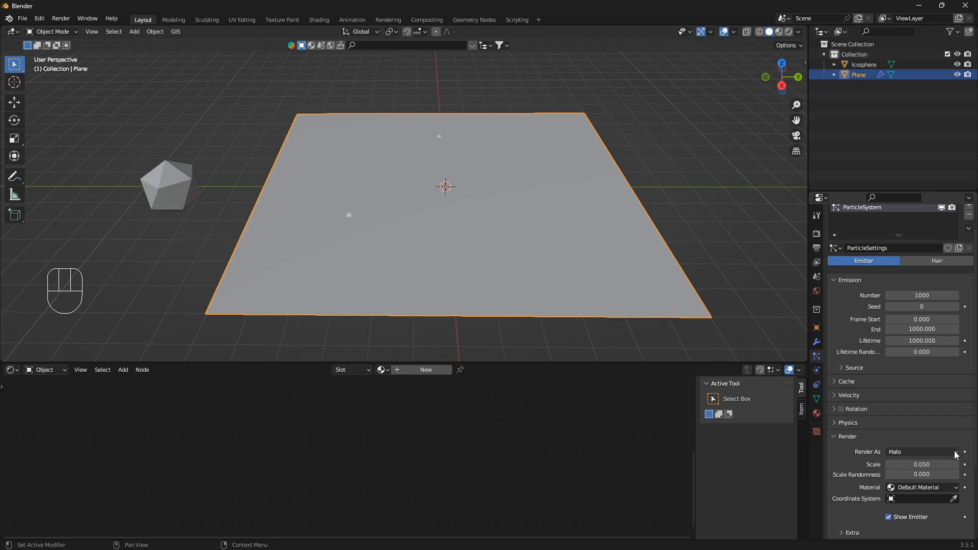
- Render the particles as instances of the glowing icosphere and play the animation in Rendered shading
{"action": "left_click", "coordinate": [922, 451]}
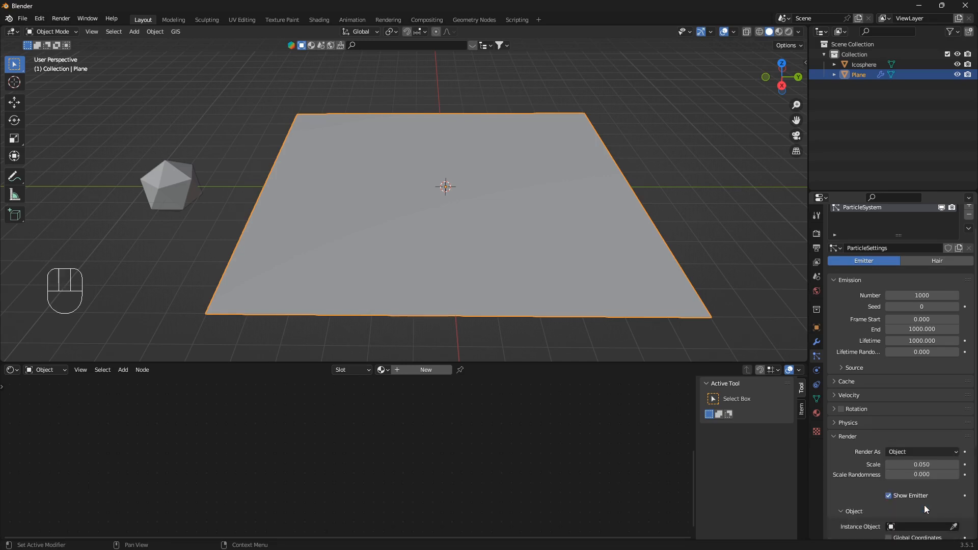
{"action": "scroll", "scroll_direction": "down", "scroll_amount": 3}
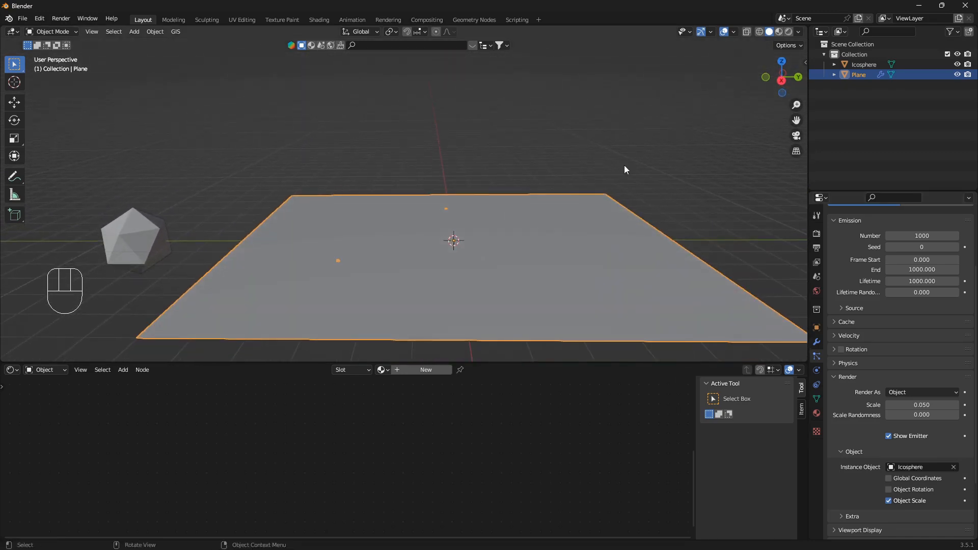
{"action": "left_click", "coordinate": [788, 32]}
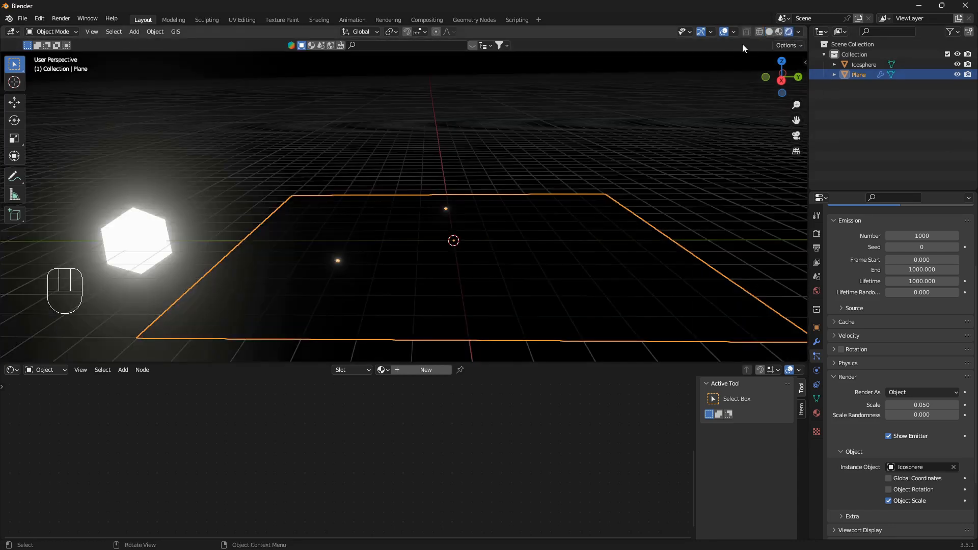
{"action": "key", "text": "space"}
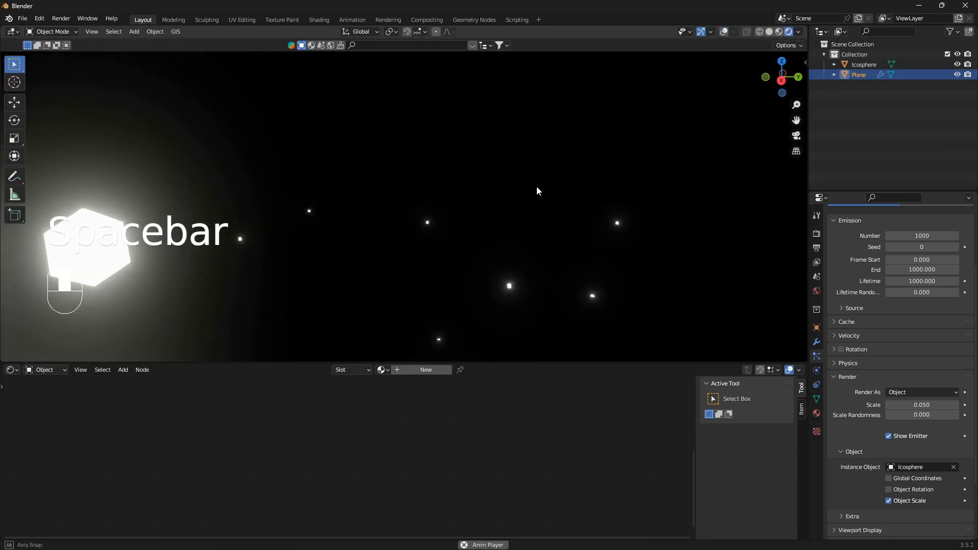
{"action": "key", "text": "space"}
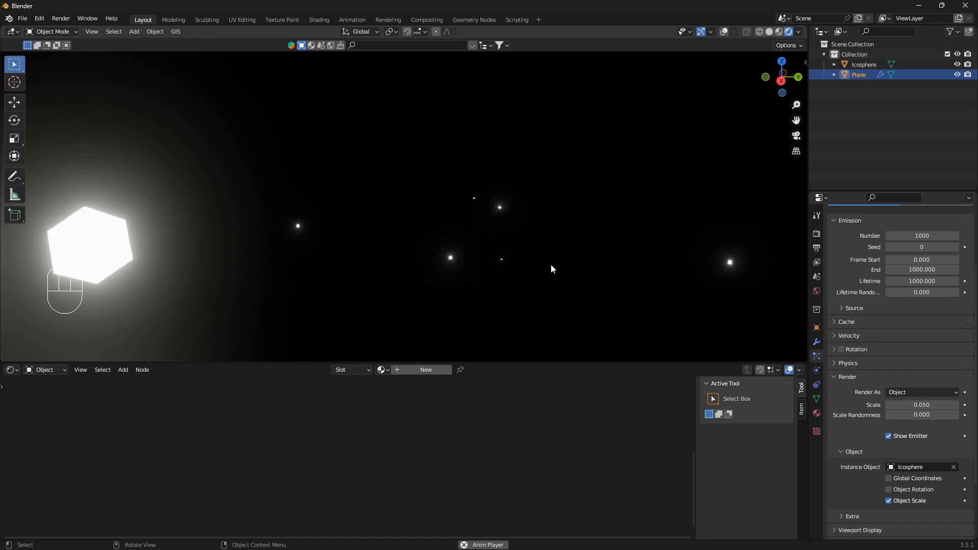
{"action": "scroll", "scroll_direction": "down", "scroll_amount": 3}
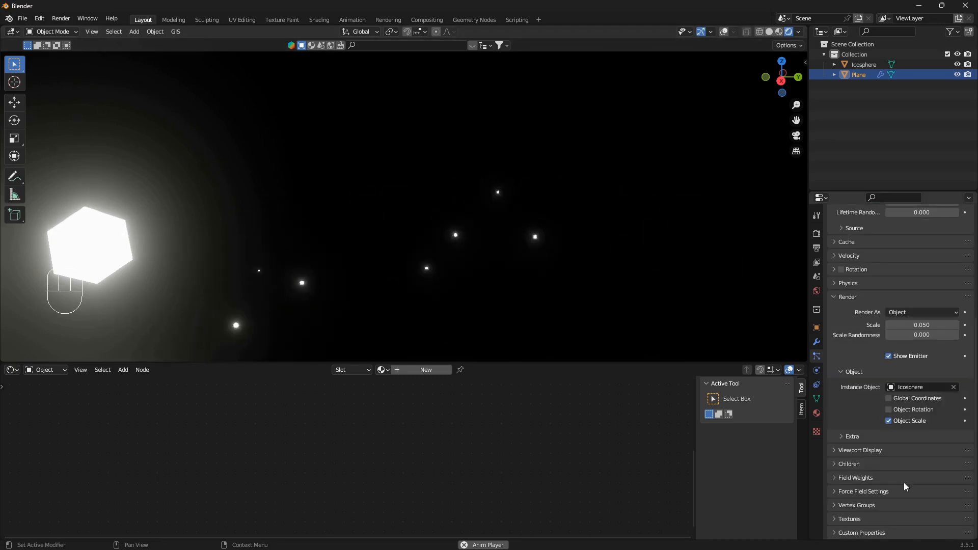
- Set the particles' Gravity field weight to 0 so they float upward, then select the icosphere
{"action": "left_click", "coordinate": [855, 477]}
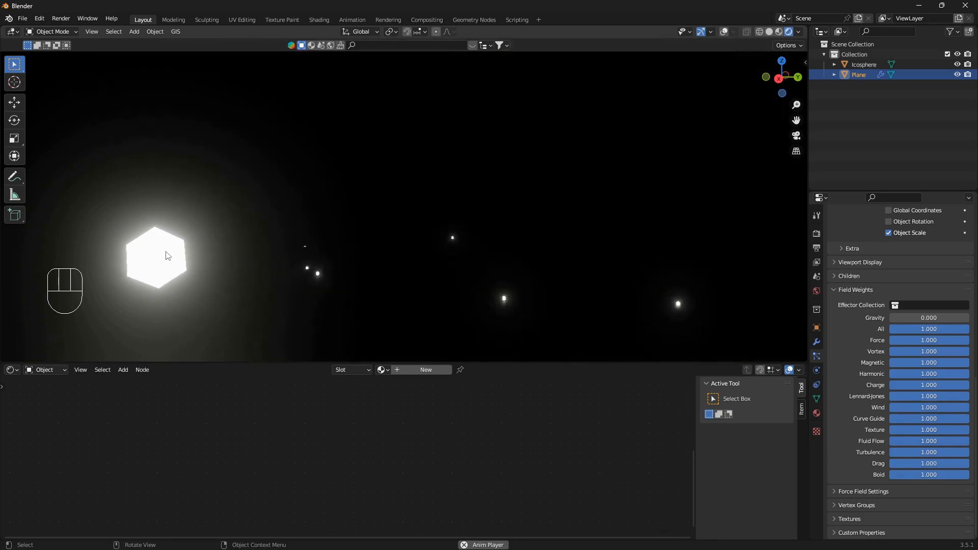
{"action": "left_click", "coordinate": [864, 65]}
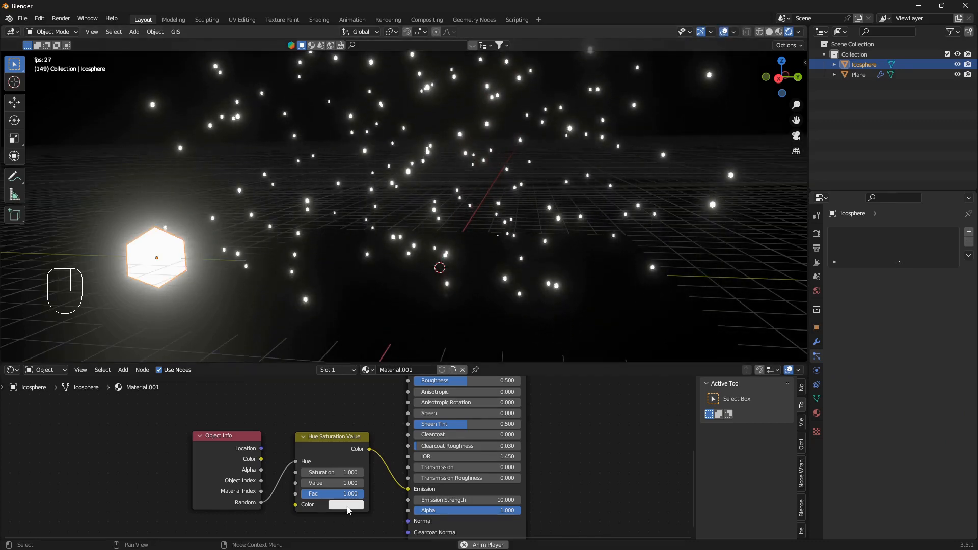
- Set the Hue Saturation Value node colour to a saturated blue so each particle glows in a random hue
{"action": "left_click", "coordinate": [346, 505]}
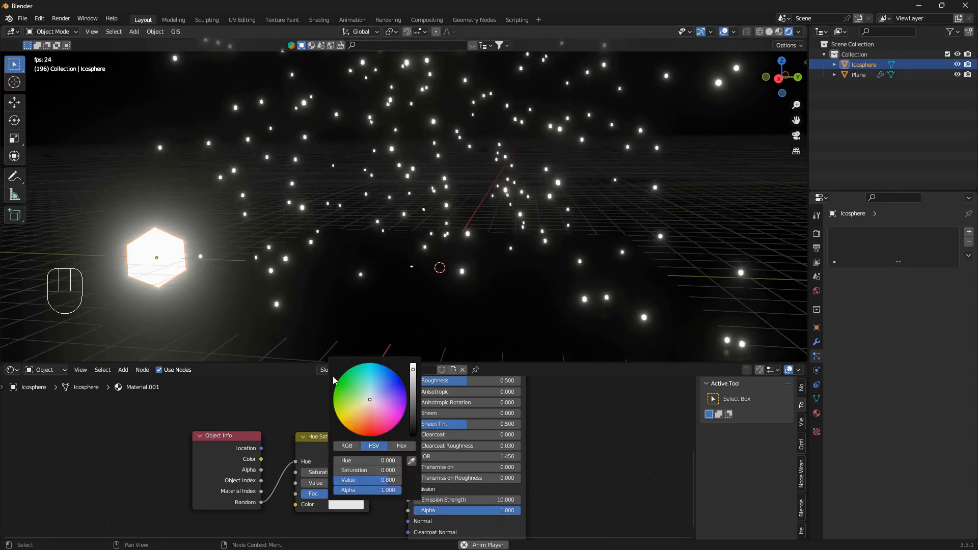
{"action": "left_click", "coordinate": [392, 377]}
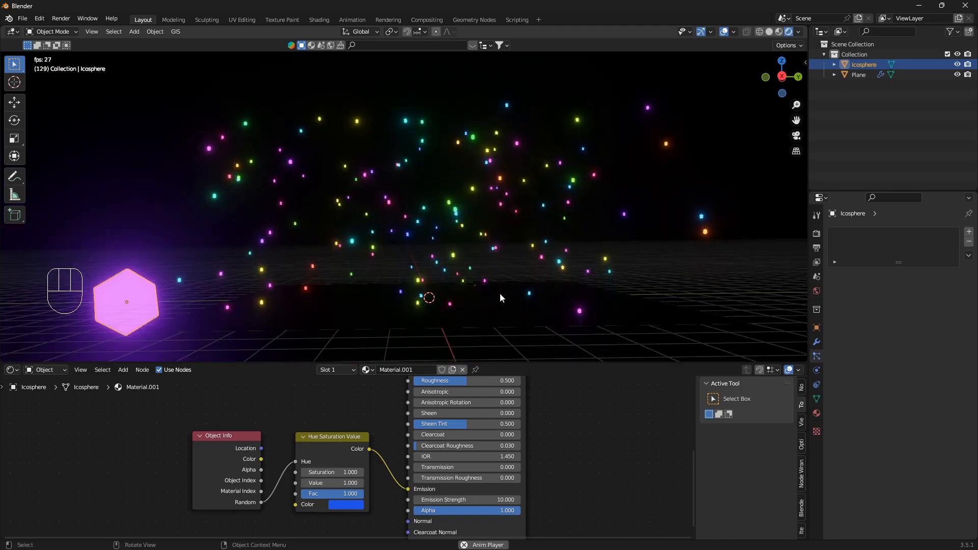
{"action": "left_click", "coordinate": [858, 74]}
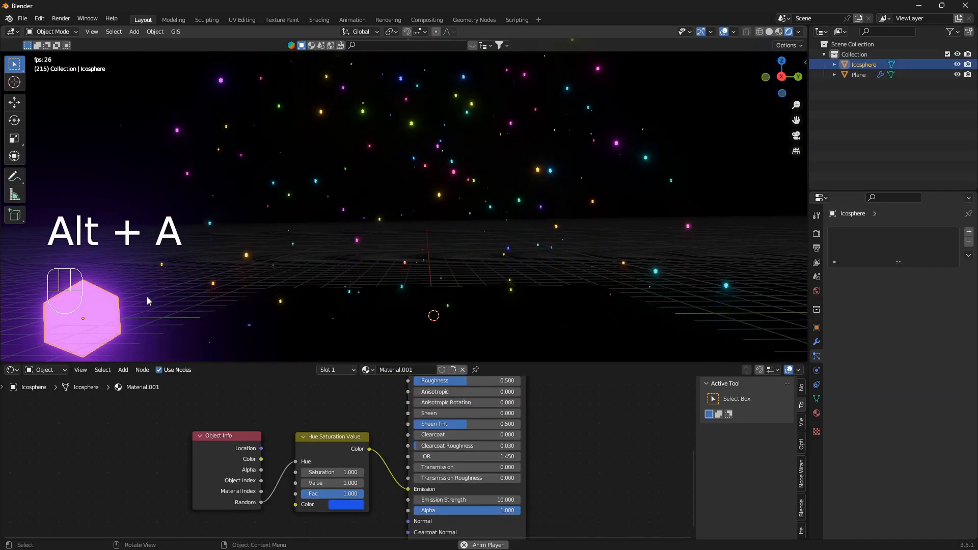
- Move the source icosphere another -4.347 m along global Y, leaving only the floating particles in view
{"action": "key", "text": "g"}
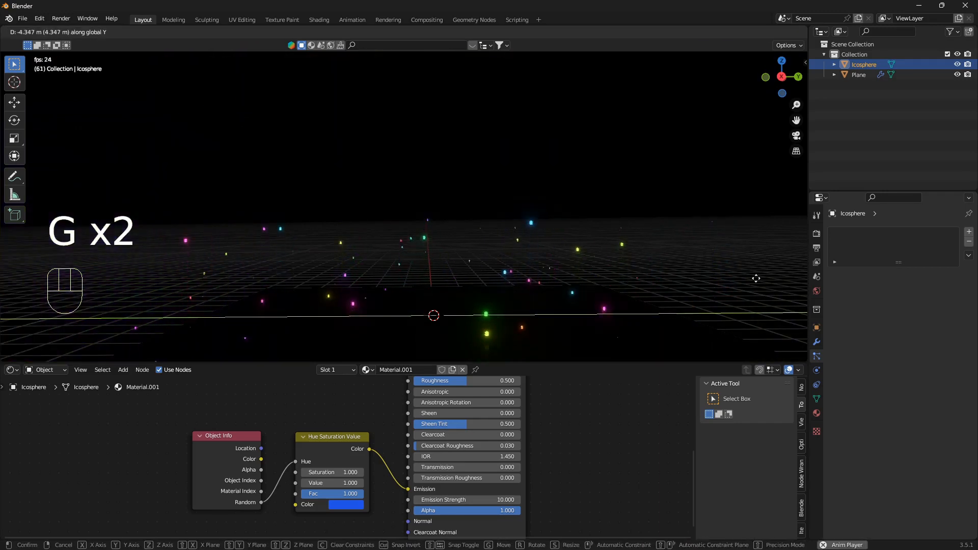
{"action": "left_click", "coordinate": [626, 248]}
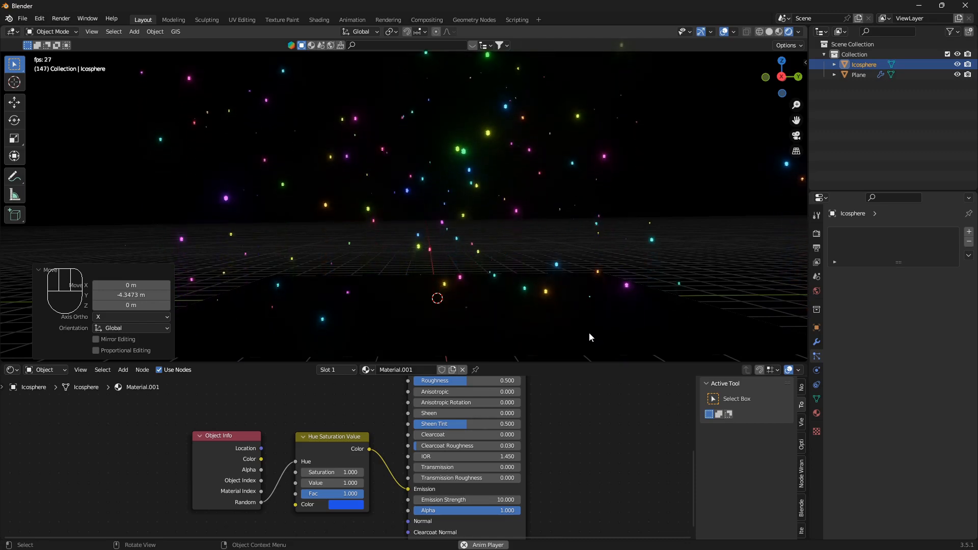
- Stop the particle playback and rewind the animation to frame 1
{"action": "key", "text": "space"}
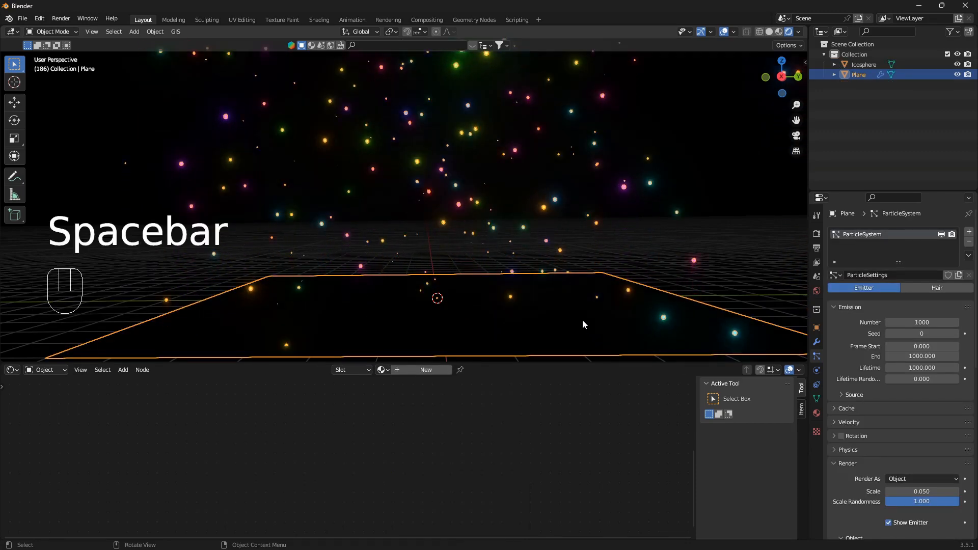
{"action": "key", "text": "shift+Left"}
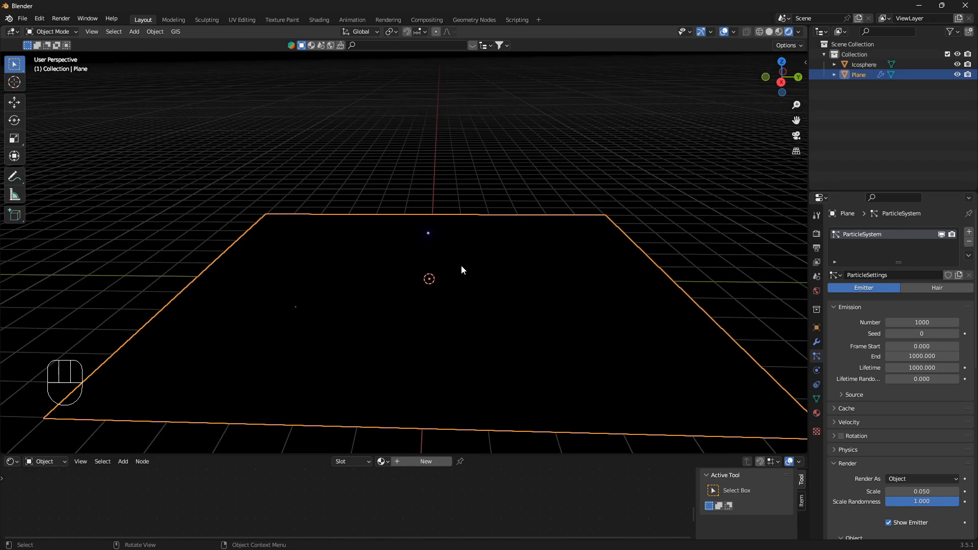
{"action": "mouse_move", "coordinate": [488, 259]}
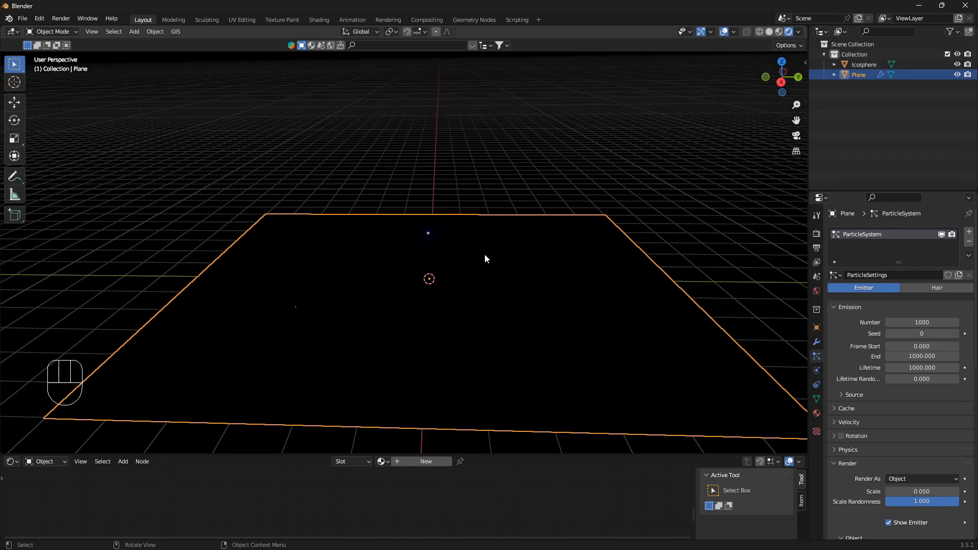
- Add a Vortex force field at the scene origin via Shift+A > Force Field
{"action": "key", "text": "shift+a"}
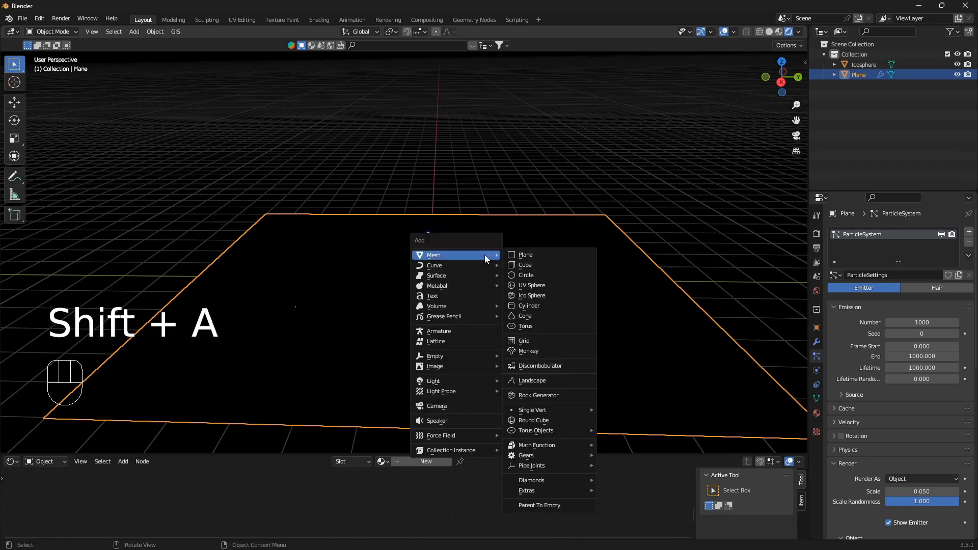
{"action": "mouse_move", "coordinate": [440, 436]}
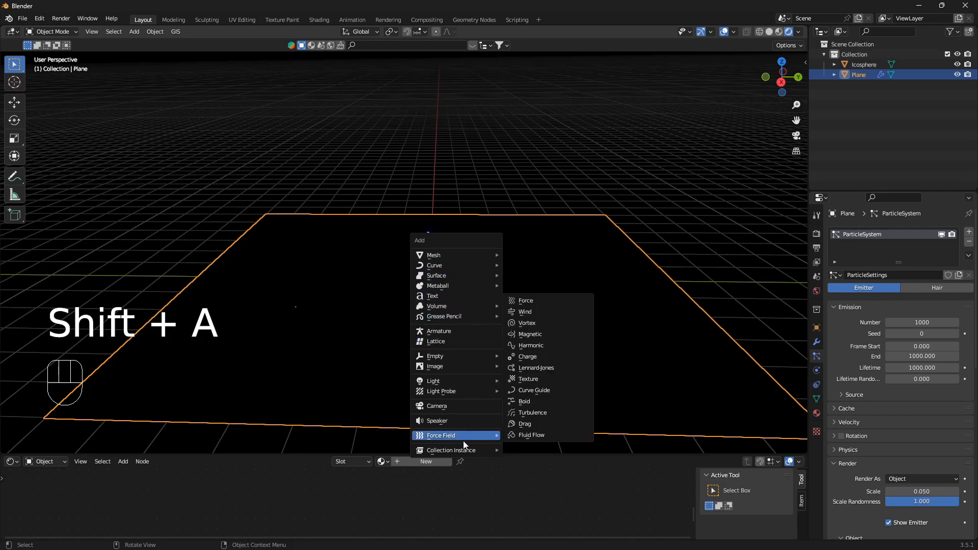
{"action": "mouse_move", "coordinate": [531, 435]}
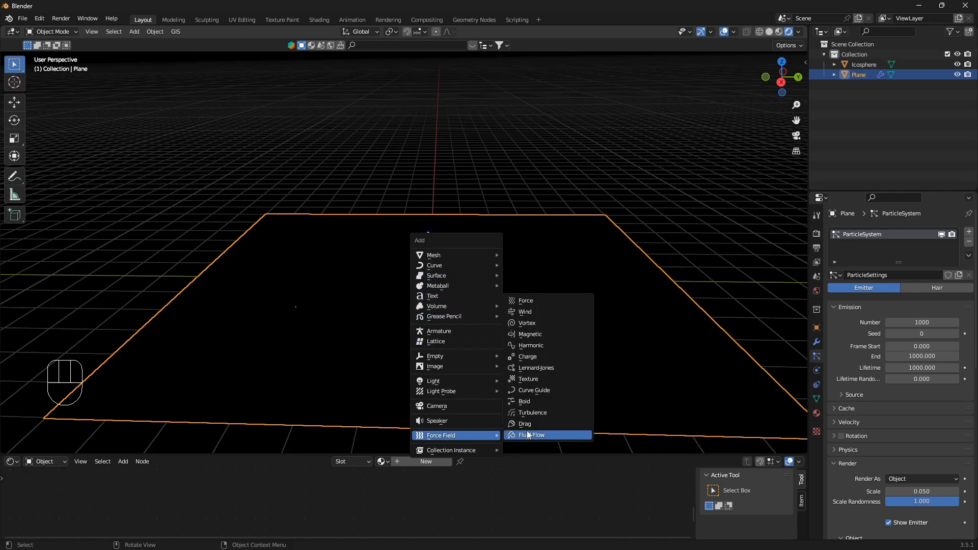
{"action": "mouse_move", "coordinate": [541, 357]}
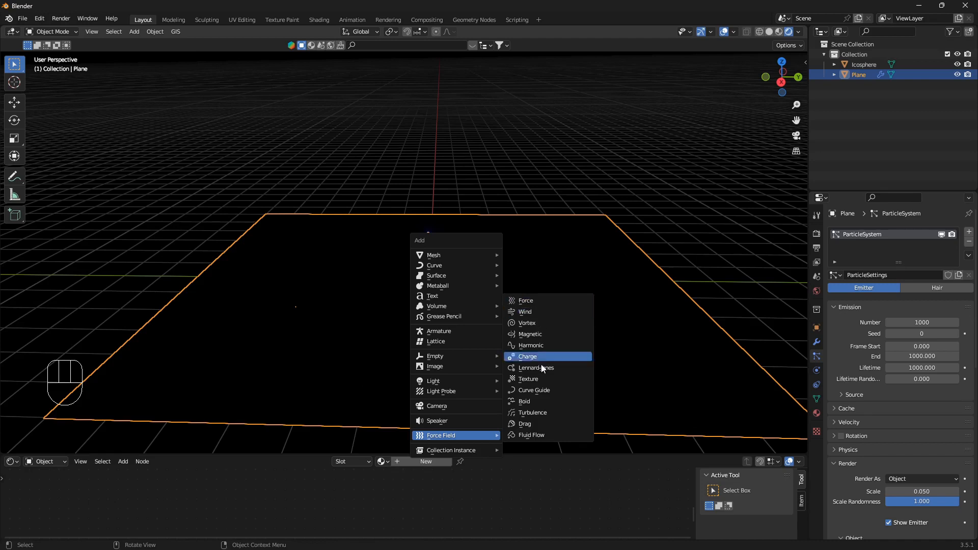
{"action": "mouse_move", "coordinate": [548, 334]}
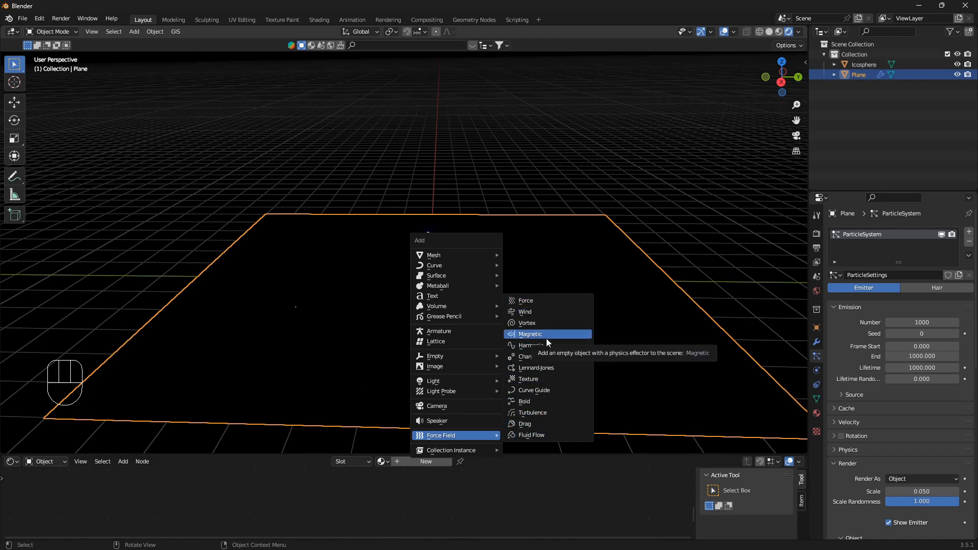
{"action": "mouse_move", "coordinate": [533, 391]}
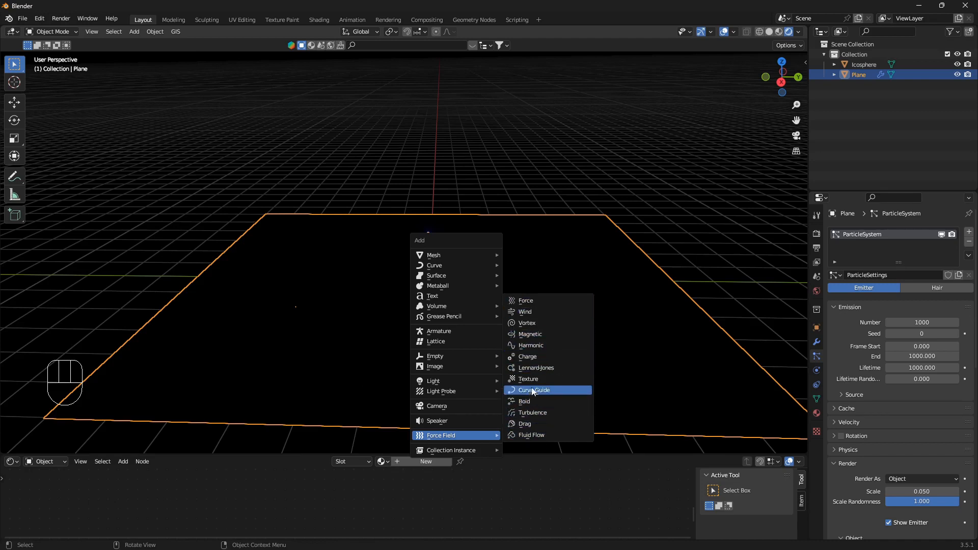
{"action": "mouse_move", "coordinate": [551, 345]}
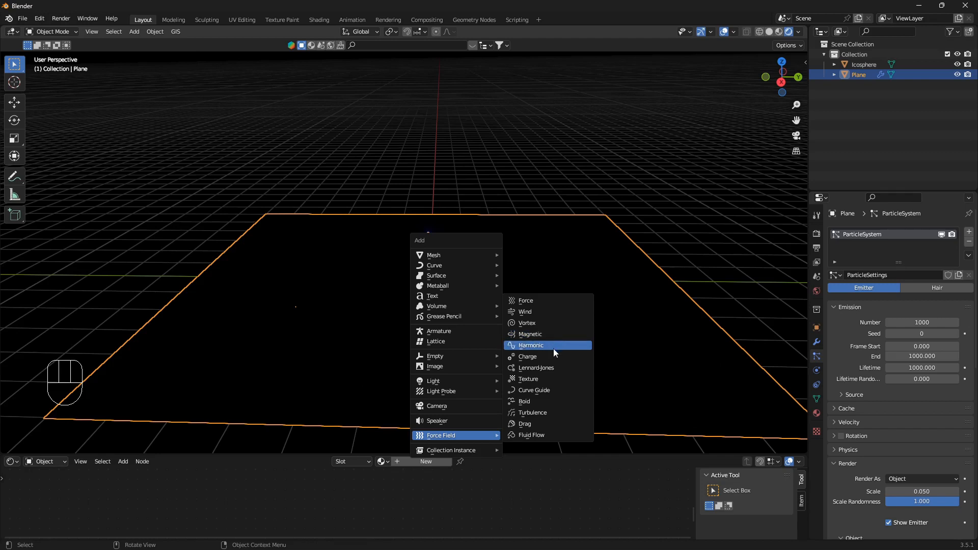
{"action": "mouse_move", "coordinate": [531, 345]}
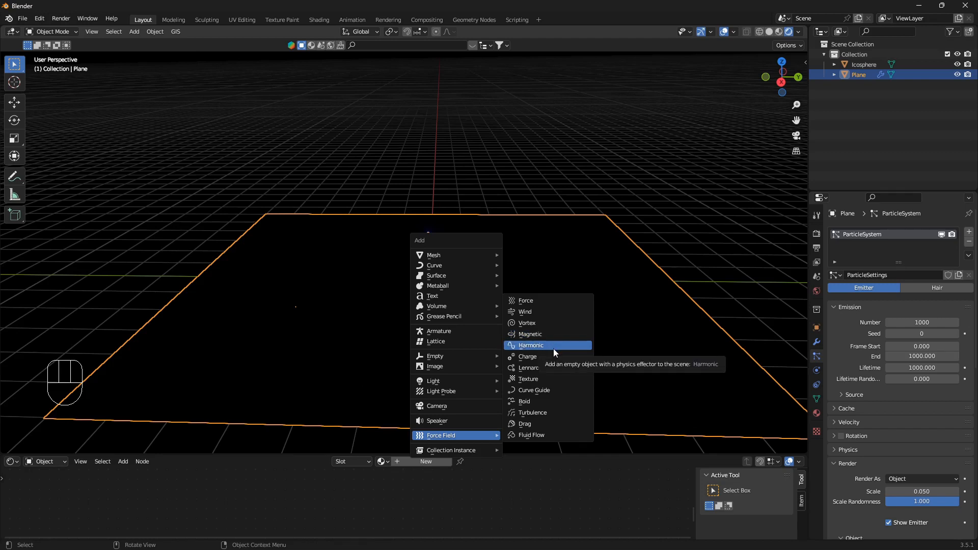
{"action": "mouse_move", "coordinate": [554, 347]}
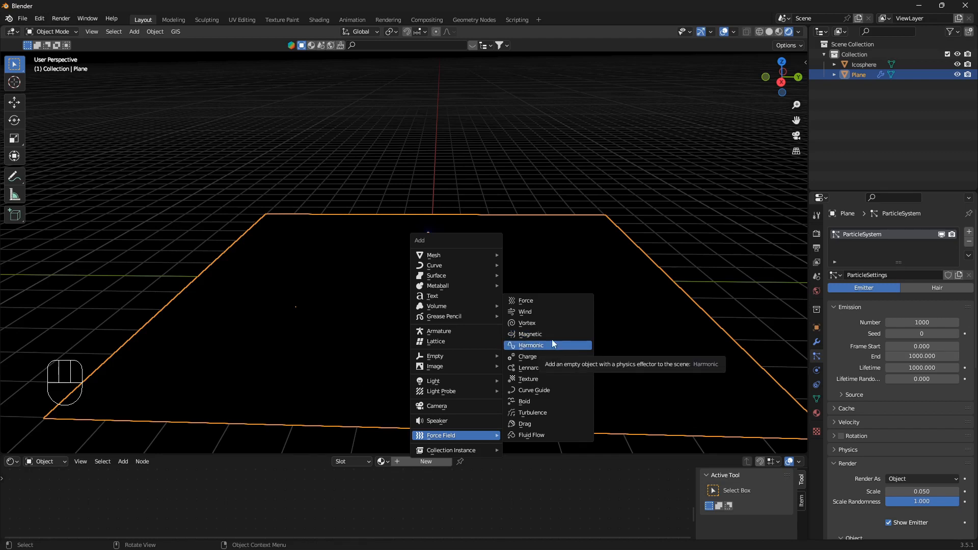
{"action": "left_click", "coordinate": [527, 323]}
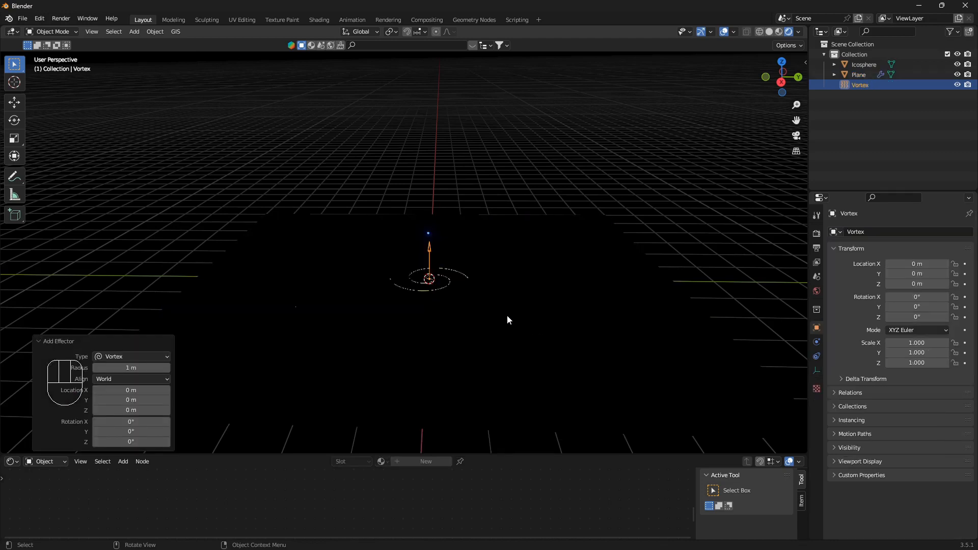
- Move the Vortex field up about 0.98 m, preview the swirling particles, then delete the field
{"action": "key", "text": "g"}
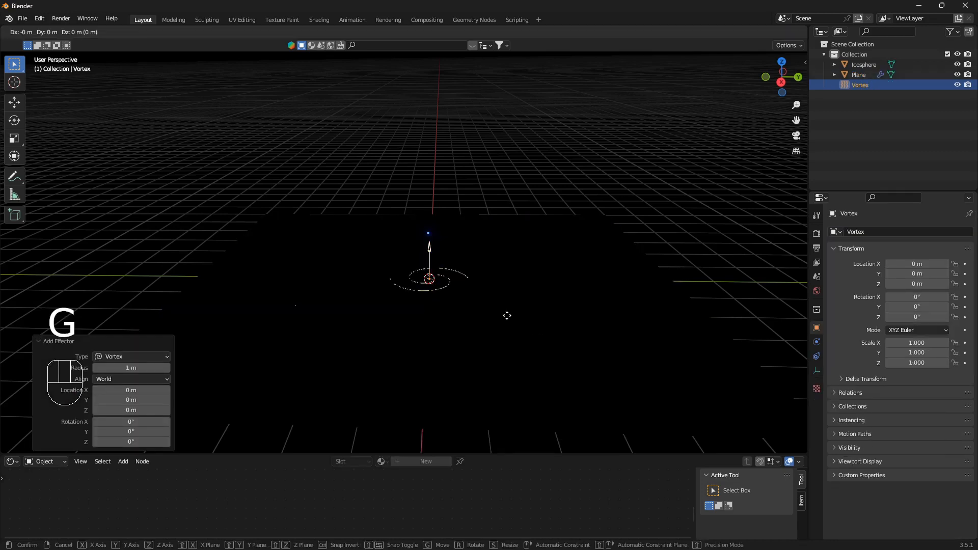
{"action": "left_click", "coordinate": [506, 283]}
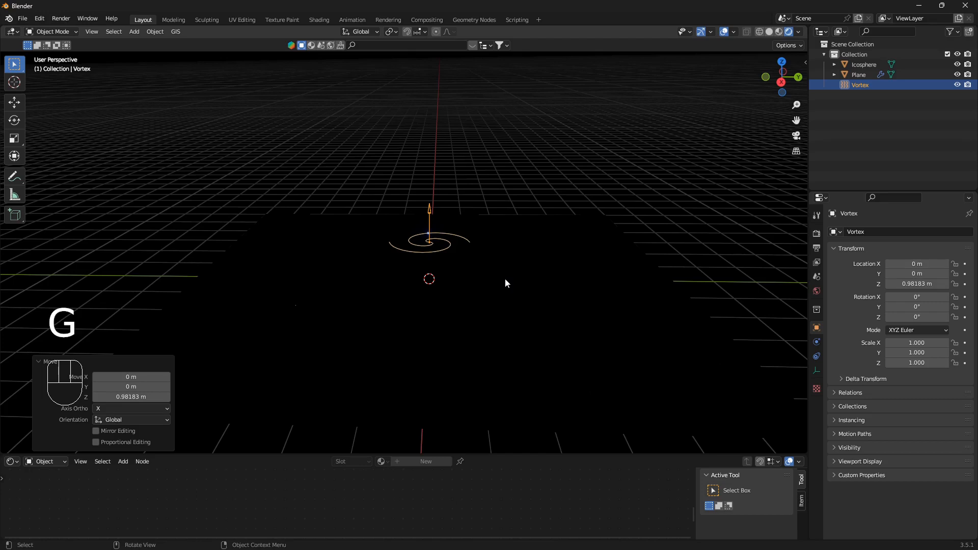
{"action": "key", "text": "space"}
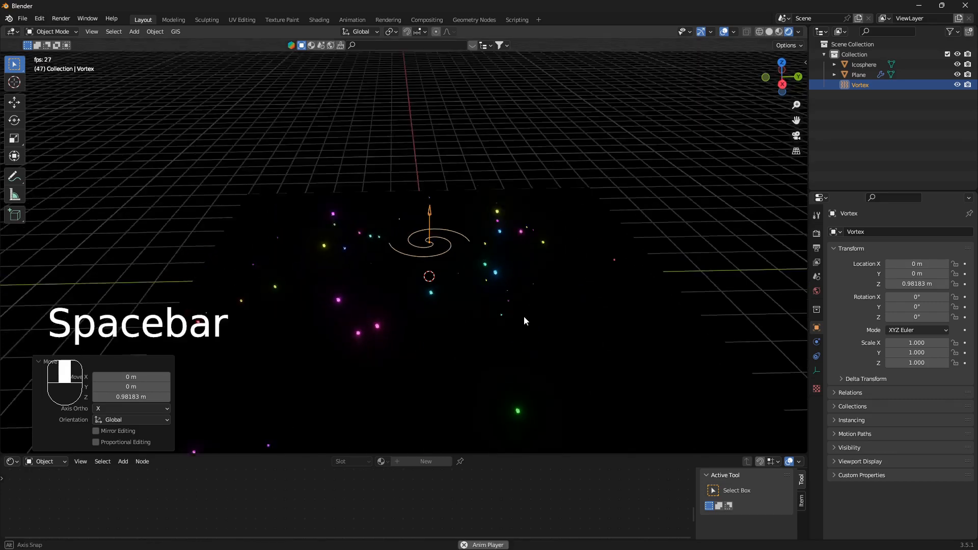
{"action": "key", "text": "space"}
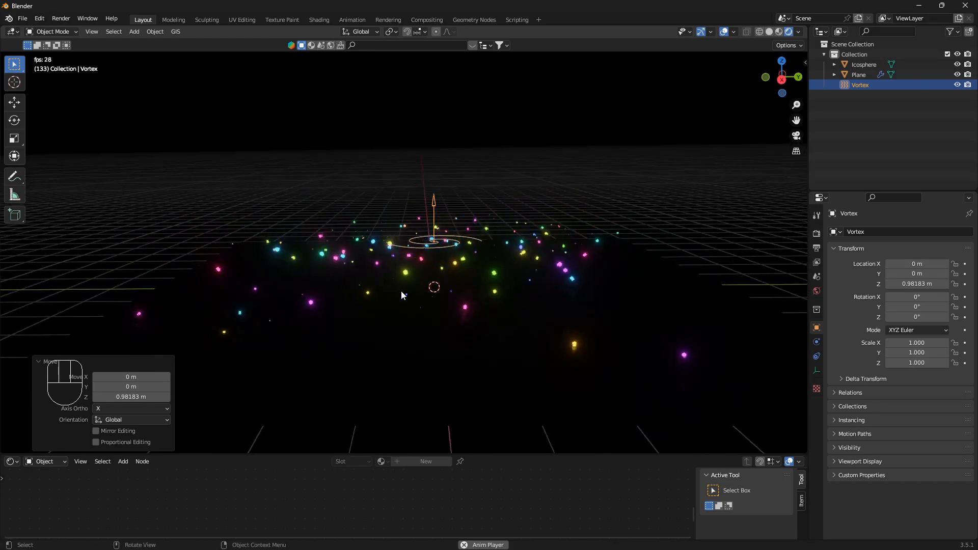
{"action": "key", "text": "space"}
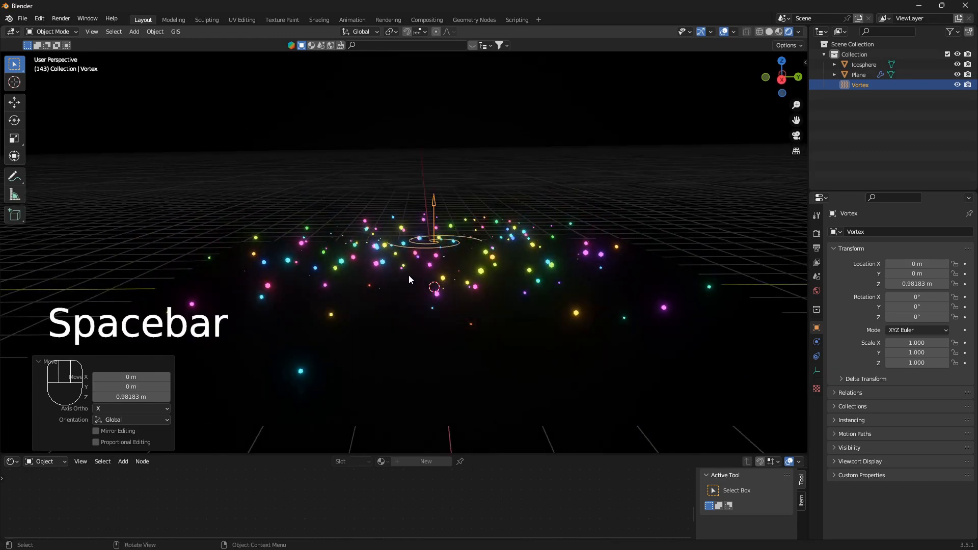
{"action": "key", "text": "space"}
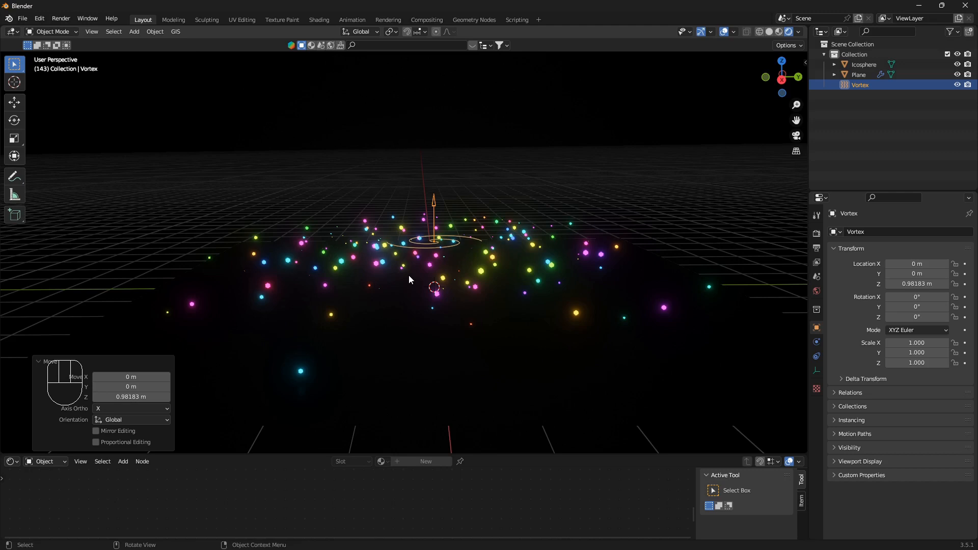
{"action": "key", "text": "x"}
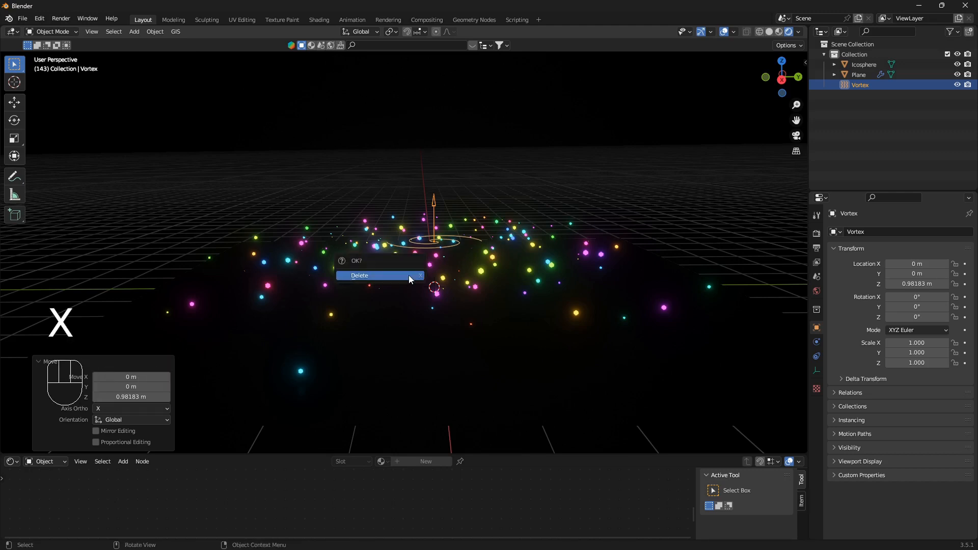
- Confirm deleting the Vortex field and switch the lower area to an animation editor
{"action": "left_click", "coordinate": [360, 275]}
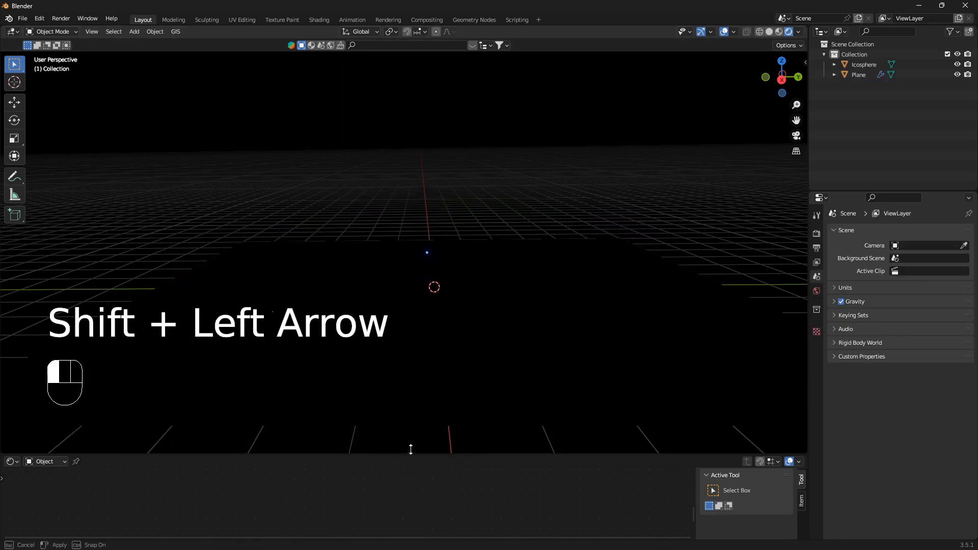
{"action": "left_click", "coordinate": [10, 411]}
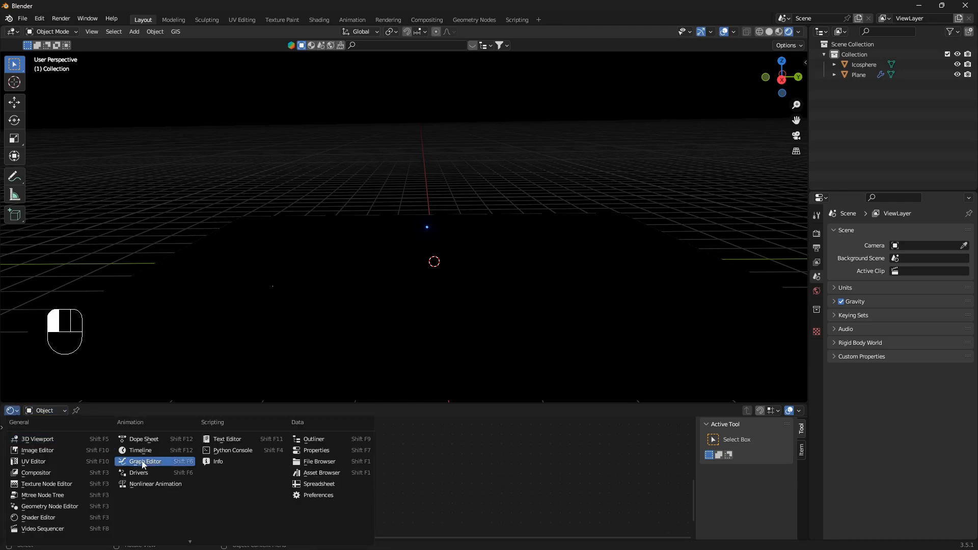
{"action": "left_click", "coordinate": [140, 449]}
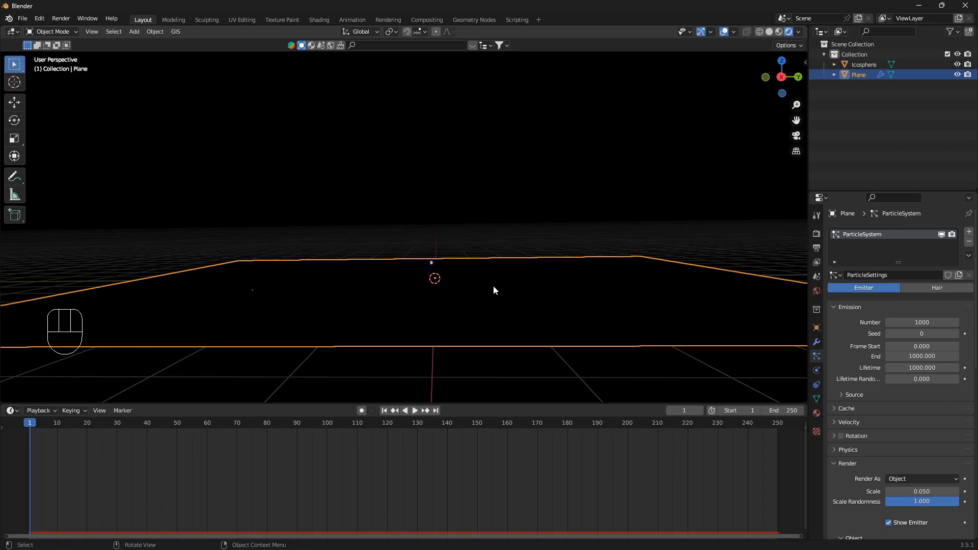
{"action": "mouse_move", "coordinate": [477, 306]}
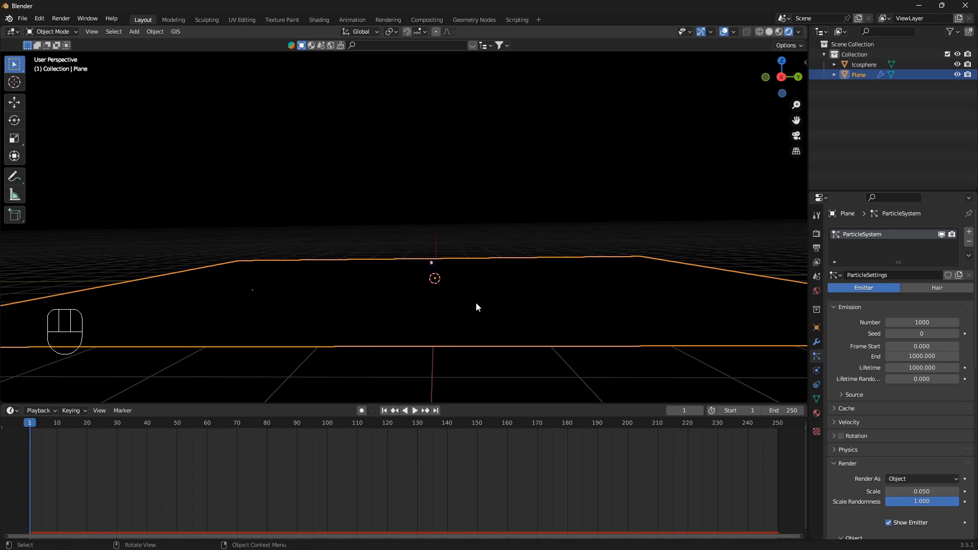
{"action": "mouse_move", "coordinate": [496, 209]}
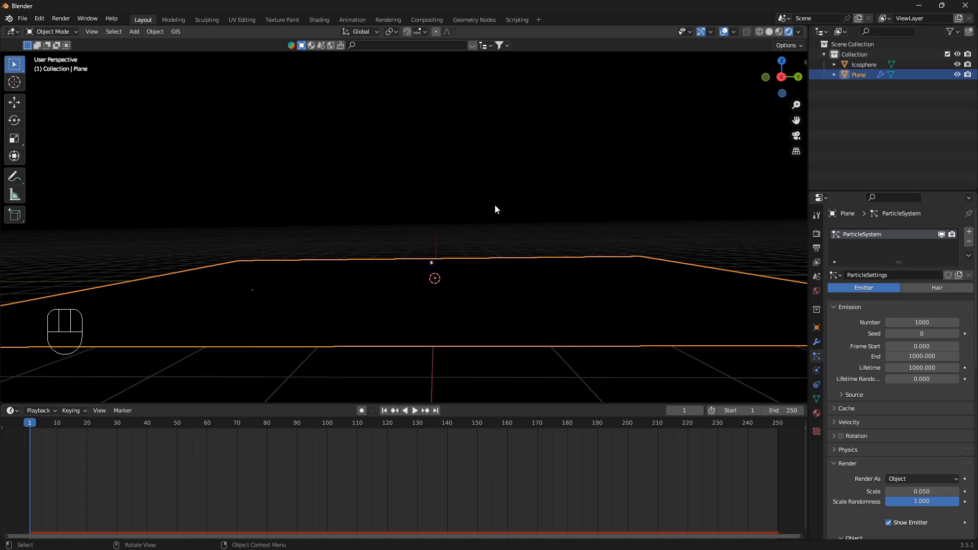
{"action": "mouse_move", "coordinate": [482, 207]}
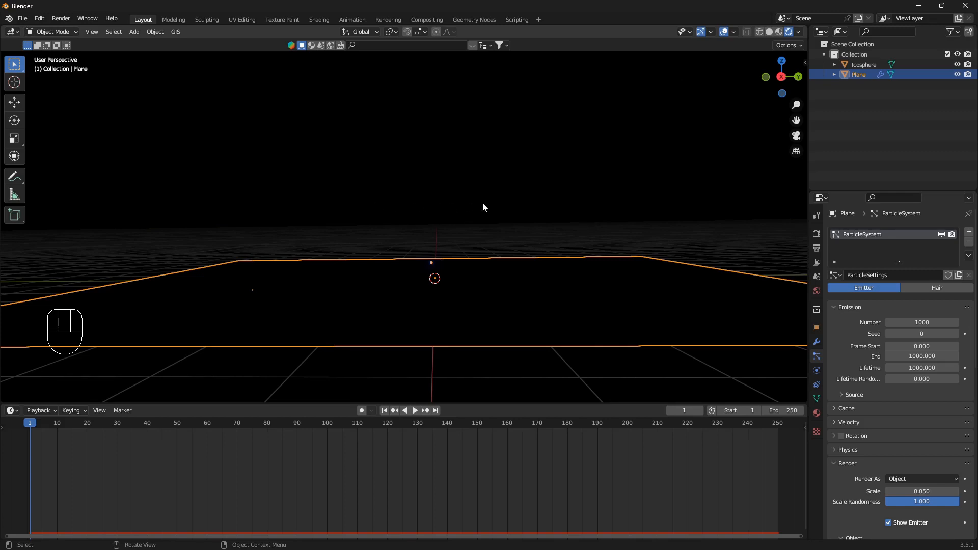
{"action": "mouse_move", "coordinate": [389, 212]}
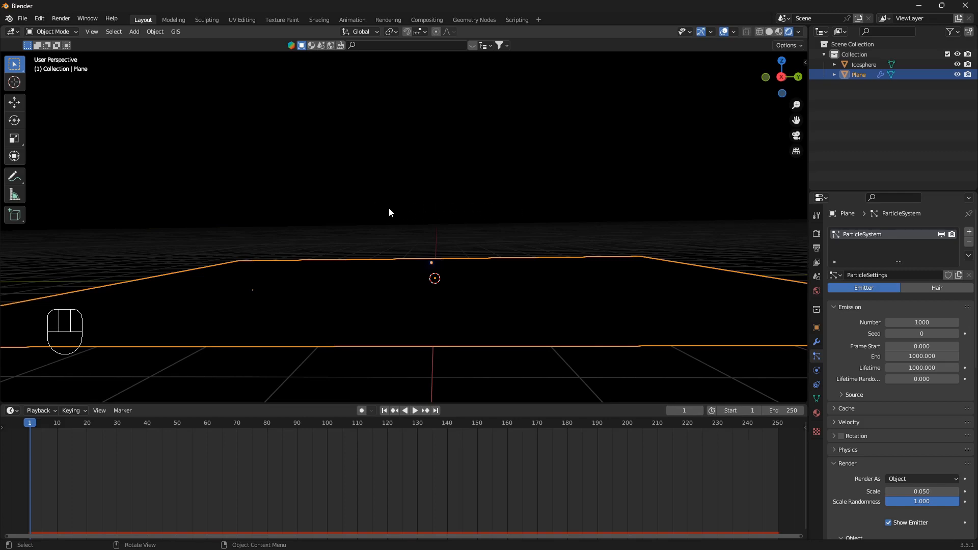
{"action": "mouse_move", "coordinate": [376, 211]}
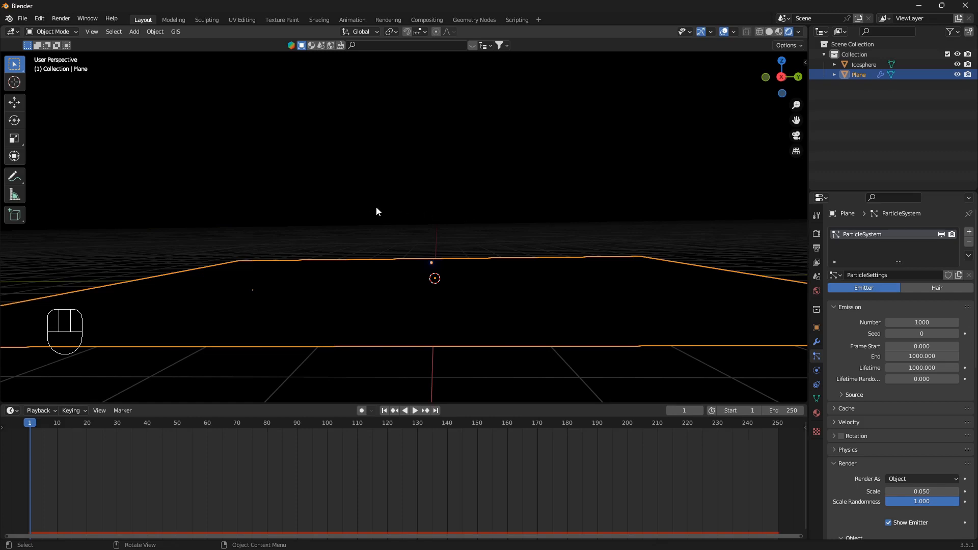
{"action": "mouse_move", "coordinate": [412, 216]}
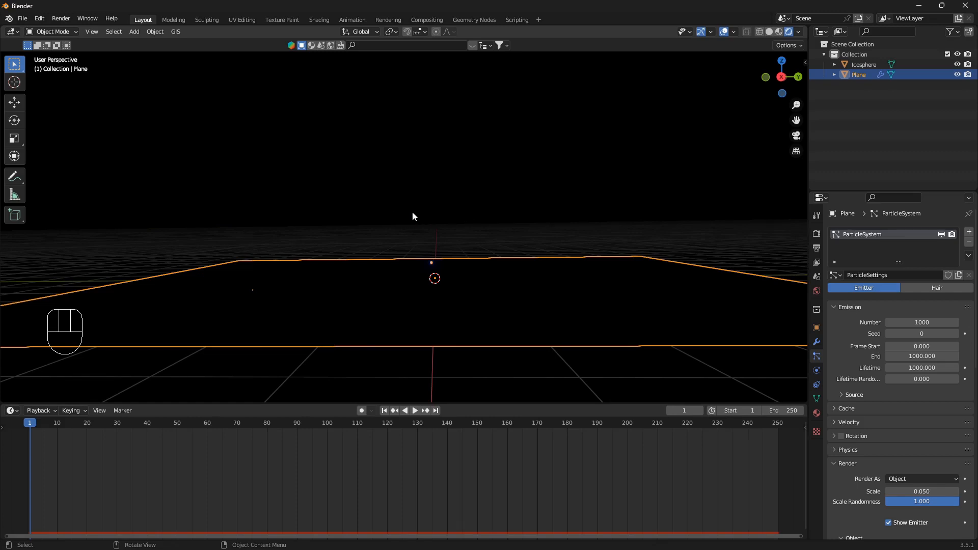
{"action": "mouse_move", "coordinate": [285, 208]}
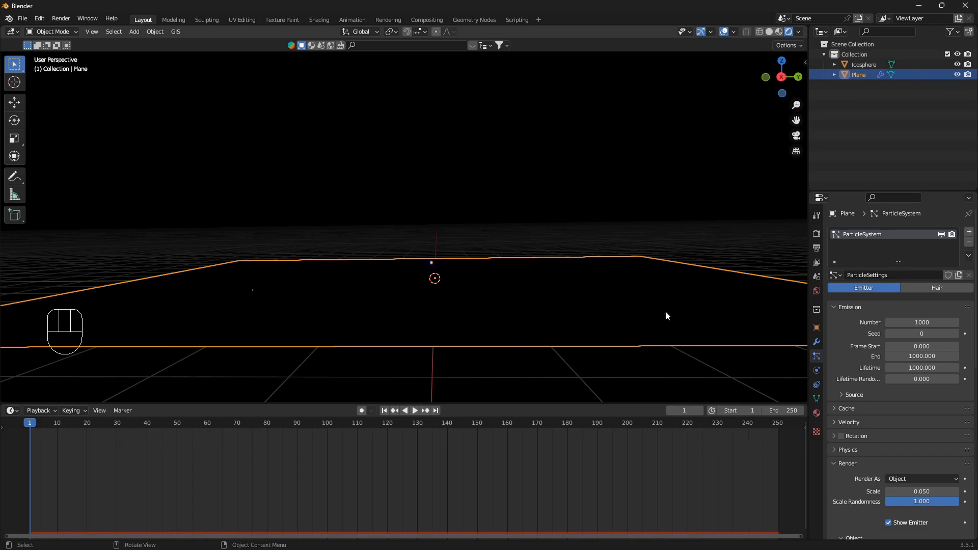
{"action": "mouse_move", "coordinate": [374, 224]}
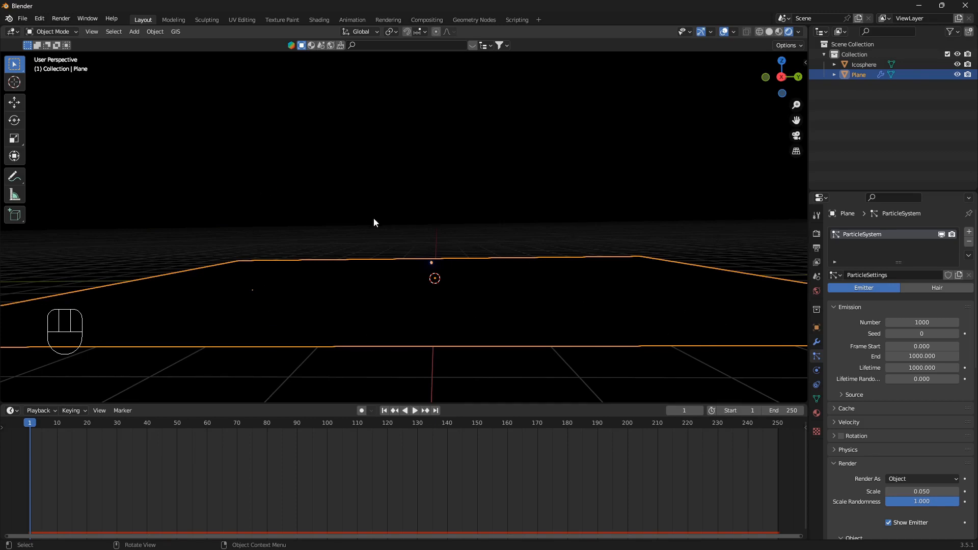
{"action": "mouse_move", "coordinate": [523, 287]}
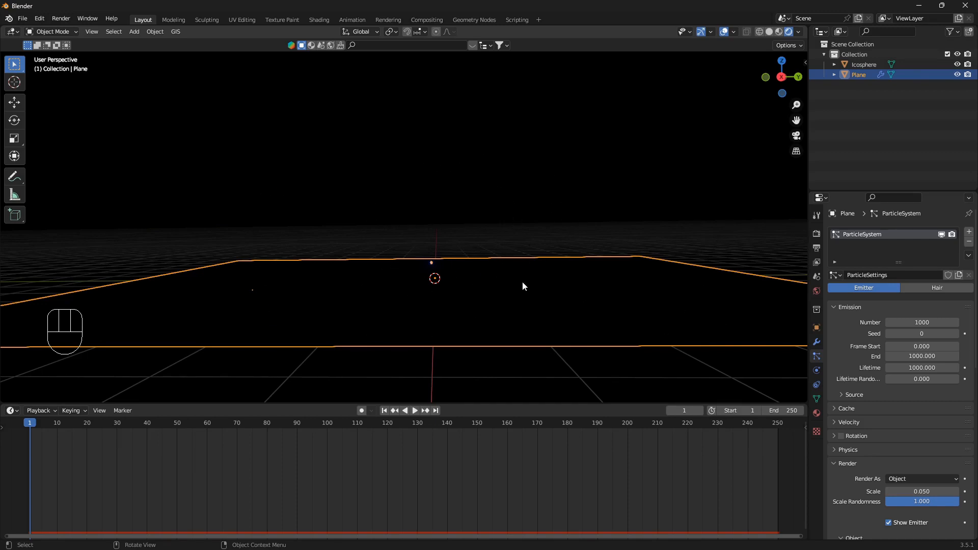
{"action": "mouse_move", "coordinate": [452, 216]}
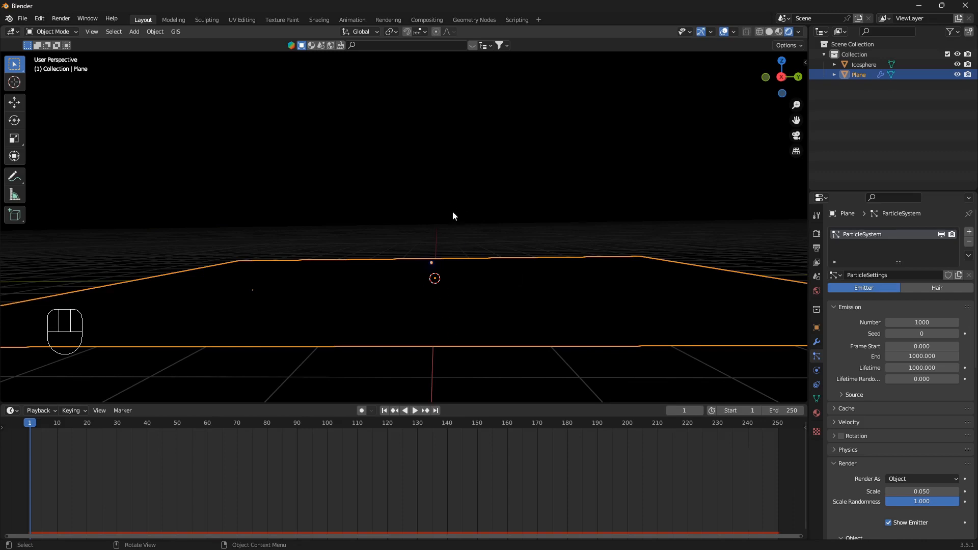
{"action": "mouse_move", "coordinate": [453, 85]}
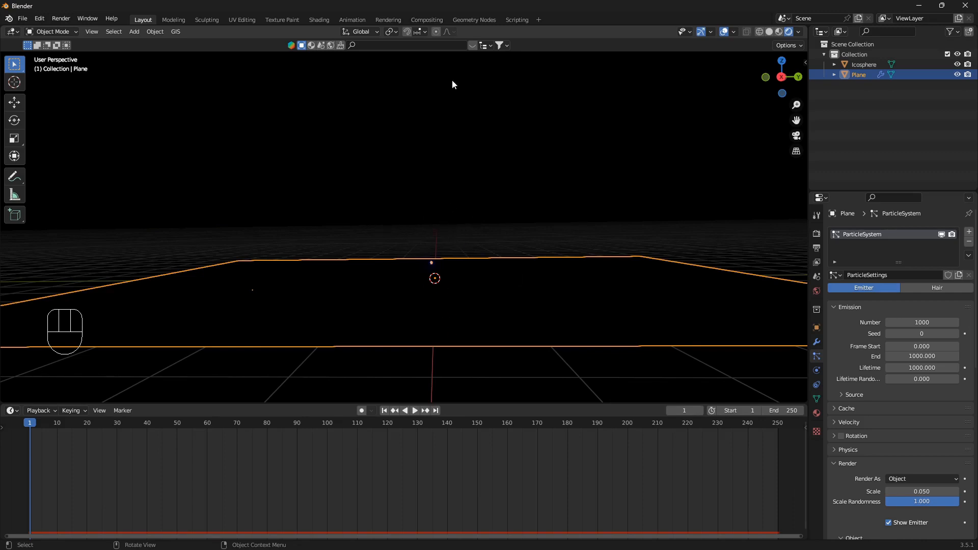
{"action": "mouse_move", "coordinate": [493, 240]}
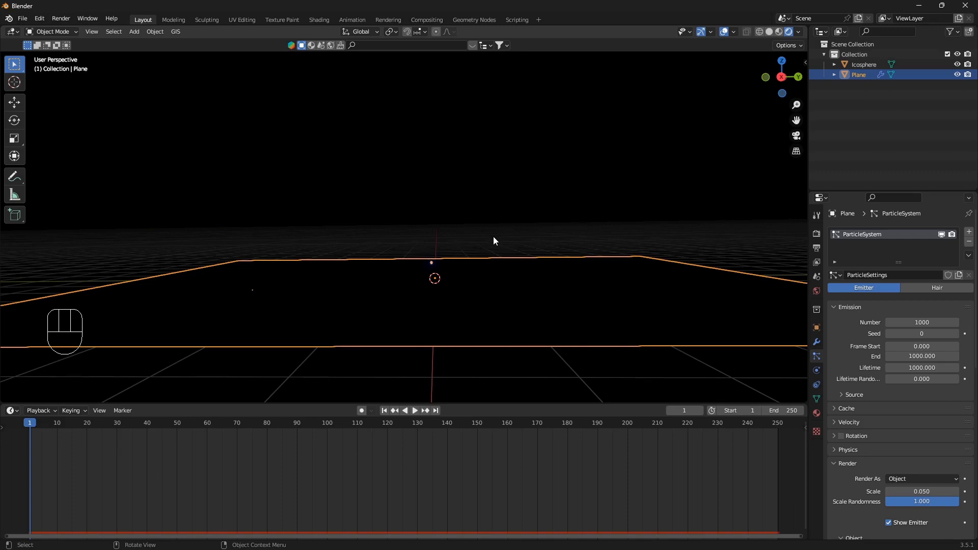
- Add a Drag force field at the scene origin and play the animation to watch the particles
{"action": "key", "text": "shift+a"}
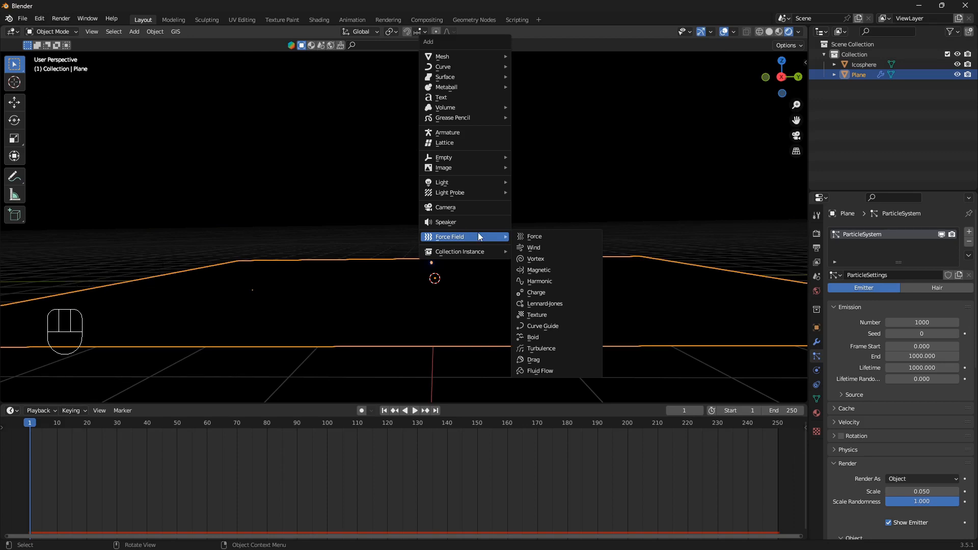
{"action": "mouse_move", "coordinate": [556, 360]}
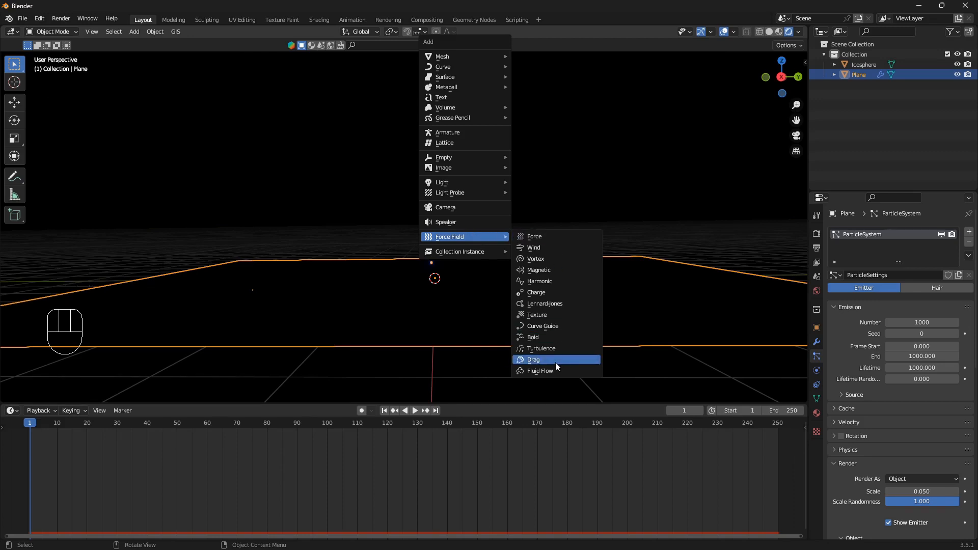
{"action": "mouse_move", "coordinate": [557, 364]}
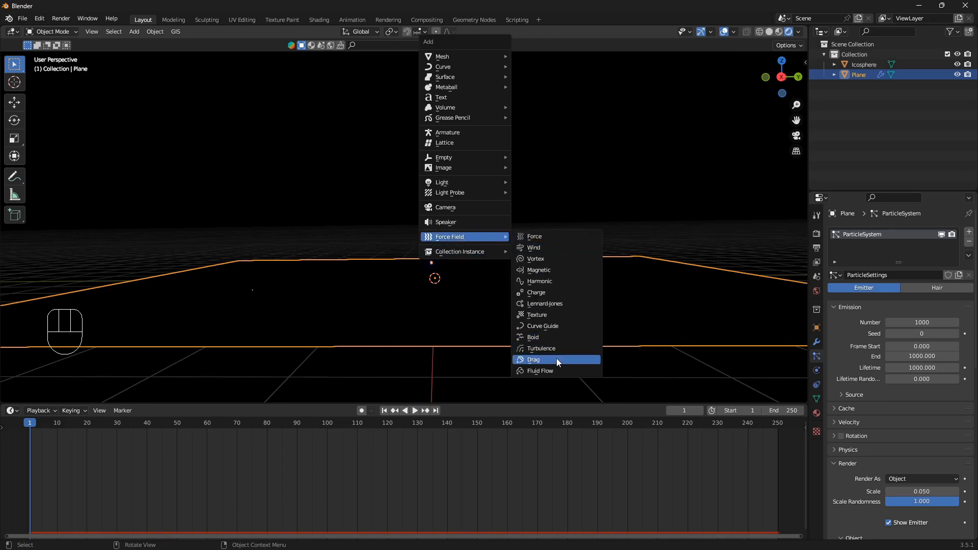
{"action": "left_click", "coordinate": [533, 360]}
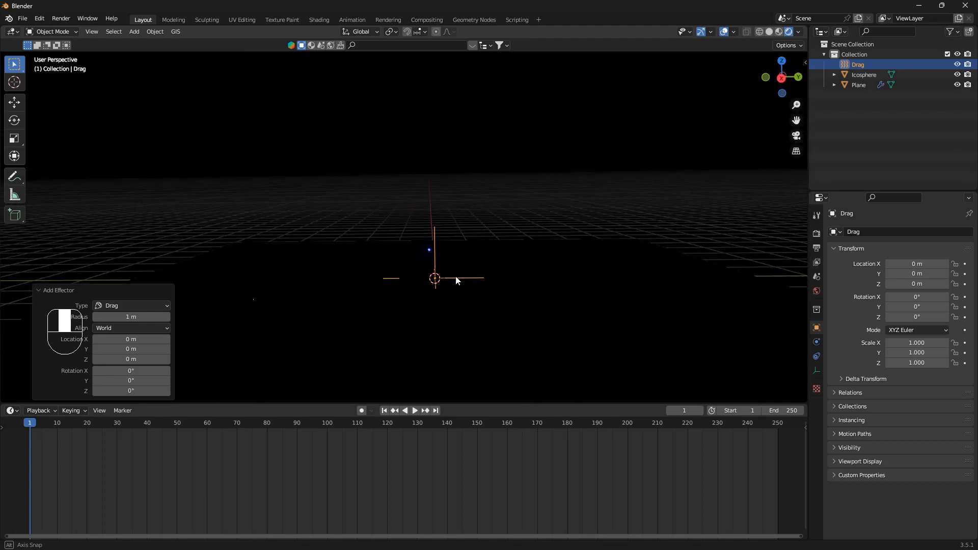
{"action": "key", "text": "space"}
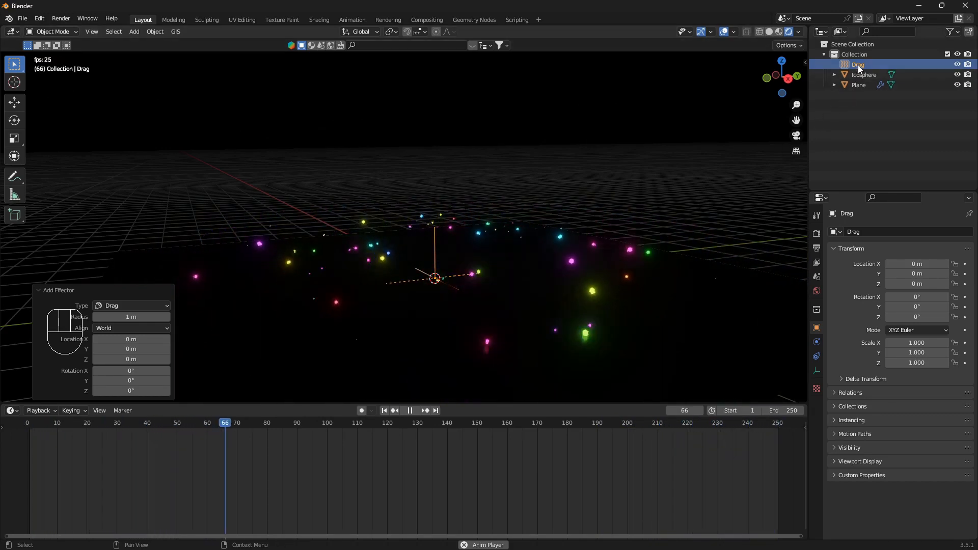
- Rewind to frame 1 and lift the Drag force field 1.268 m above the plane
{"action": "key", "text": "space"}
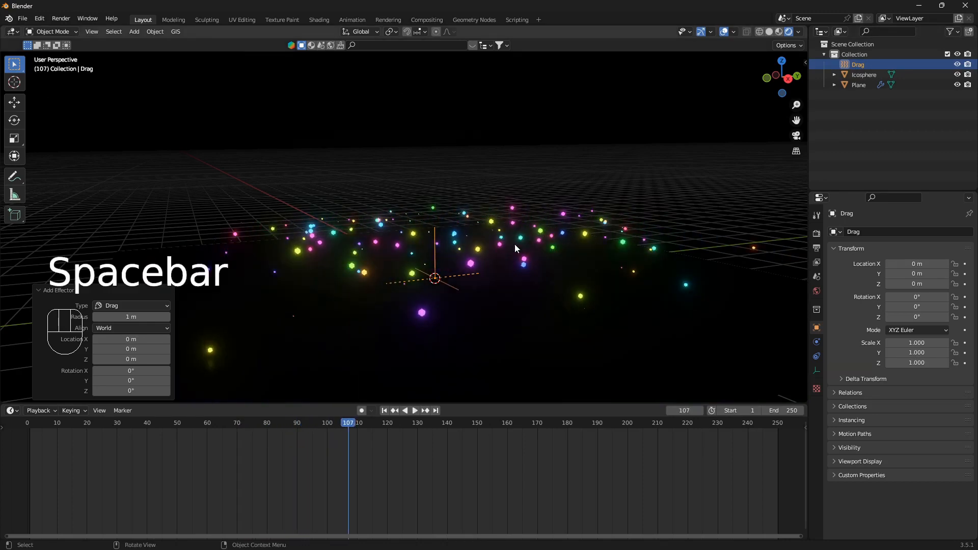
{"action": "key", "text": "shift+Left"}
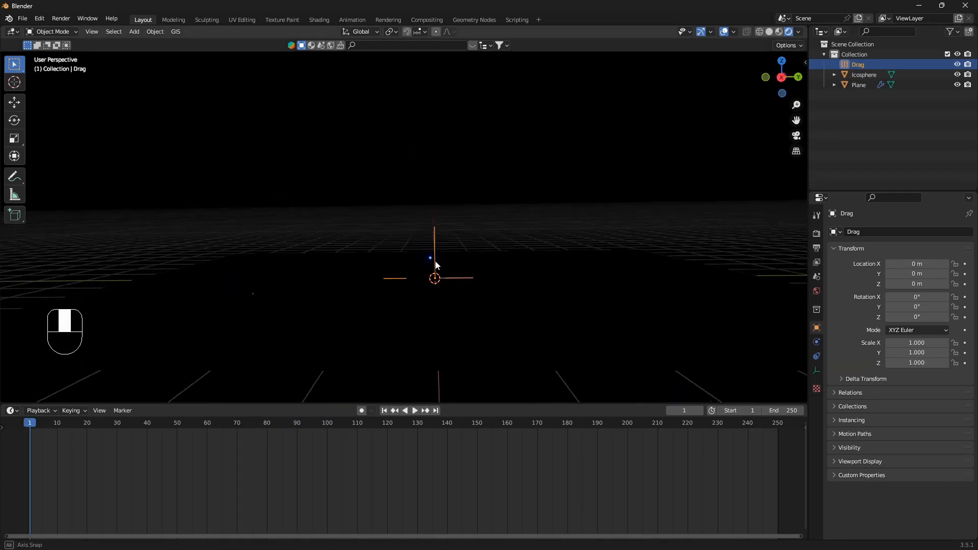
{"action": "key", "text": "g"}
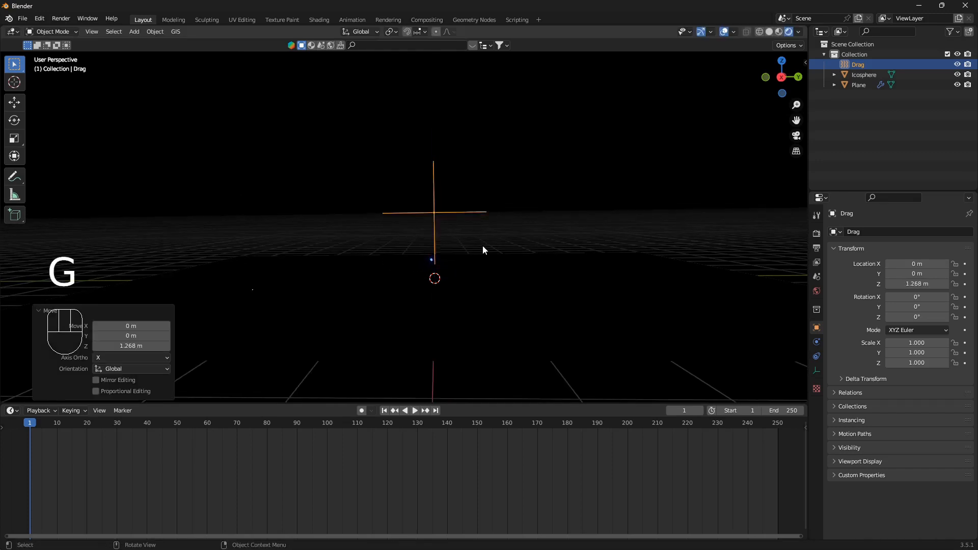
{"action": "key", "text": "space"}
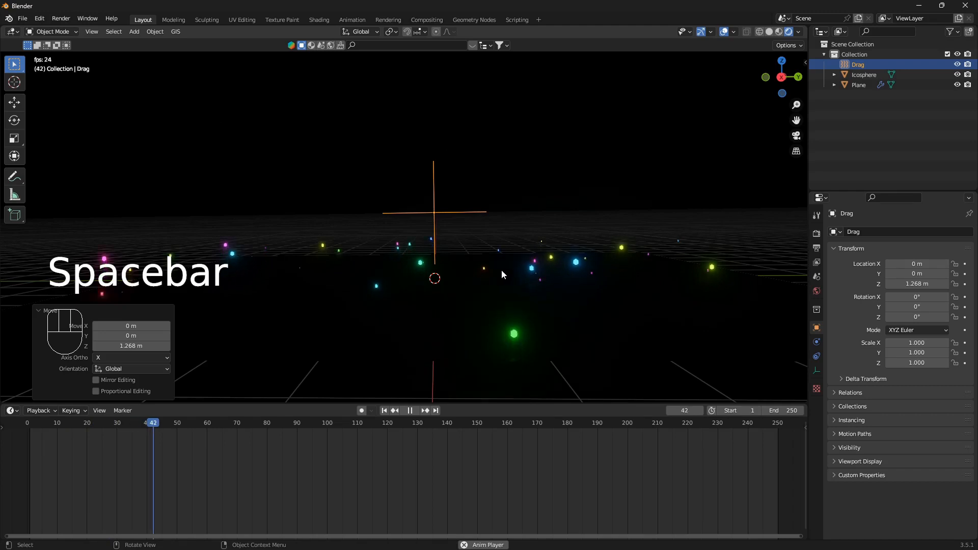
- Replay the animation to check the Drag field's effect on the drifting particles, then stop
{"action": "key", "text": "ctrl"}
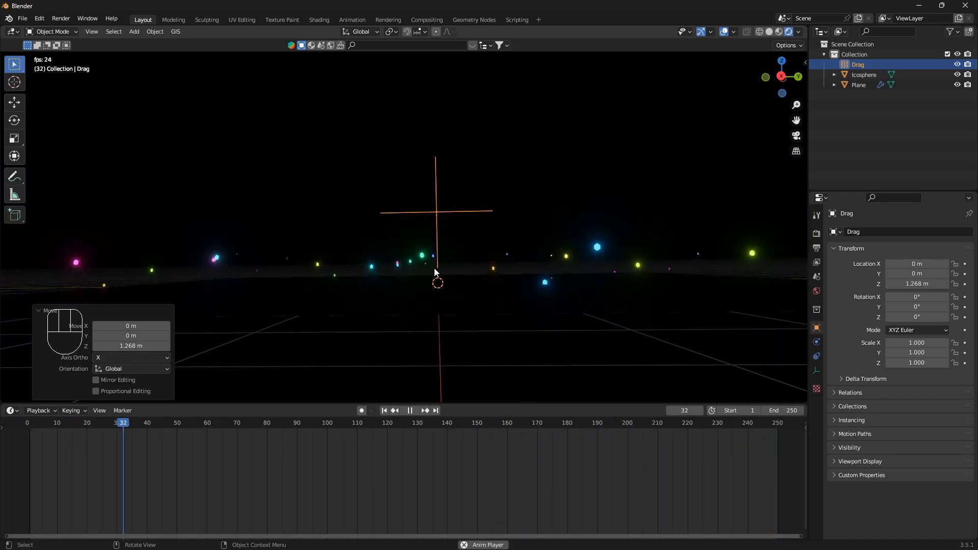
{"action": "left_click", "coordinate": [267, 422]}
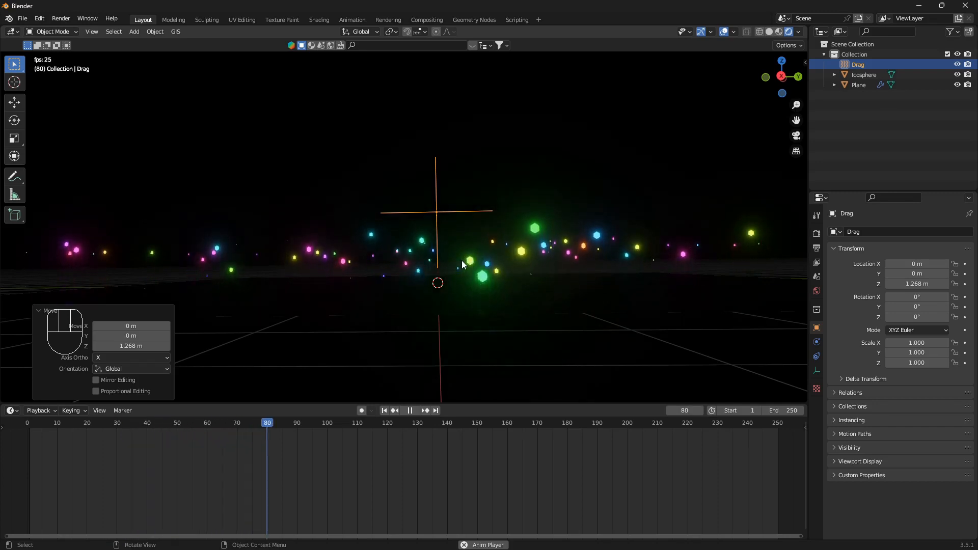
{"action": "key", "text": "space"}
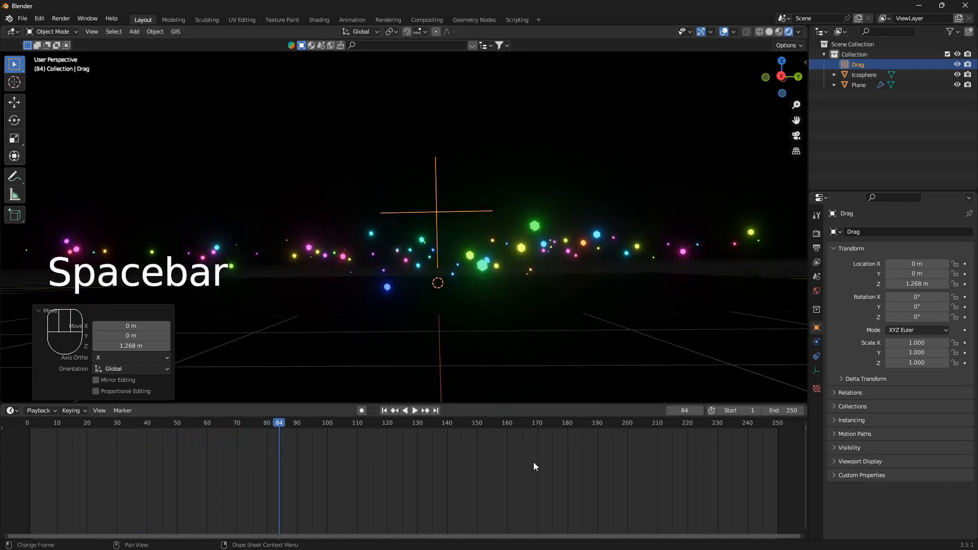
{"action": "key", "text": "space"}
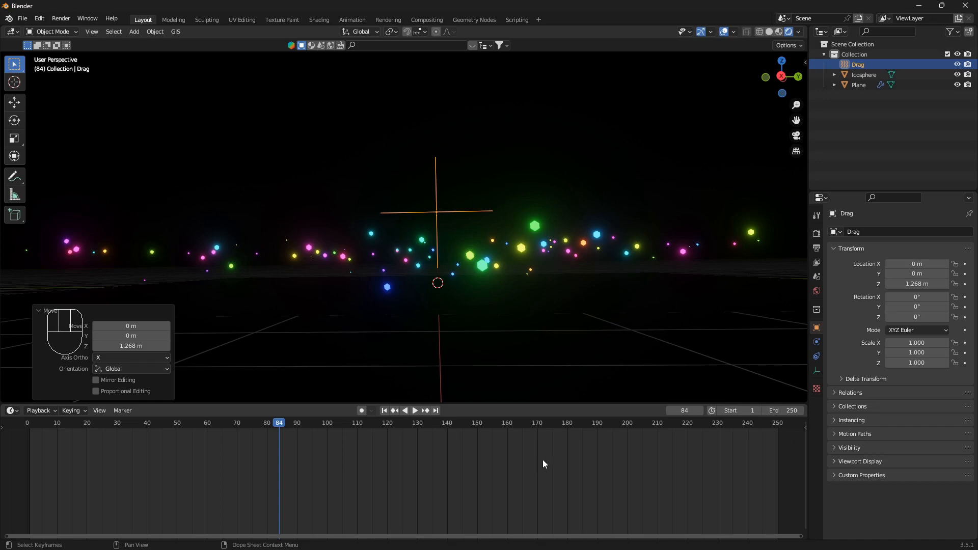
{"action": "mouse_move", "coordinate": [785, 421]}
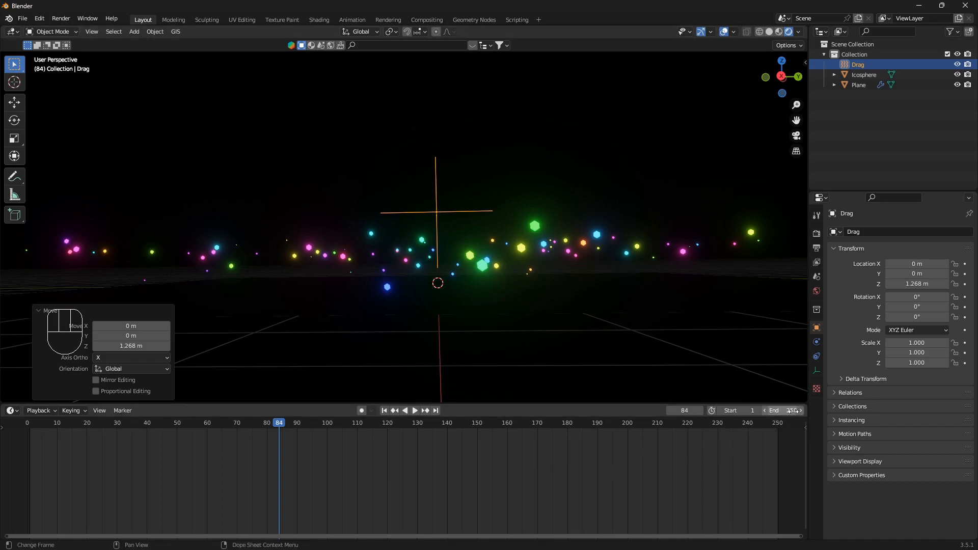
- Select the emitting Plane and set the scene End frame to 1000
{"action": "left_click", "coordinate": [859, 85]}
{"action": "type", "text": "1000"}
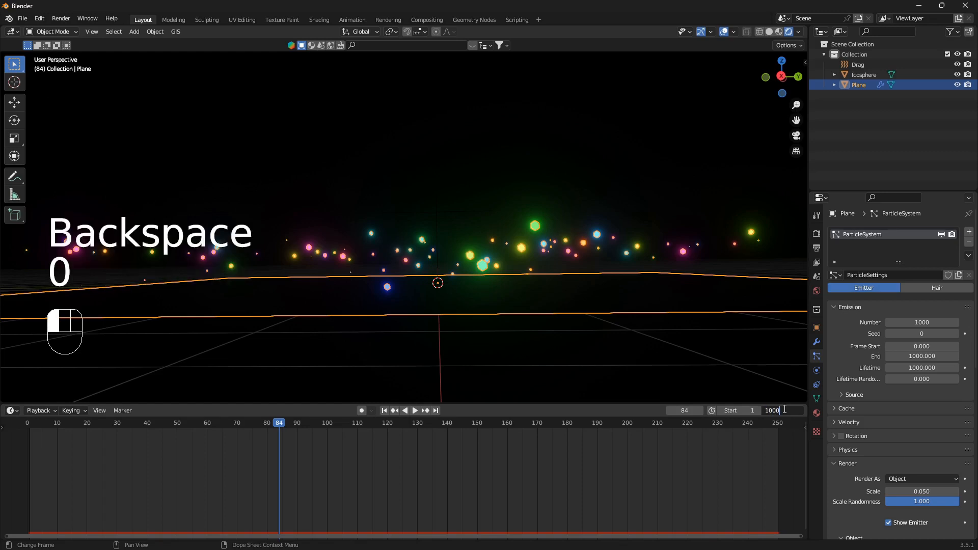
{"action": "key", "text": "backspace"}
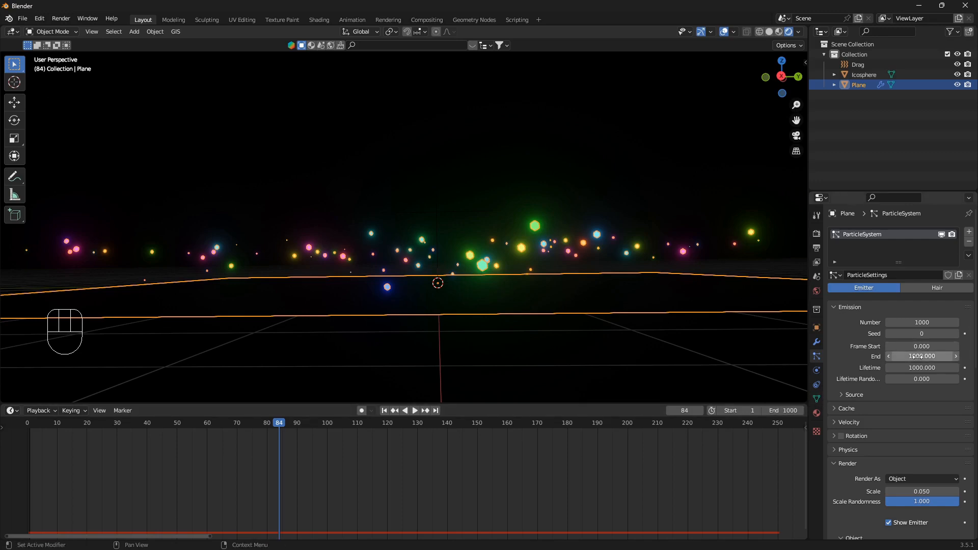
{"action": "key", "text": "space"}
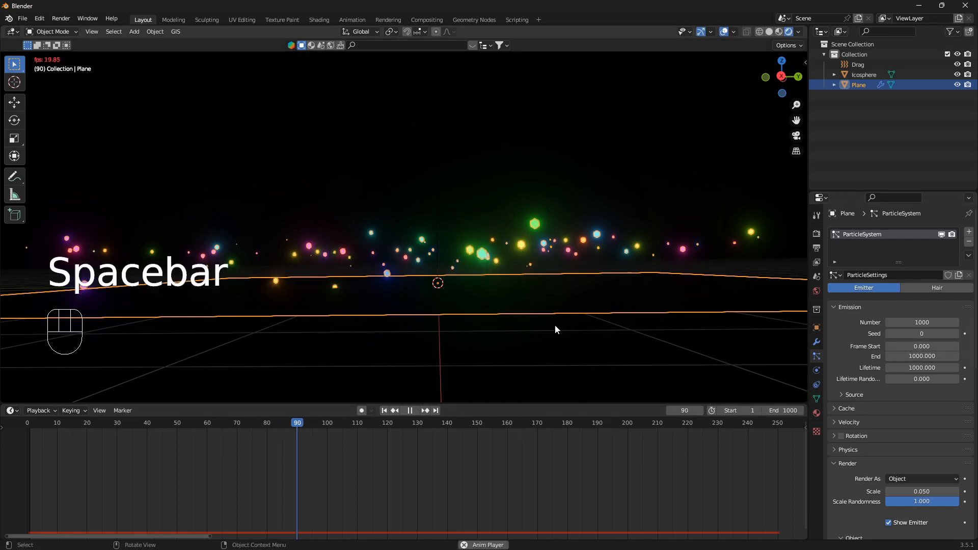
{"action": "key", "text": "shift+Left"}
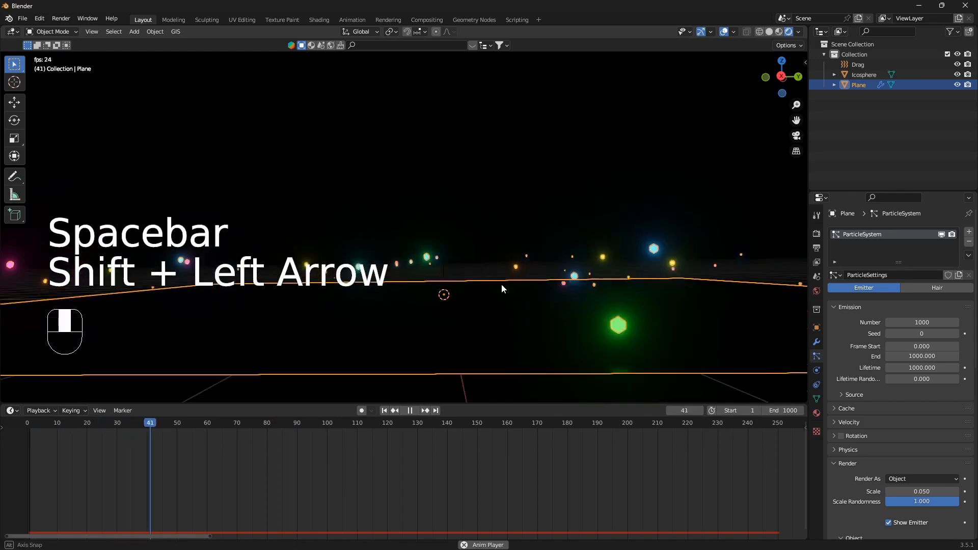
- Play the long animation to fill the air with particles, then return to frame 1
{"action": "key", "text": "space"}
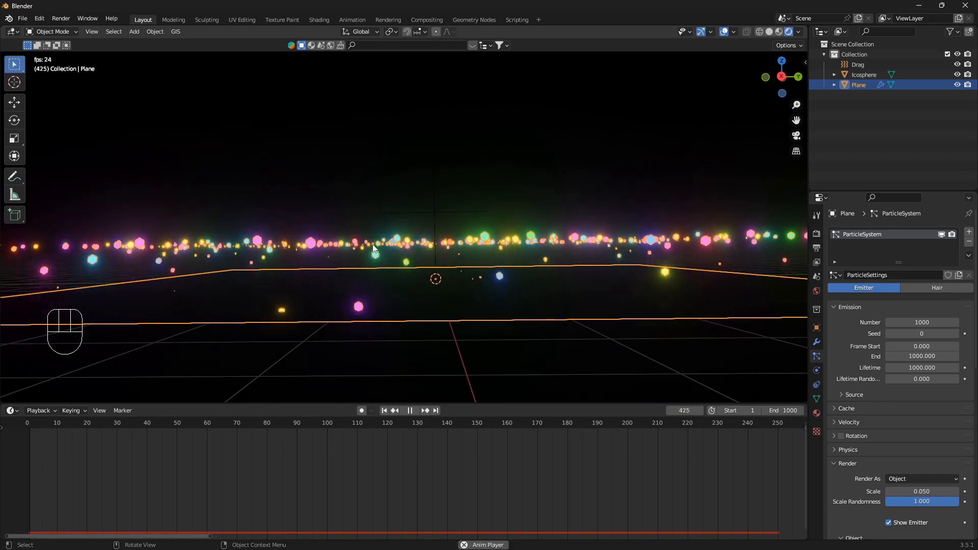
{"action": "key", "text": "space"}
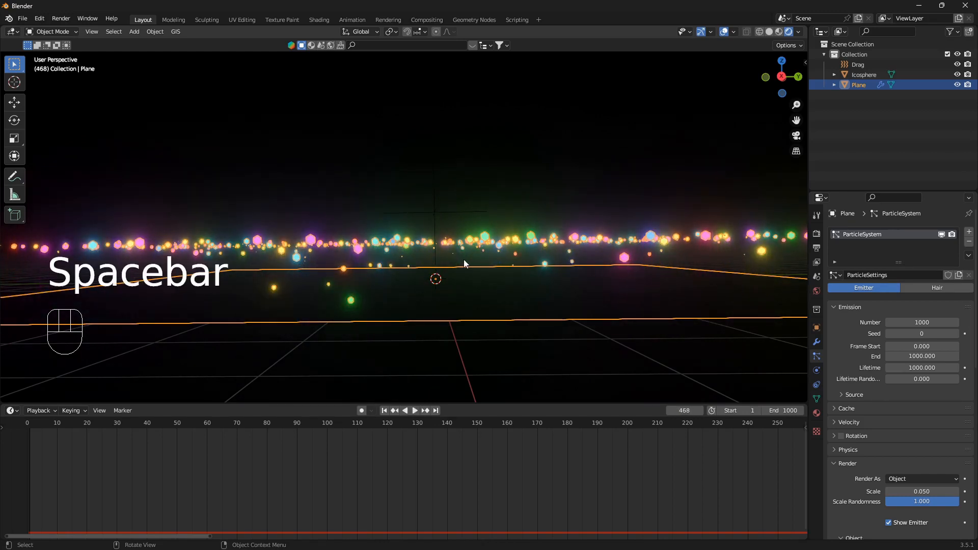
{"action": "key", "text": "shift+Left"}
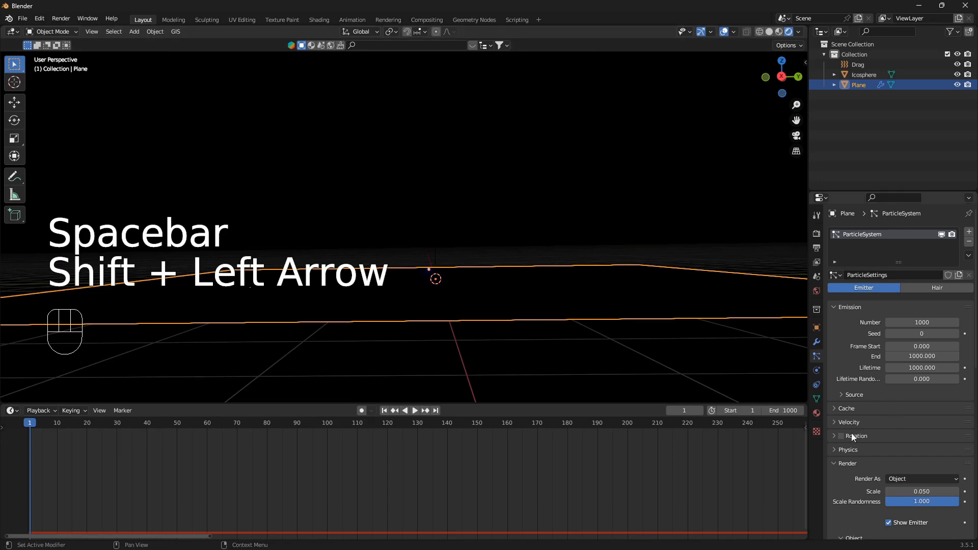
- Set the particles' Normal velocity to 4 m/s in the Velocity settings
{"action": "left_click", "coordinate": [849, 422]}
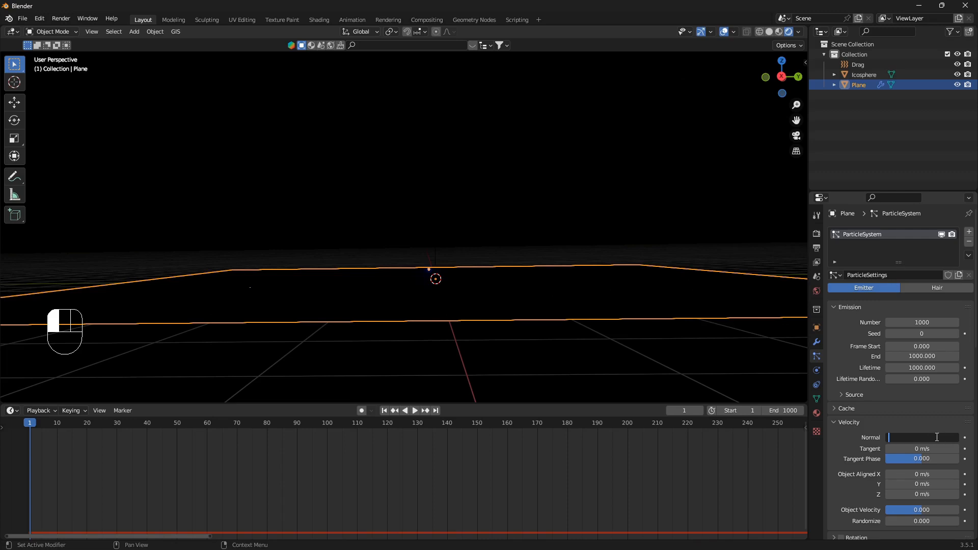
{"action": "type", "text": "4"}
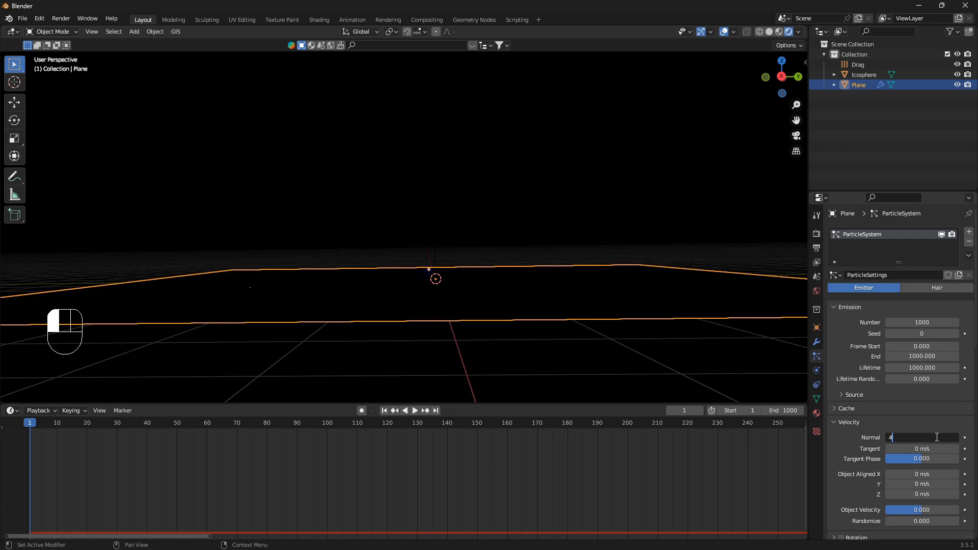
{"action": "key", "text": "space"}
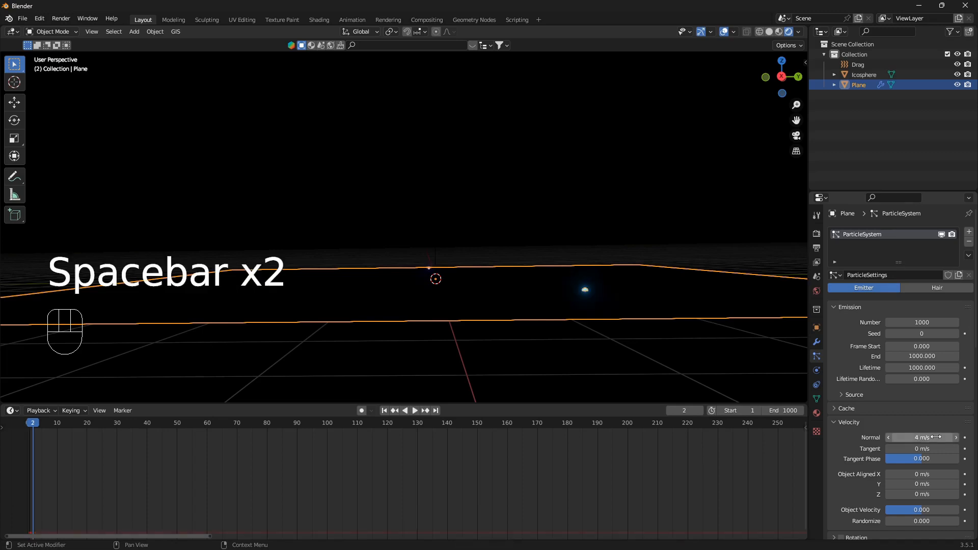
{"action": "key", "text": "space"}
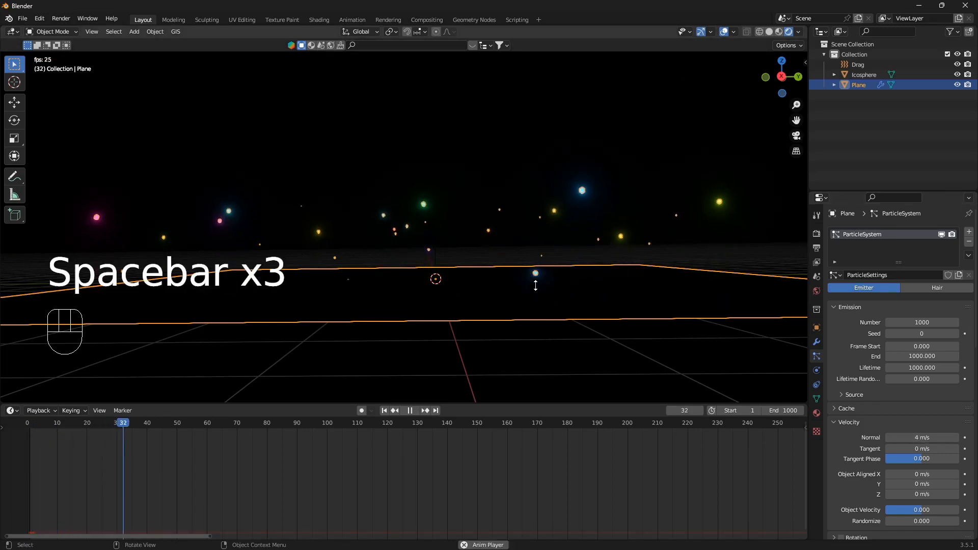
- Play the animation to about frame 421 to watch the icosphere particles spread from the plane
{"action": "key", "text": "space"}
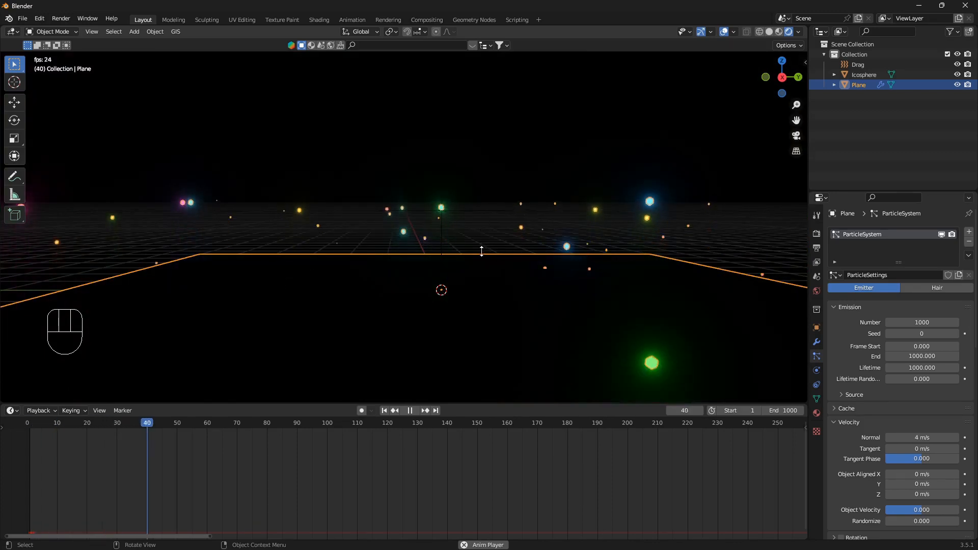
{"action": "left_click", "coordinate": [410, 410]}
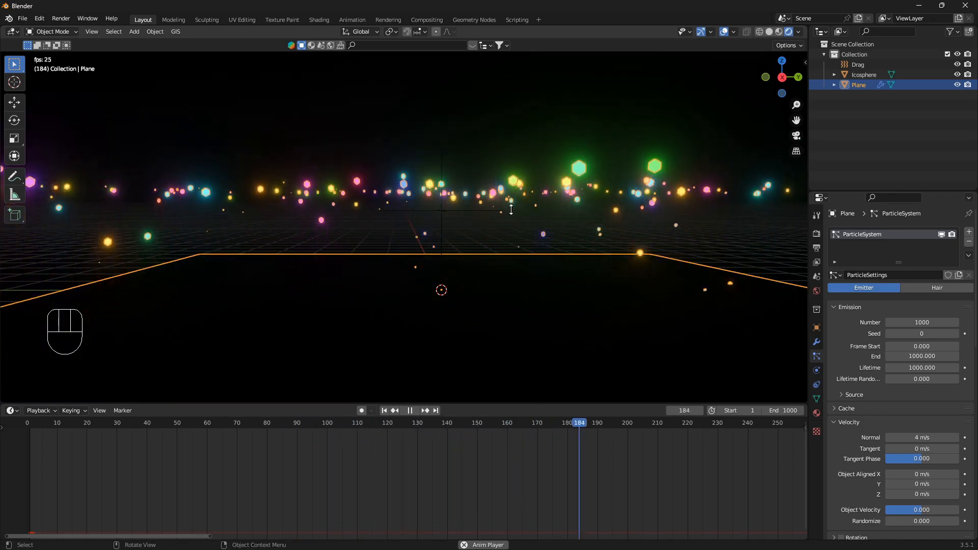
{"action": "left_click", "coordinate": [410, 410]}
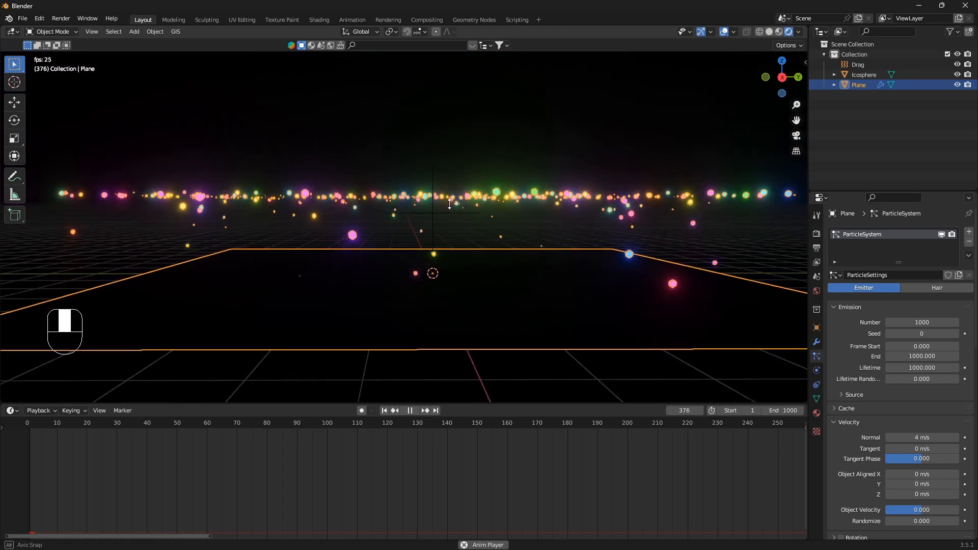
{"action": "key", "text": "space"}
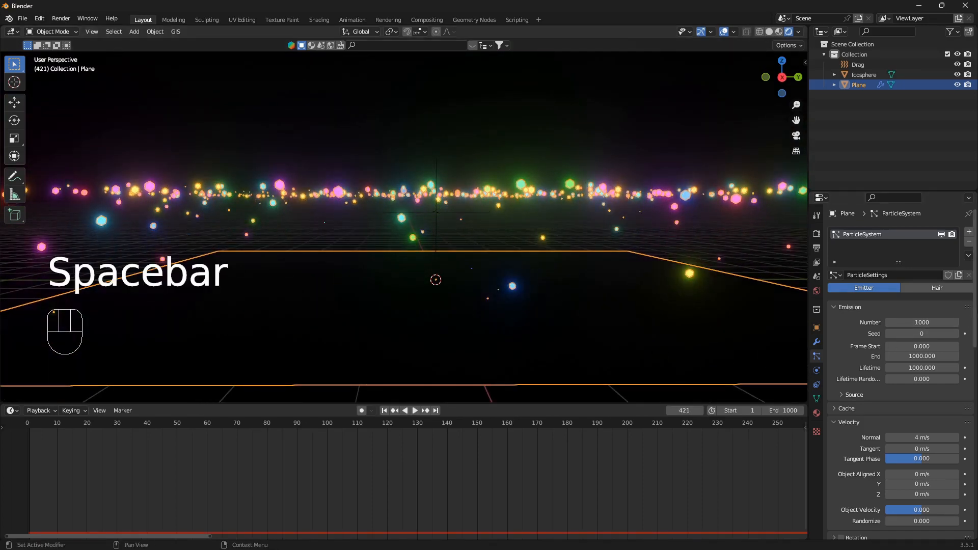
- Set Physics > Forces > Brownian to 3 and replay the animation from frame 1
{"action": "scroll", "scroll_direction": "down", "scroll_amount": 3}
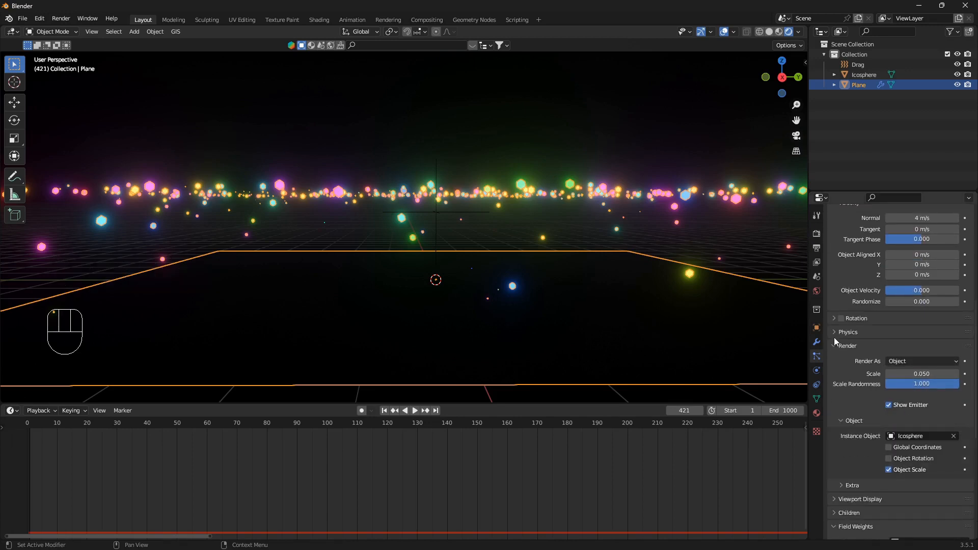
{"action": "left_click", "coordinate": [835, 332]}
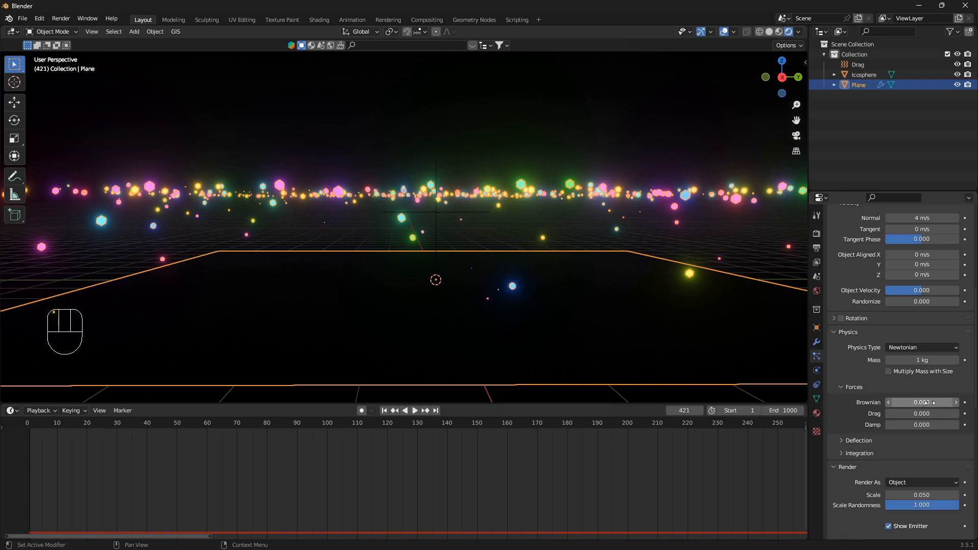
{"action": "key", "text": "shift+Left"}
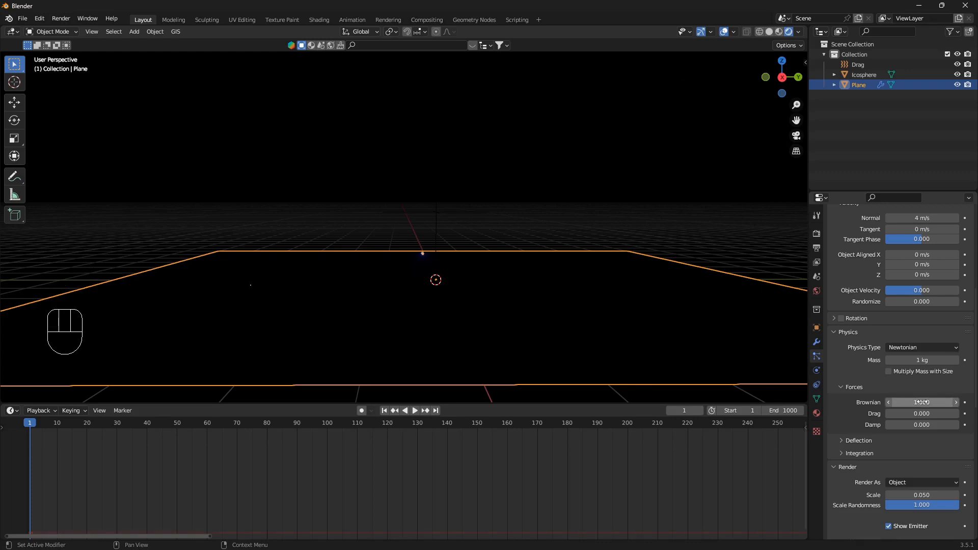
{"action": "key", "text": "space"}
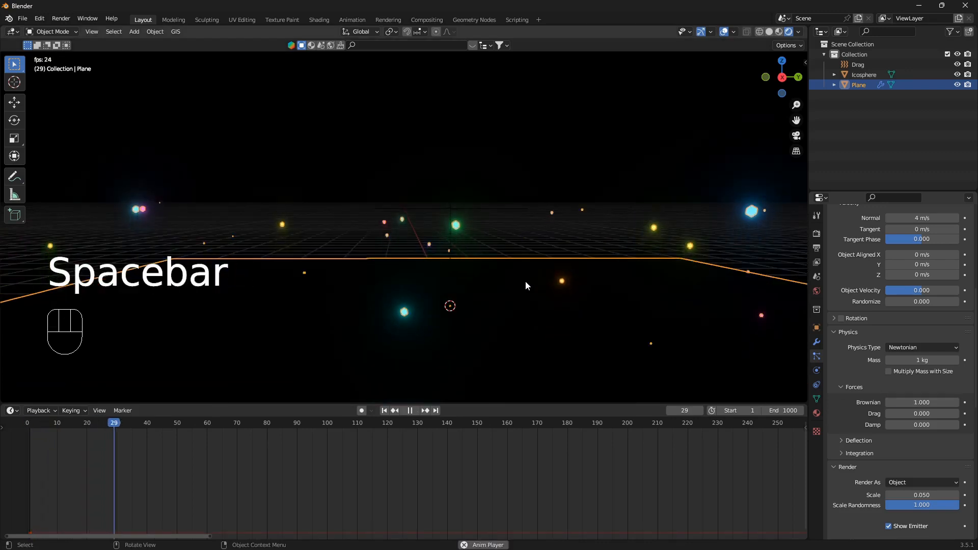
- Lower the Brownian force to 1 and play the emission through to about frame 998
{"action": "key", "text": "space"}
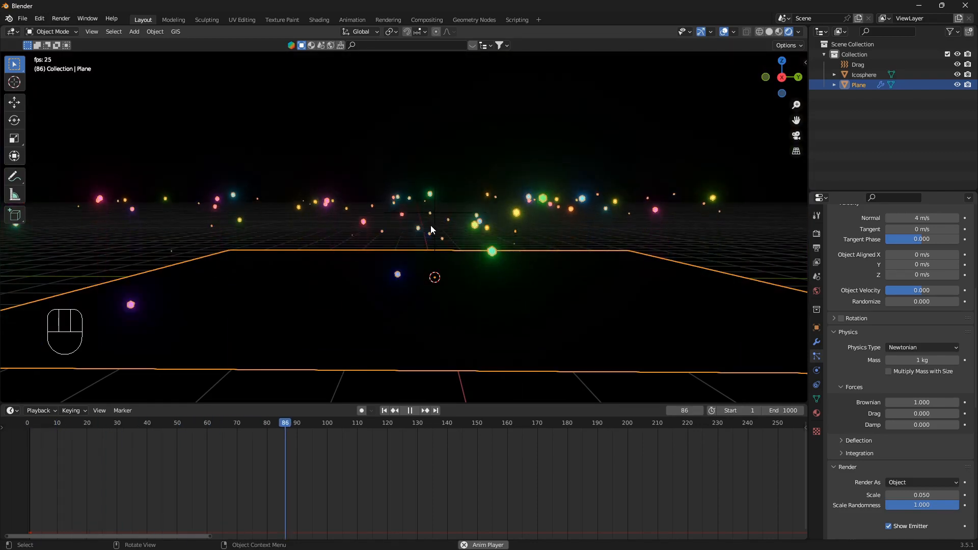
{"action": "left_click", "coordinate": [409, 409]}
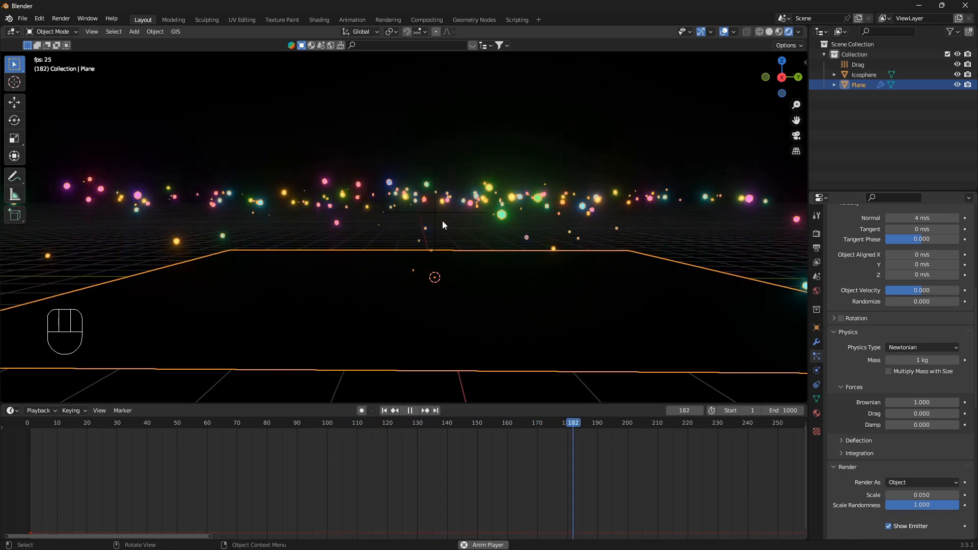
{"action": "left_click", "coordinate": [410, 410]}
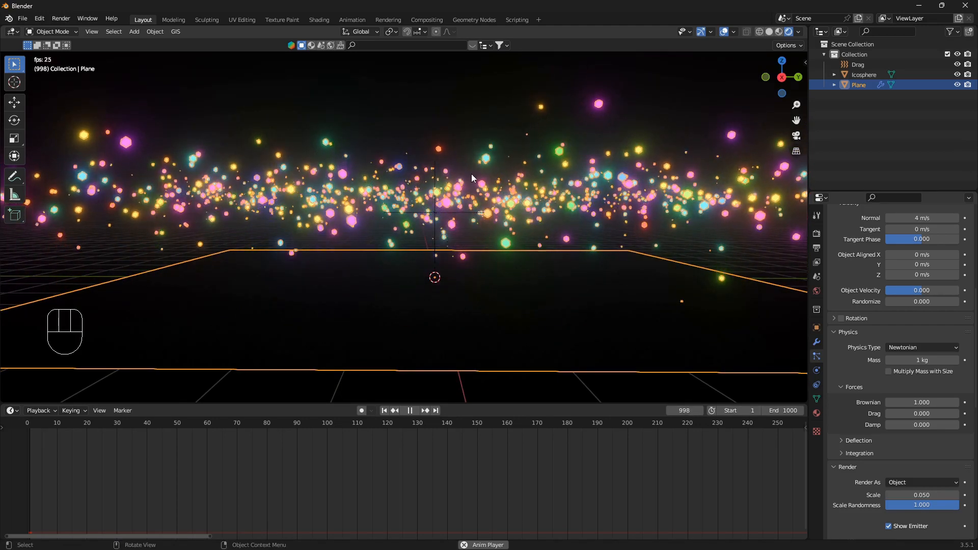
- Stop playback, rewind to frame 1 and bring the particles' Field Weights (Drag 1.0) into view
{"action": "key", "text": "space"}
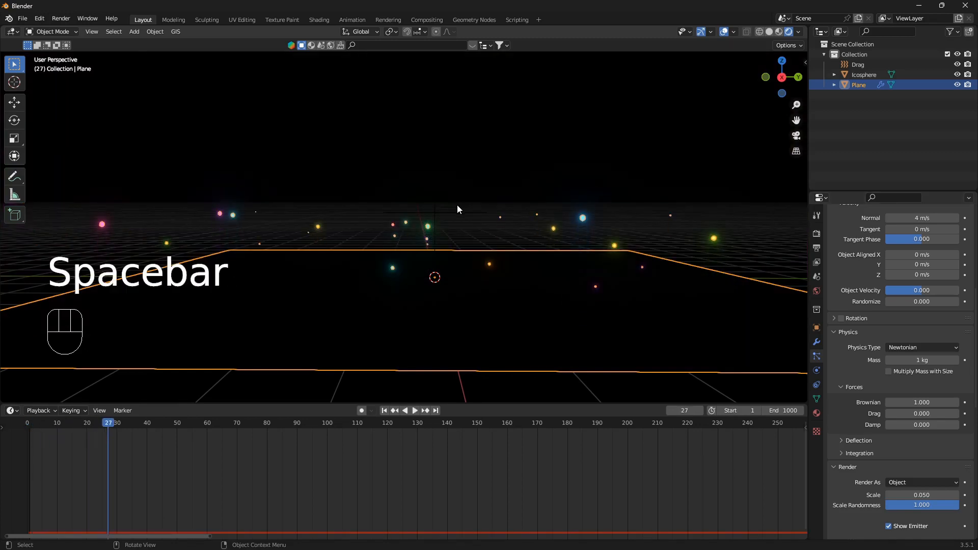
{"action": "mouse_move", "coordinate": [486, 262]}
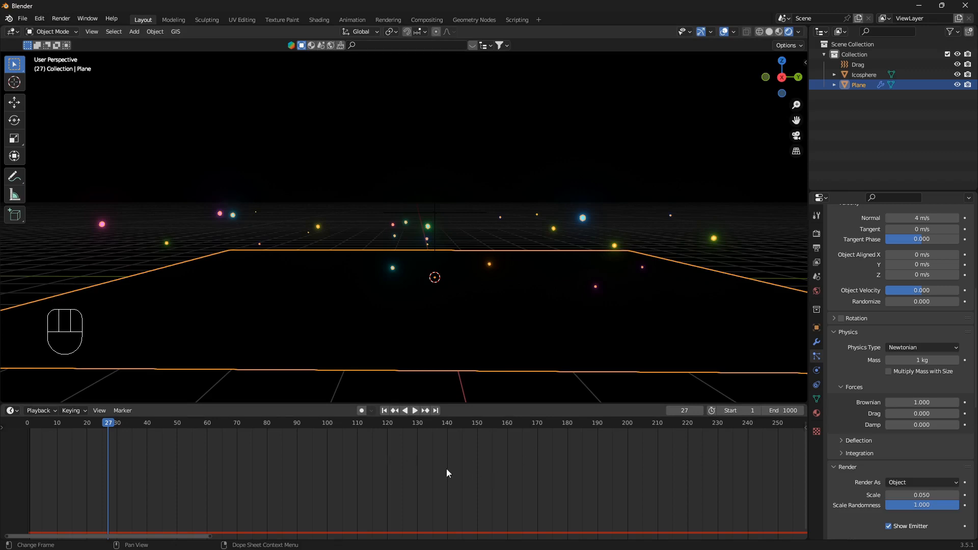
{"action": "key", "text": "shift"}
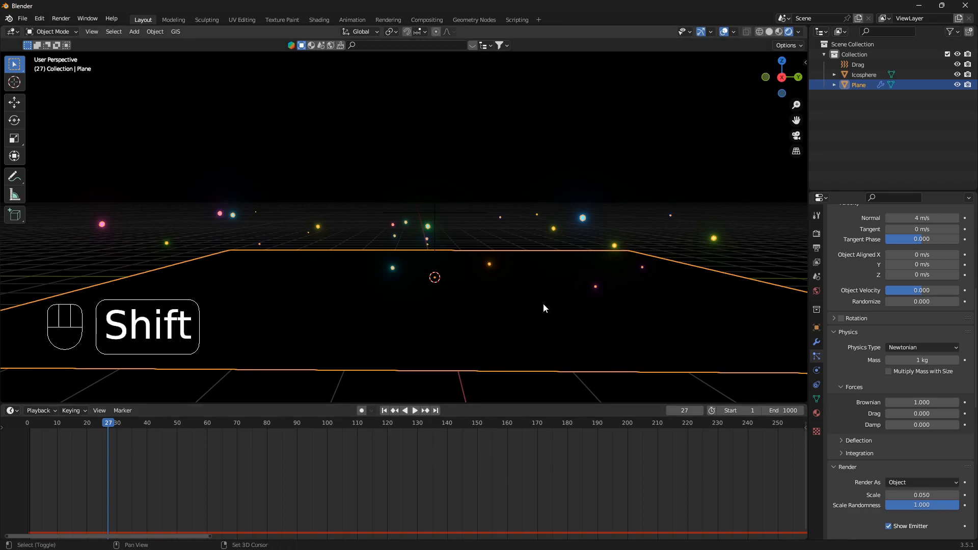
{"action": "key", "text": "shift+Left"}
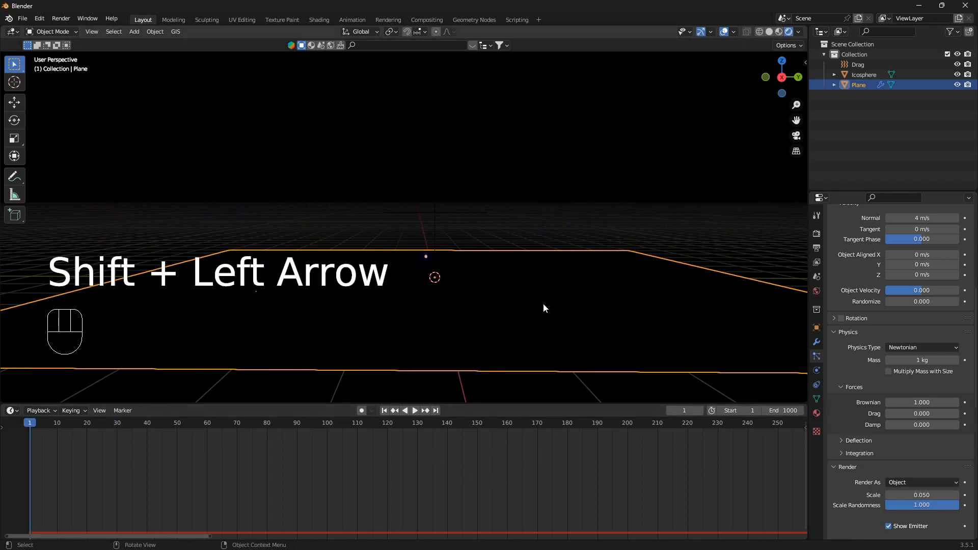
{"action": "key", "text": "shift+Left"}
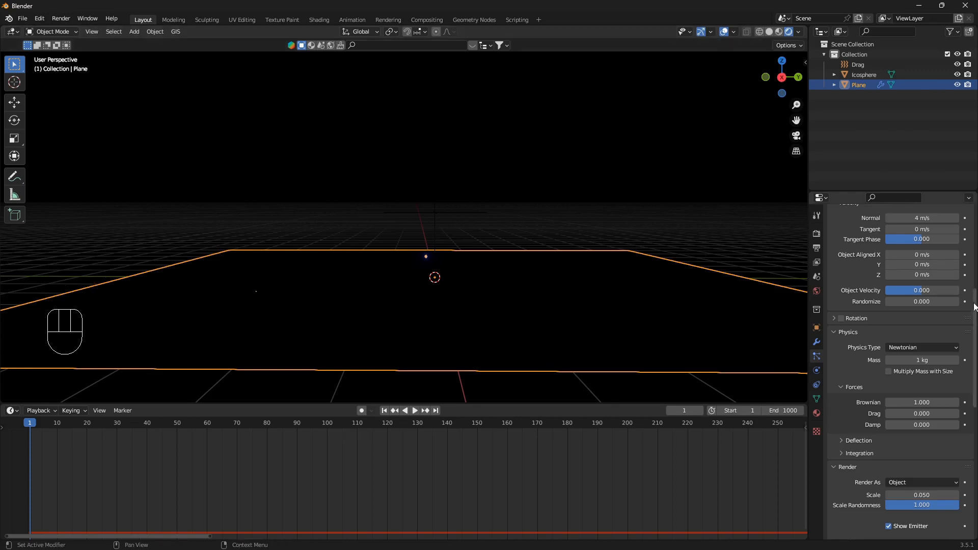
{"action": "scroll", "scroll_direction": "down", "scroll_amount": 3}
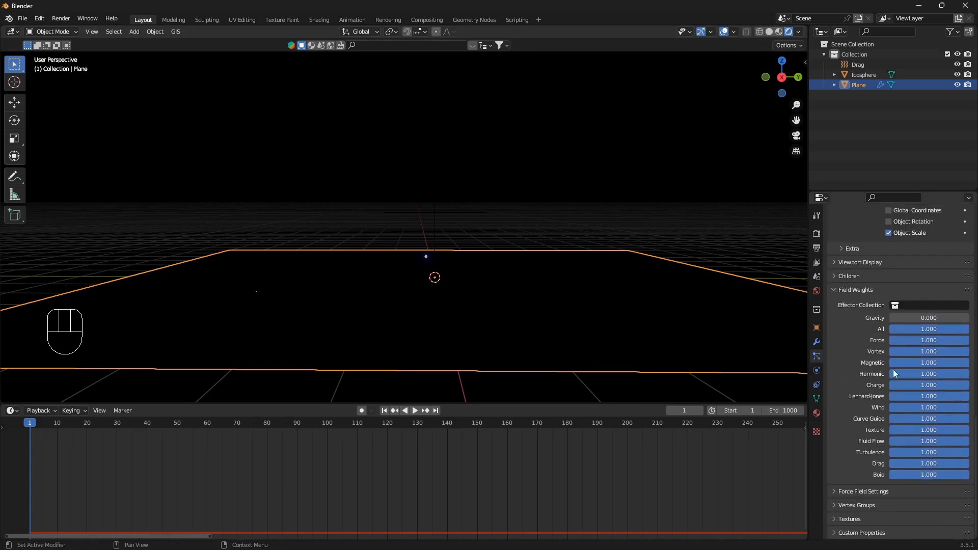
{"action": "mouse_move", "coordinate": [866, 295]}
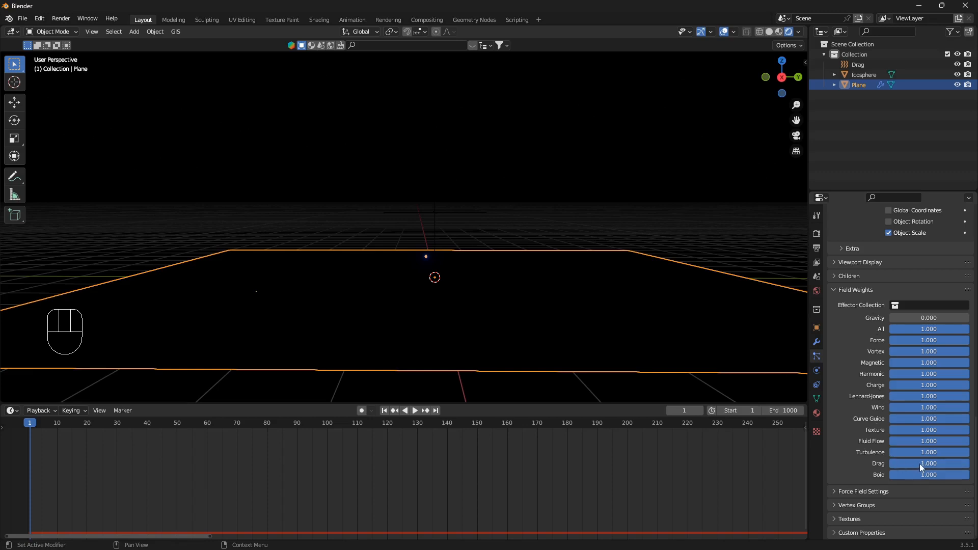
{"action": "mouse_move", "coordinate": [958, 468]}
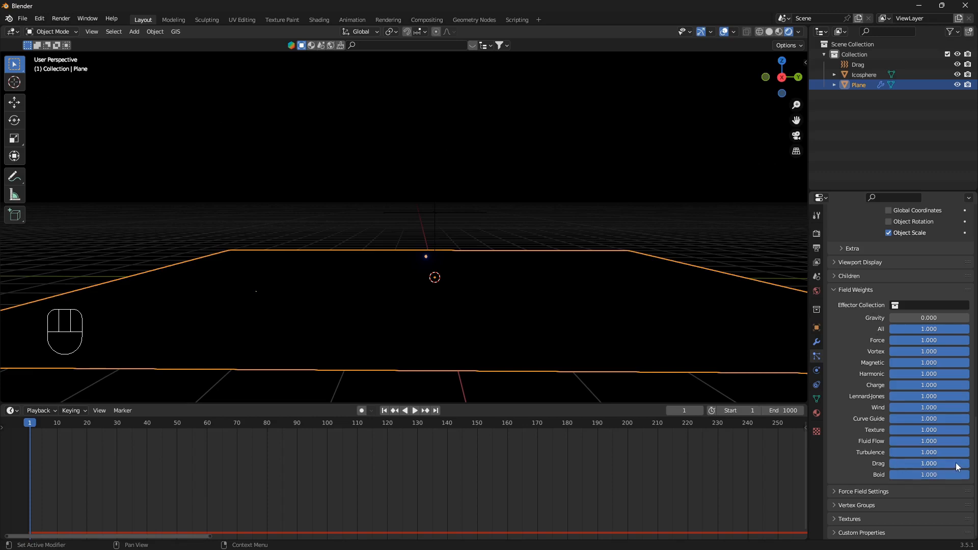
{"action": "mouse_move", "coordinate": [930, 464]}
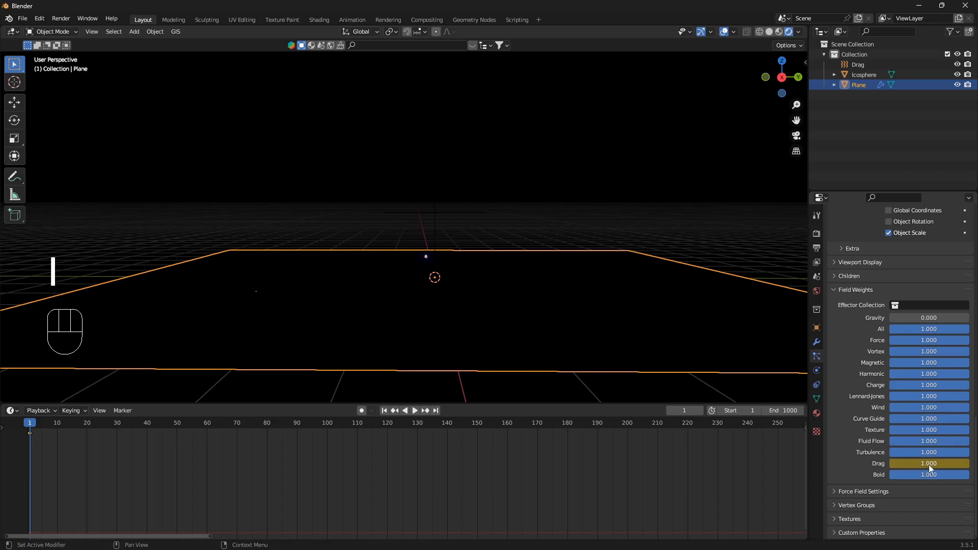
{"action": "mouse_move", "coordinate": [494, 482]}
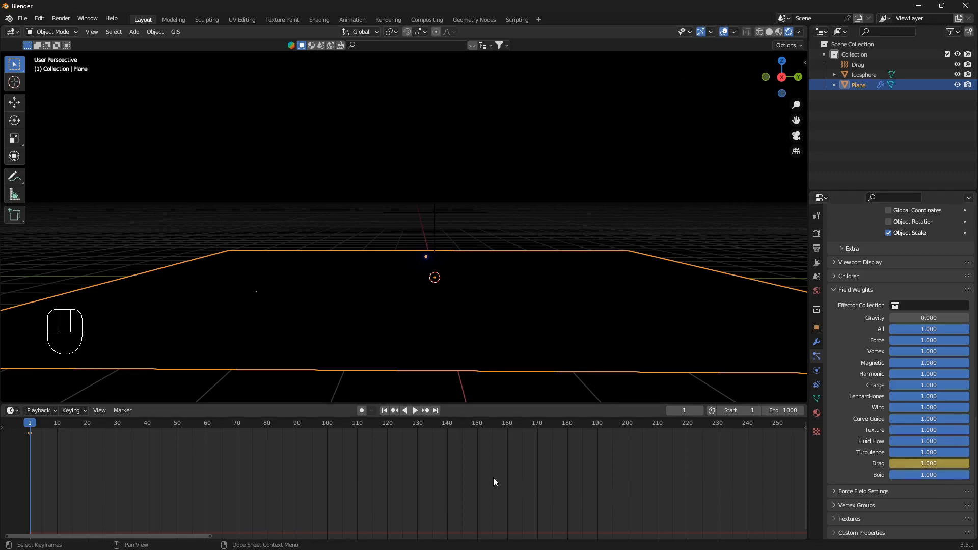
{"action": "mouse_move", "coordinate": [729, 411]}
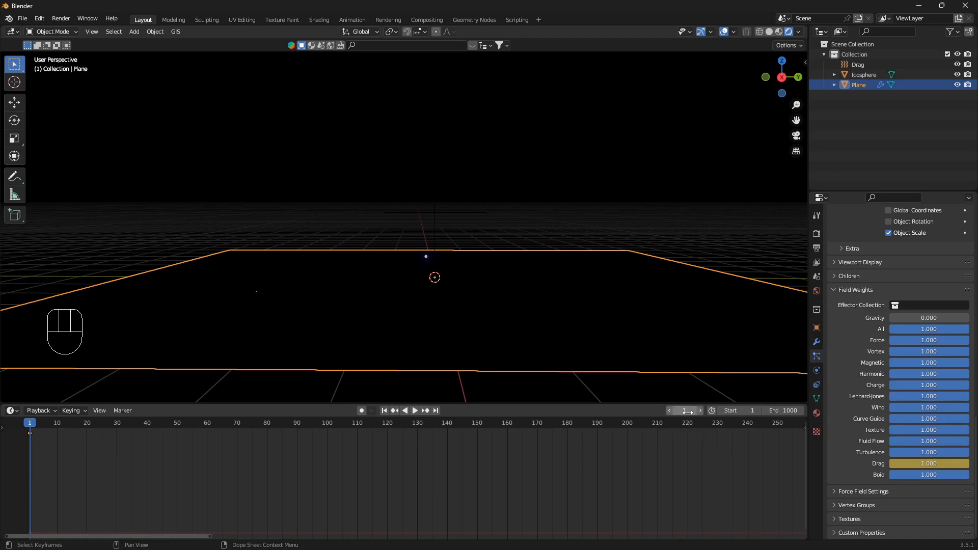
- Keyframe Drag 1.0 at frame 200, then move to frame 300 and set Drag to 0.000
{"action": "left_click", "coordinate": [686, 410]}
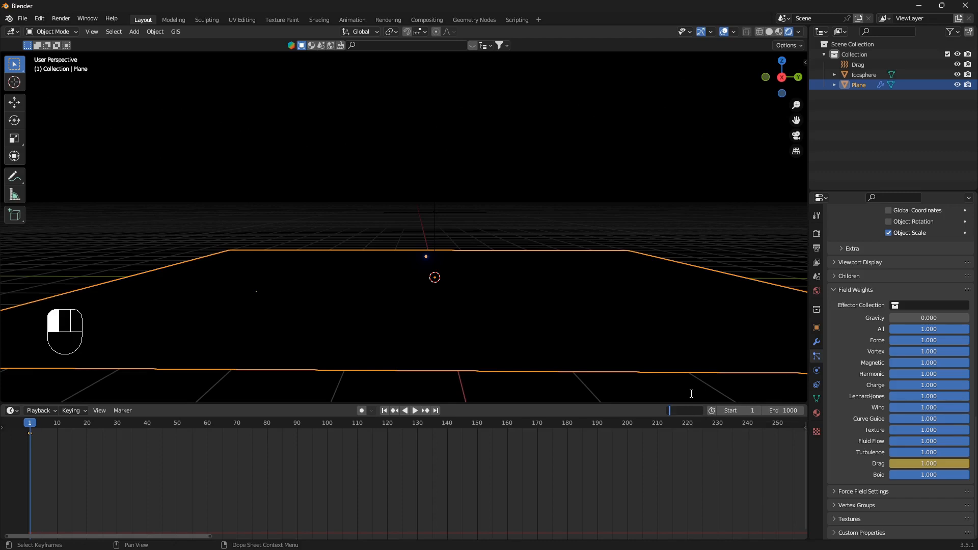
{"action": "key", "text": "Backspace"}
{"action": "type", "text": "200"}
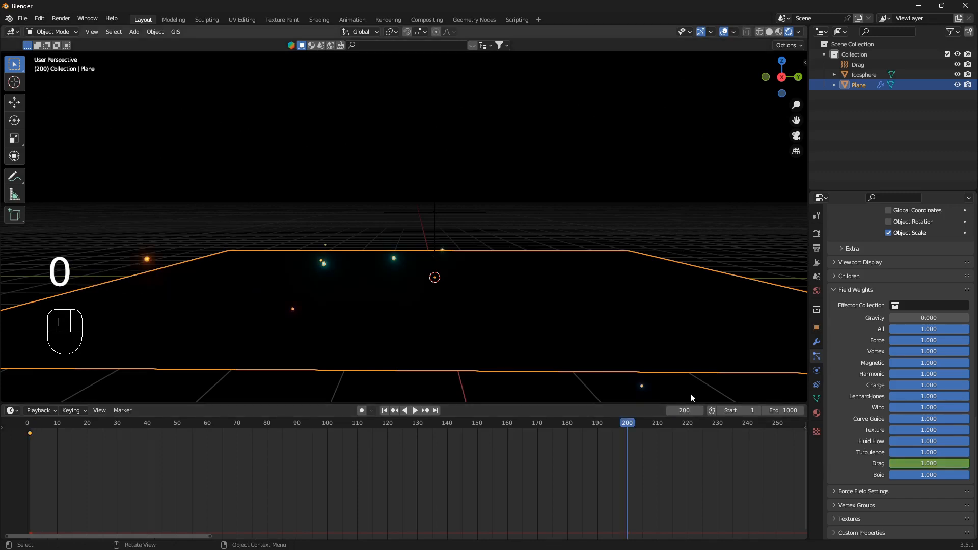
{"action": "mouse_move", "coordinate": [930, 464]}
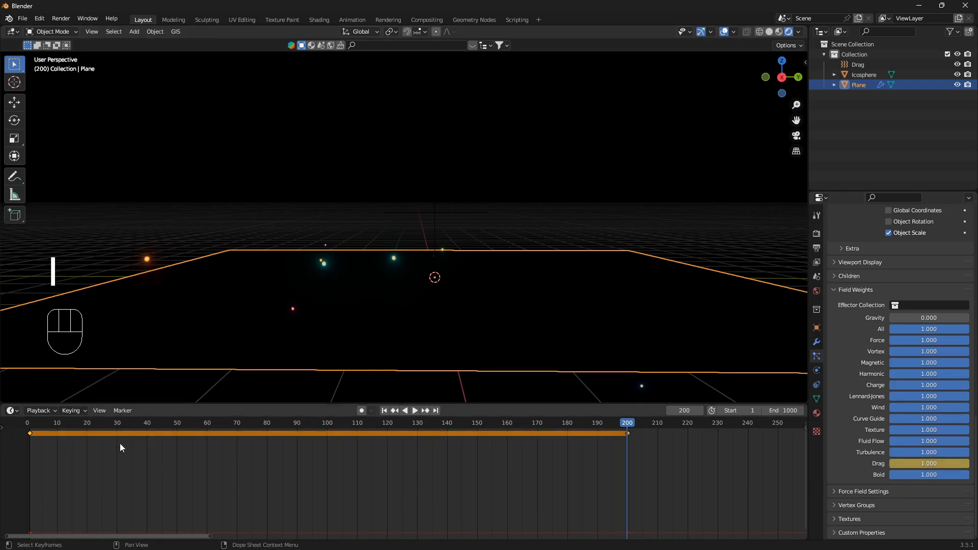
{"action": "mouse_move", "coordinate": [472, 464]}
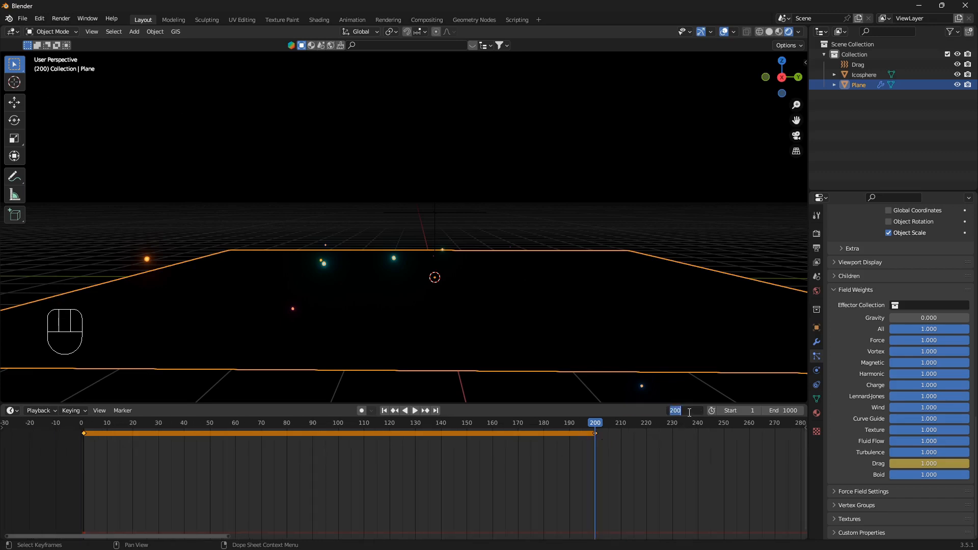
{"action": "key", "text": "Backspace"}
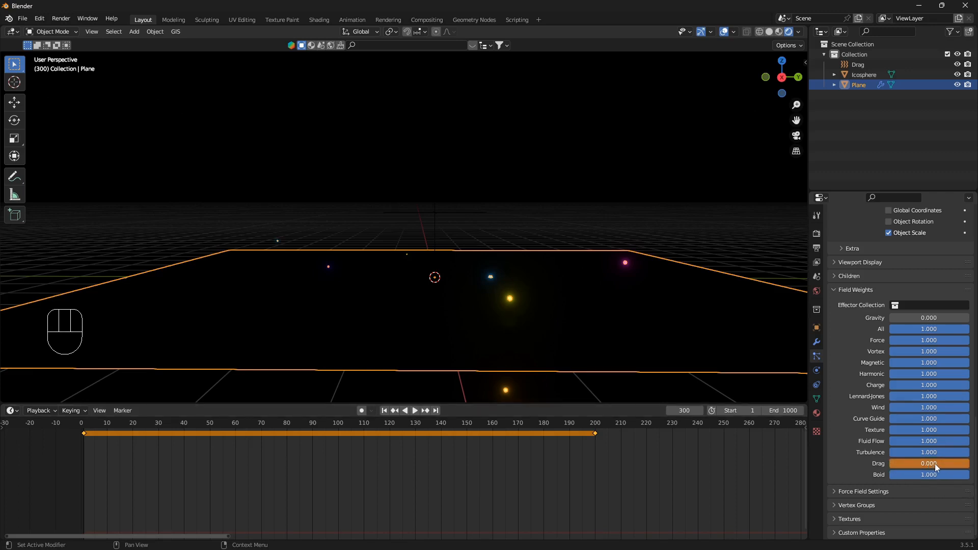
{"action": "mouse_move", "coordinate": [938, 464]}
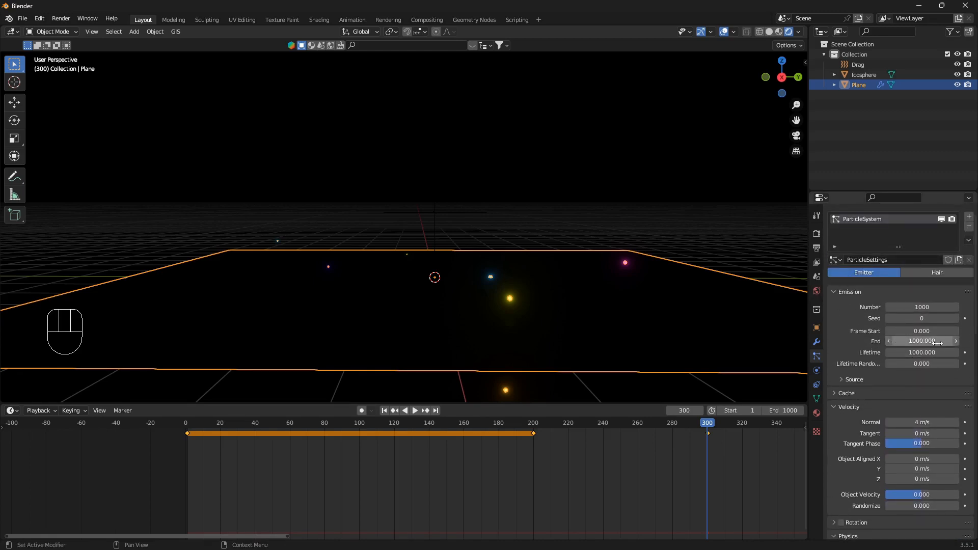
{"action": "mouse_move", "coordinate": [922, 342]}
{"action": "type", "text": "200"}
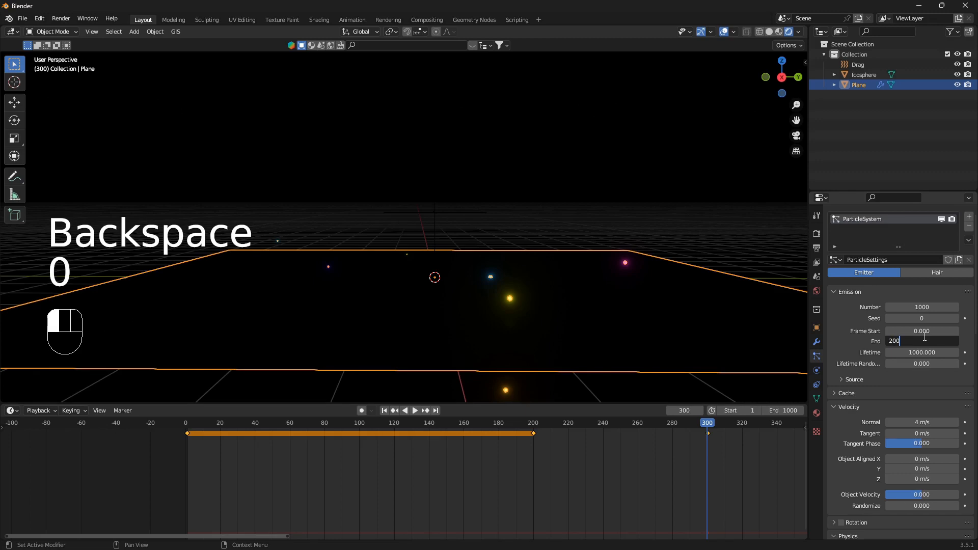
{"action": "key", "text": "Return"}
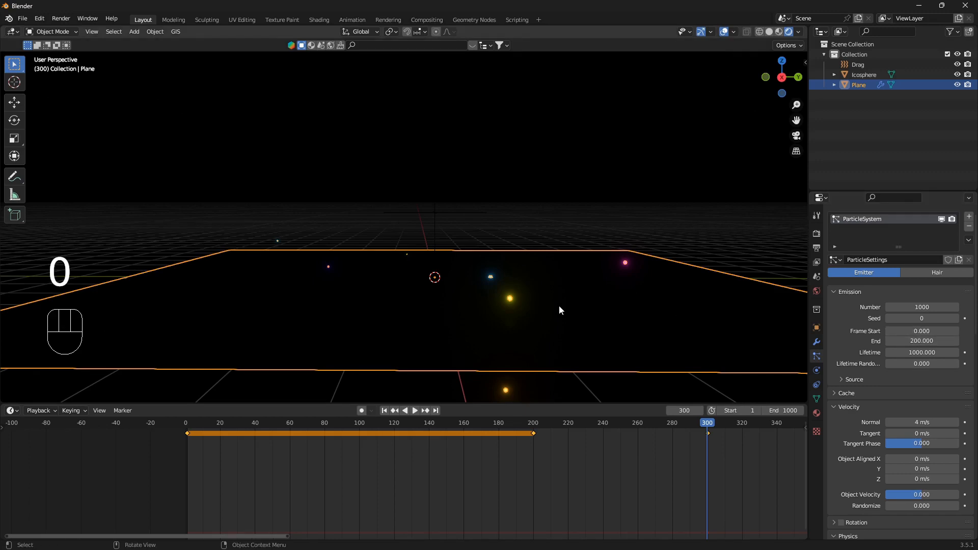
{"action": "mouse_move", "coordinate": [499, 329]}
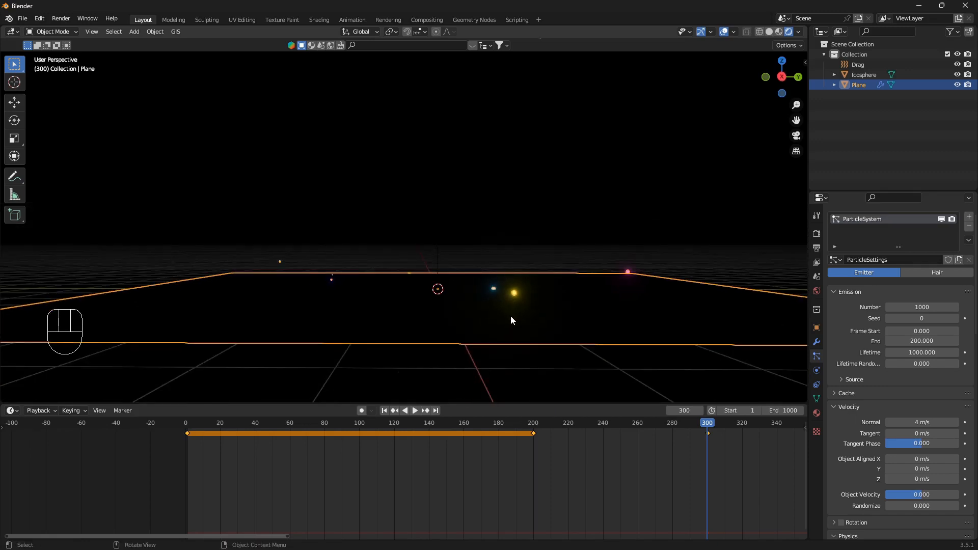
{"action": "key", "text": "shift+Left"}
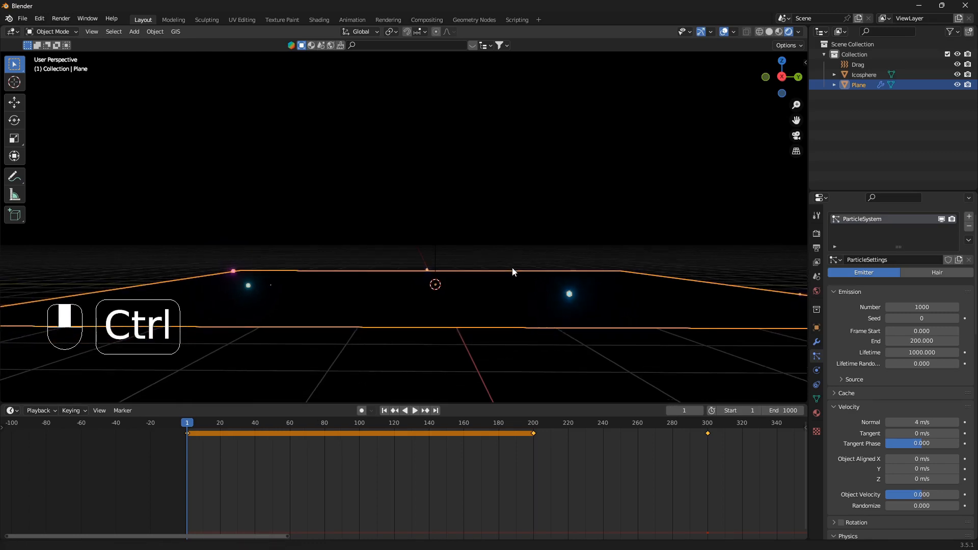
{"action": "key", "text": "space"}
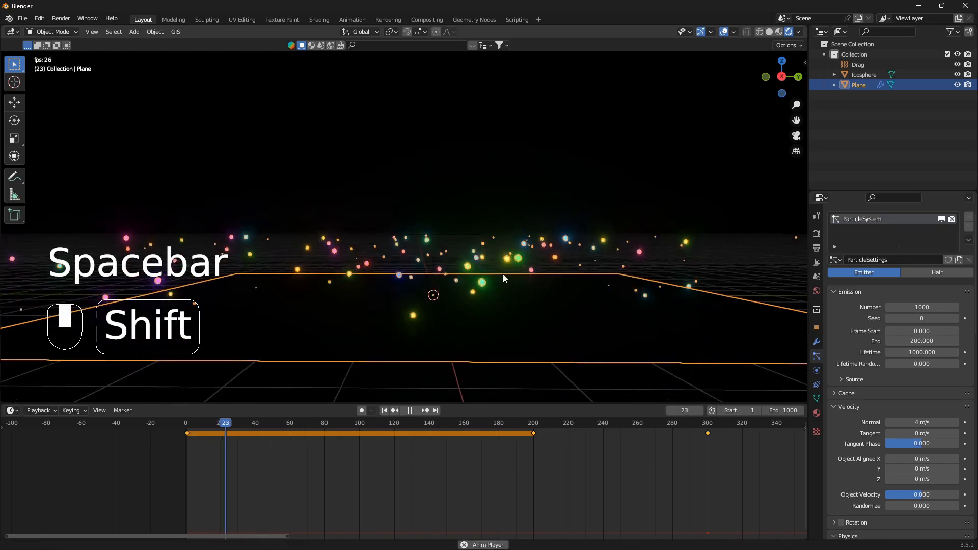
{"action": "key", "text": "space"}
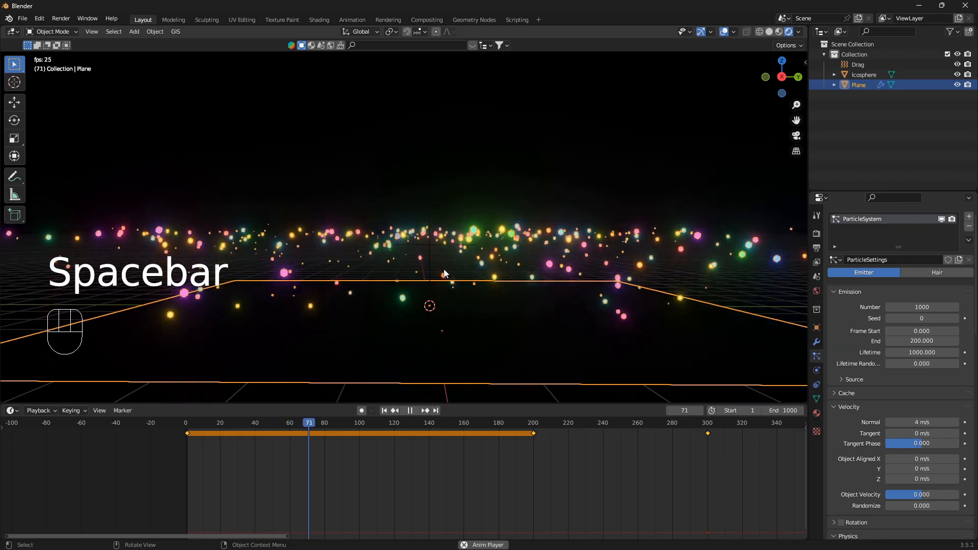
{"action": "key", "text": "space"}
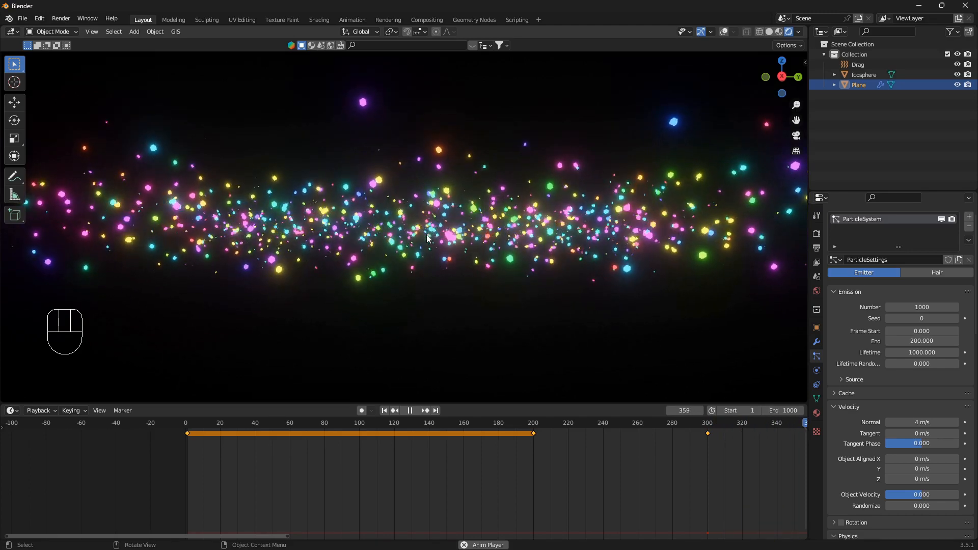
{"action": "left_click", "coordinate": [410, 411]}
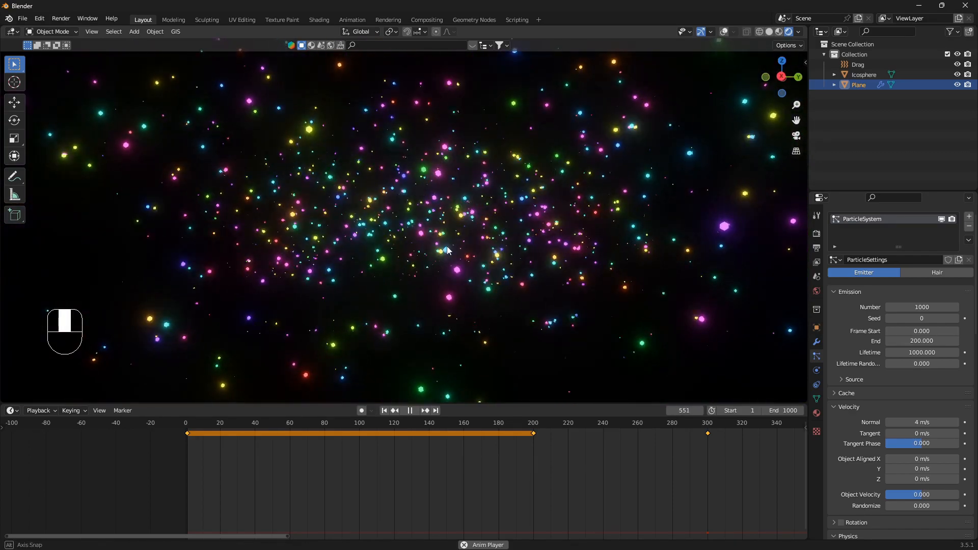
{"action": "key", "text": "shift+Left"}
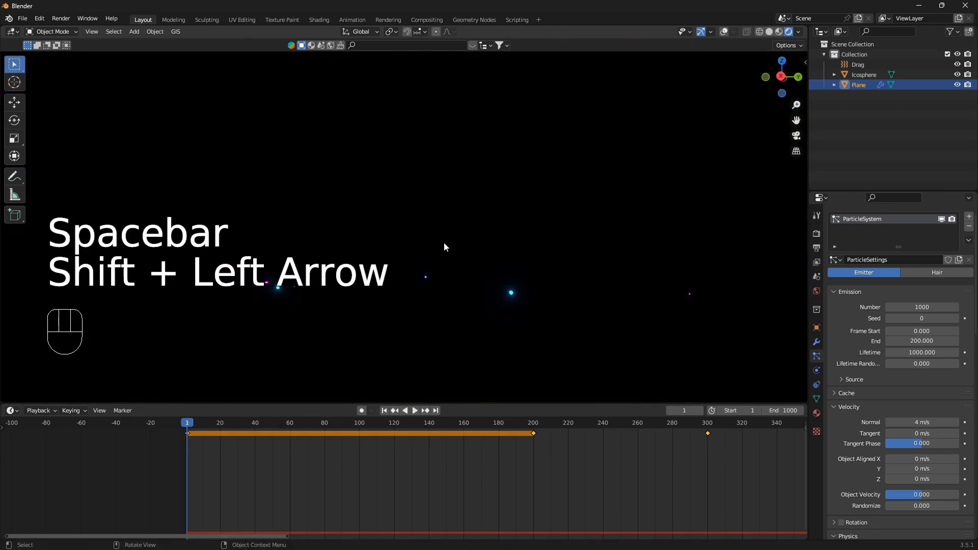
- Set the particles' Gravity field weight to 0 and play back to check they float, then rewind
{"action": "scroll", "scroll_direction": "down", "scroll_amount": 3}
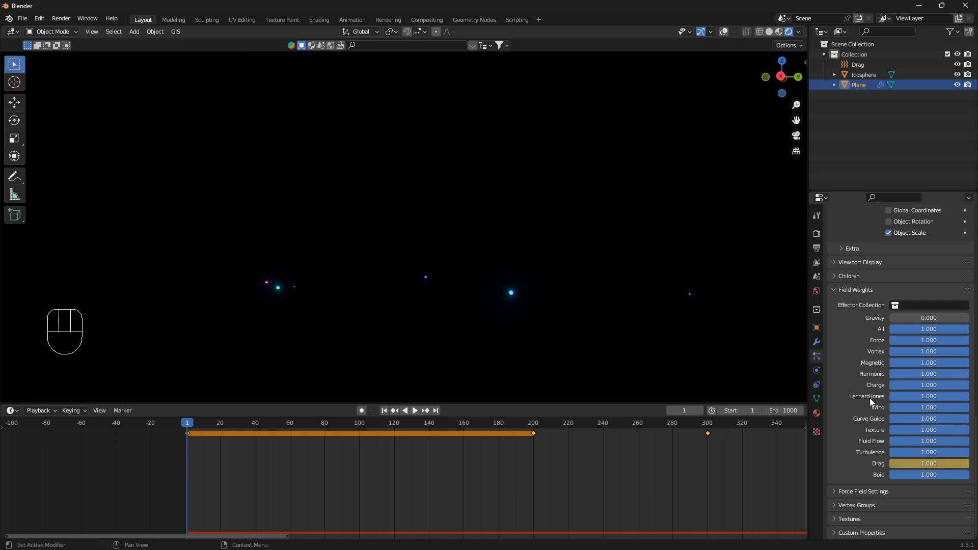
{"action": "mouse_move", "coordinate": [954, 373]}
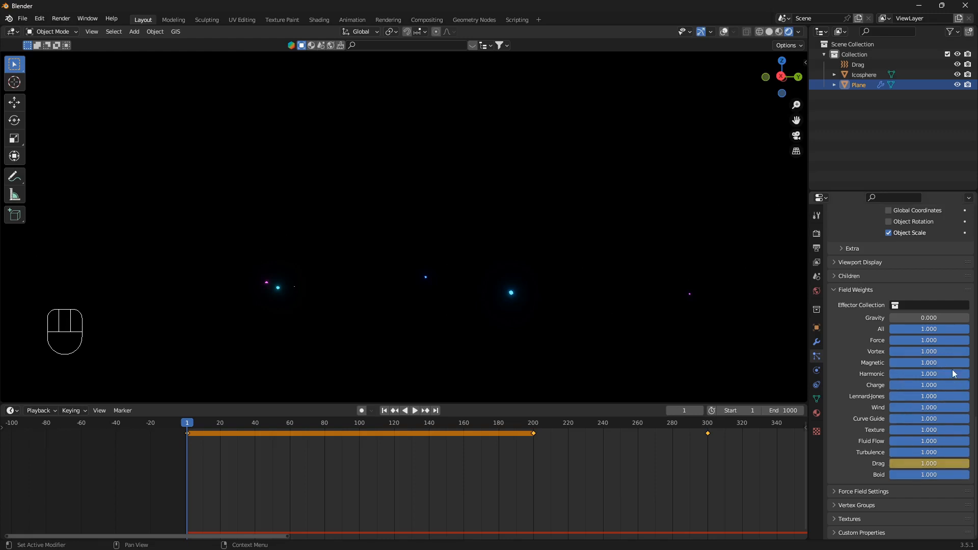
{"action": "mouse_move", "coordinate": [547, 285]}
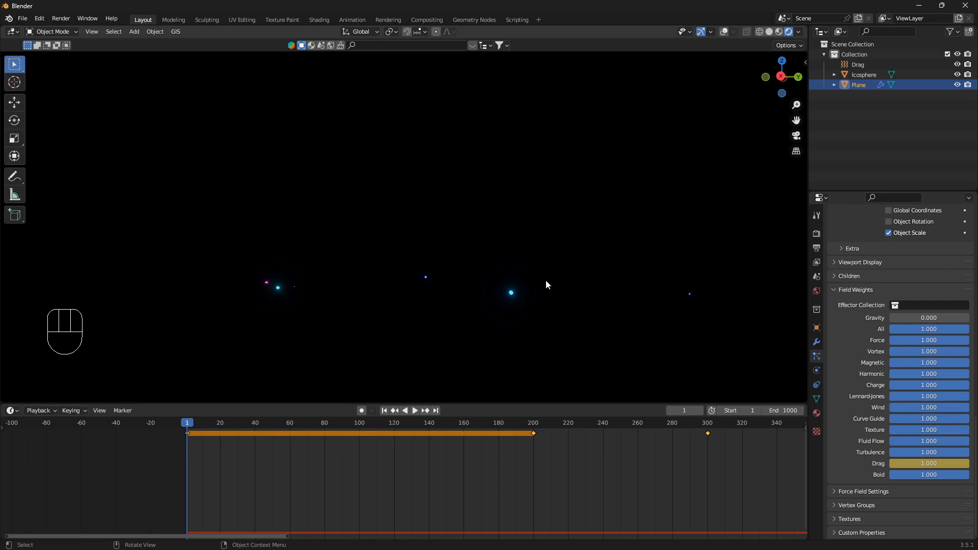
{"action": "key", "text": "space"}
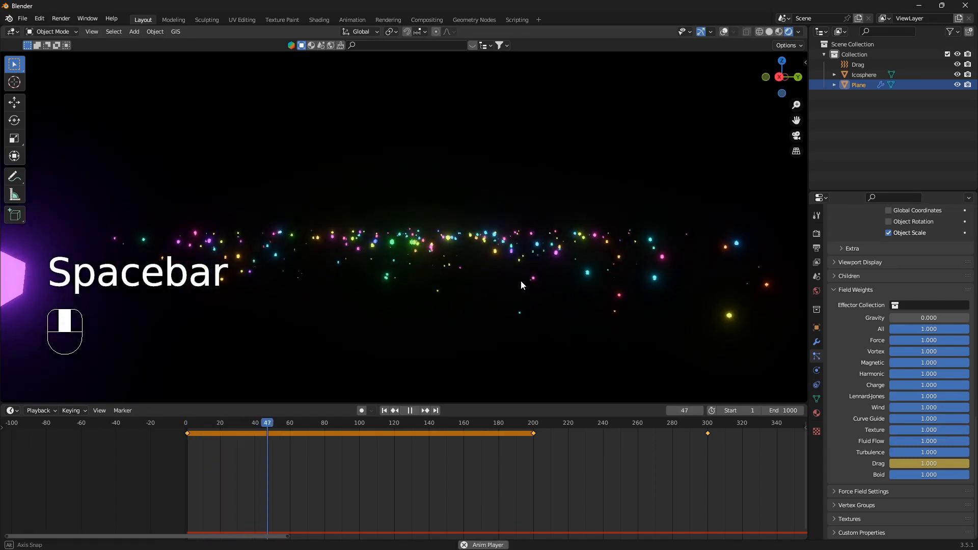
{"action": "key", "text": "space"}
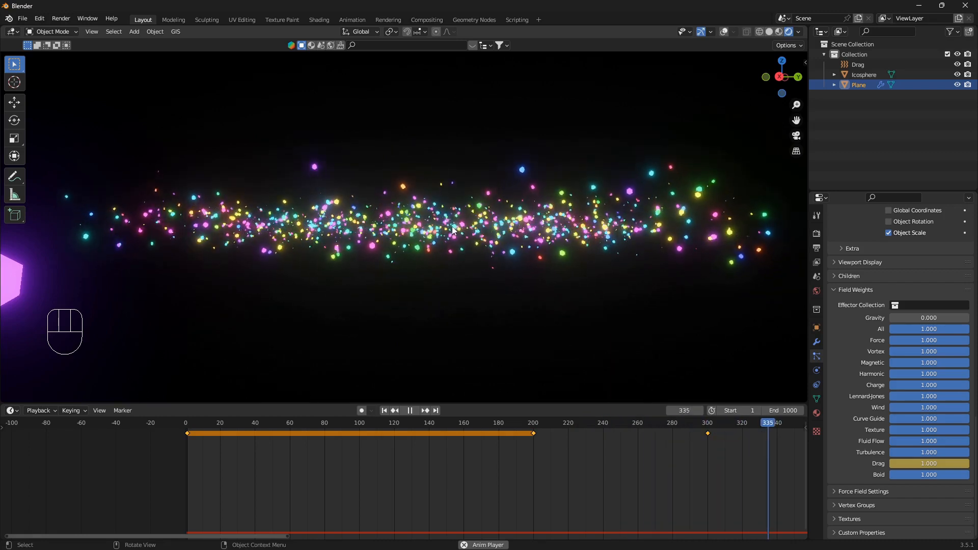
{"action": "left_click", "coordinate": [409, 409]}
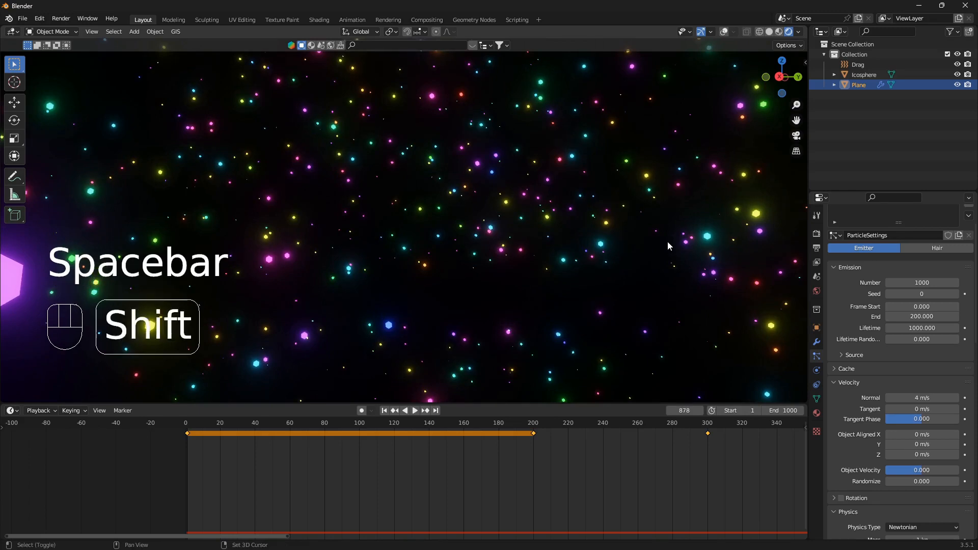
{"action": "key", "text": "shift+Left"}
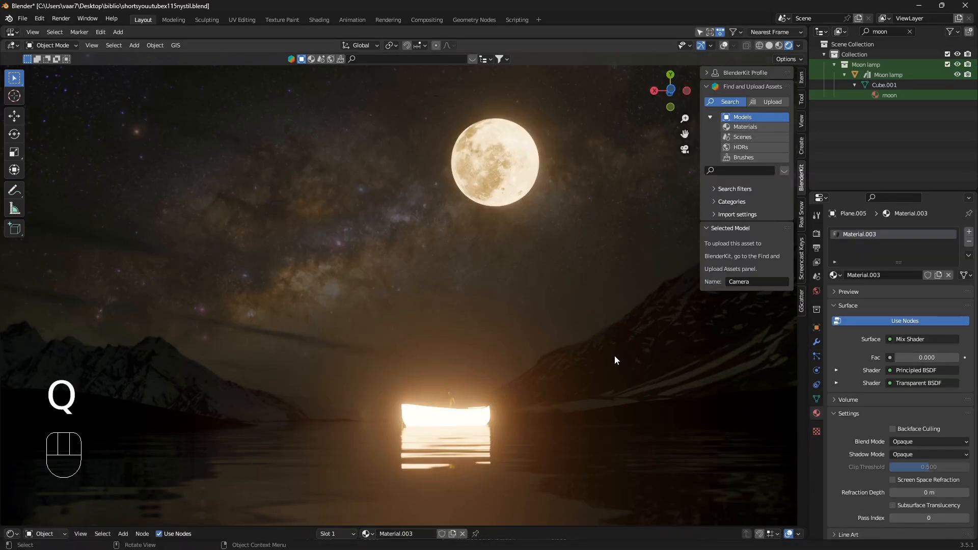
{"action": "key", "text": "space"}
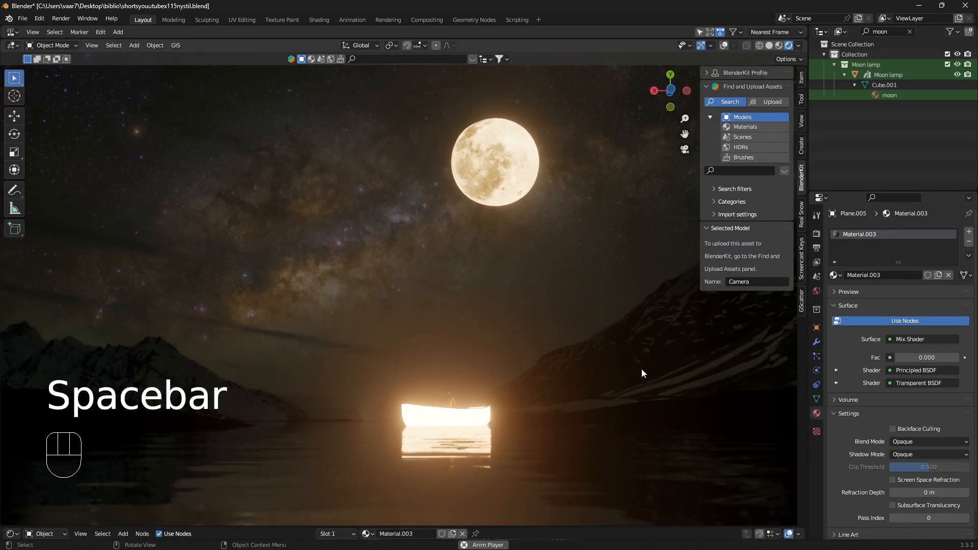
{"action": "key", "text": "space"}
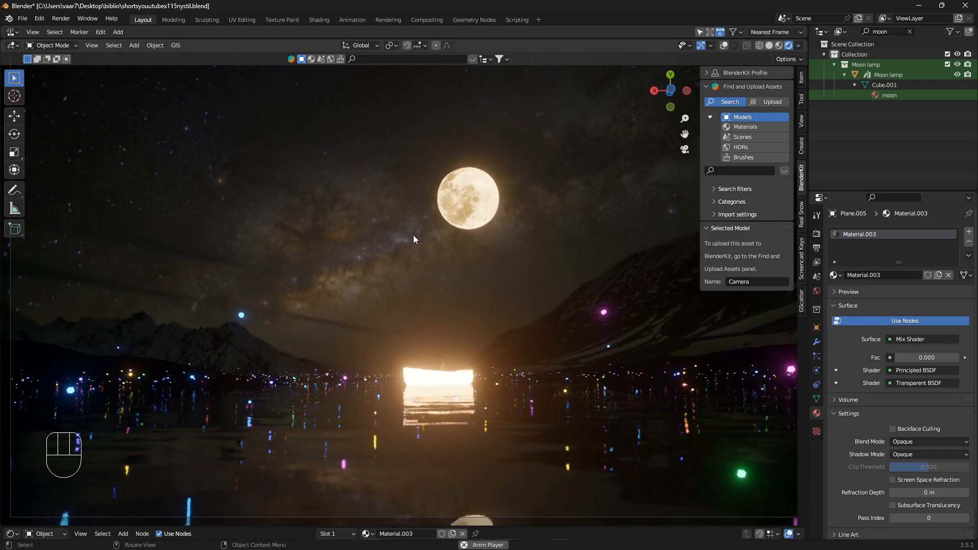
{"action": "key", "text": "space"}
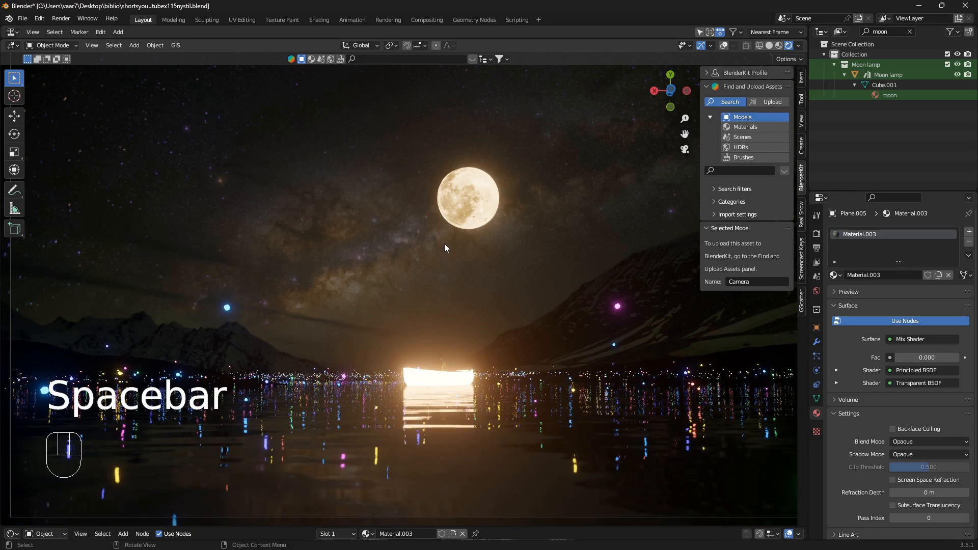
{"action": "scroll", "scroll_direction": "down", "scroll_amount": 3}
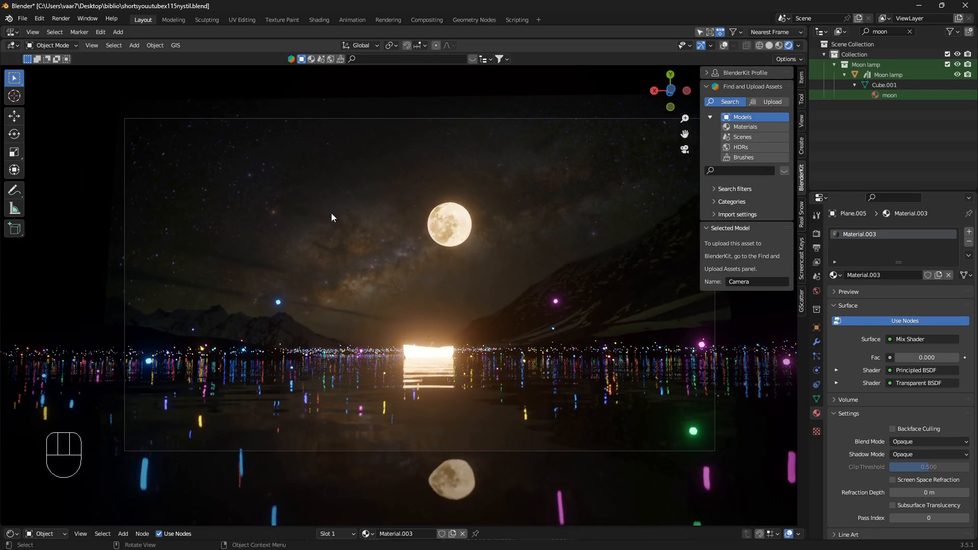
{"action": "mouse_move", "coordinate": [398, 408]}
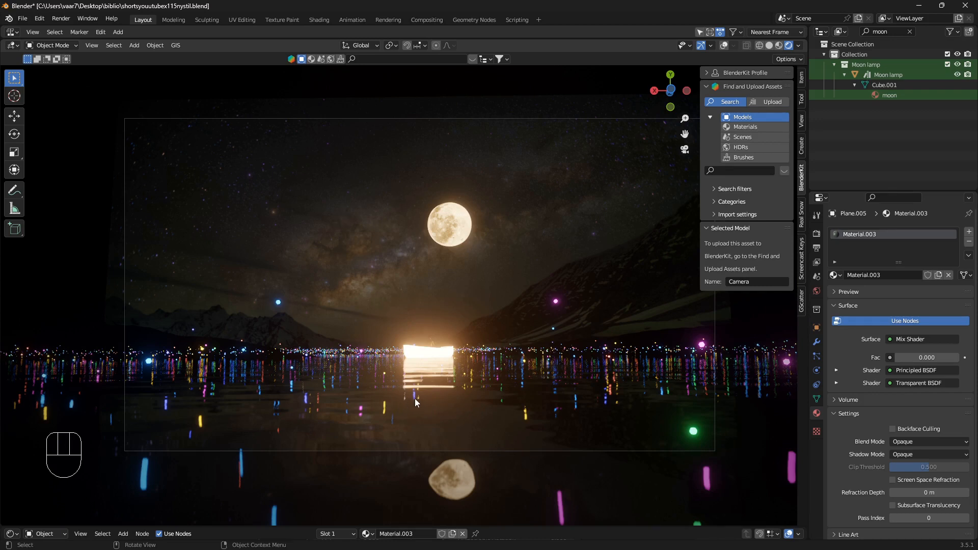
{"action": "mouse_move", "coordinate": [403, 402]}
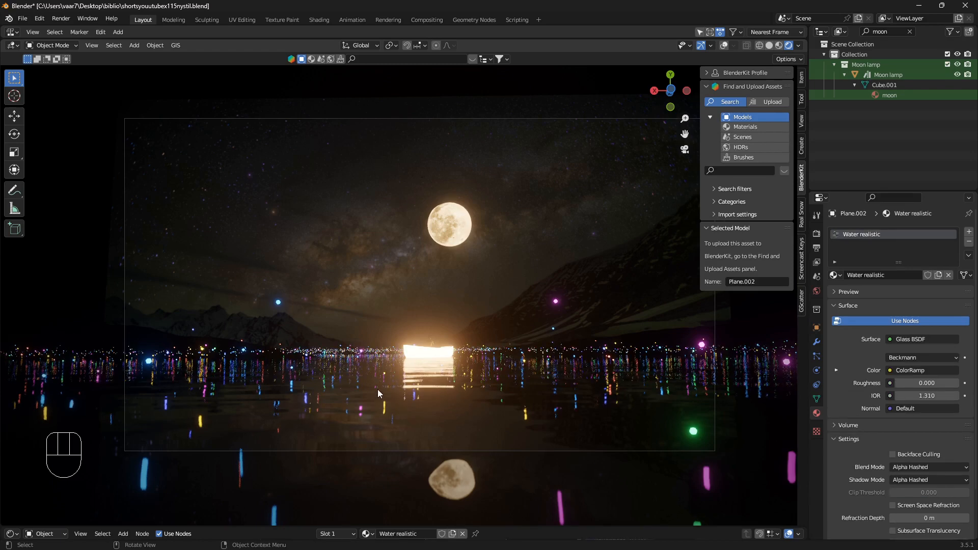
{"action": "key", "text": "shift"}
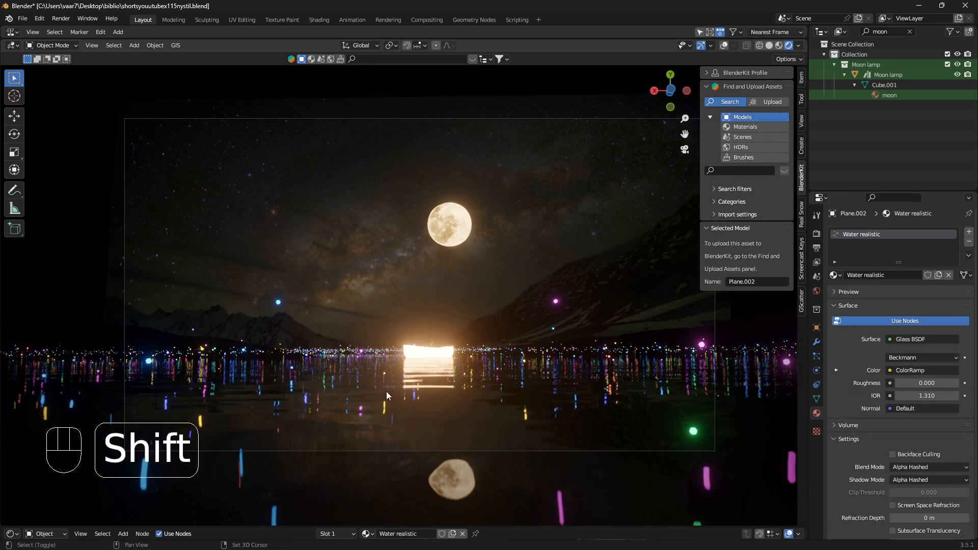
{"action": "key", "text": "shift+Left"}
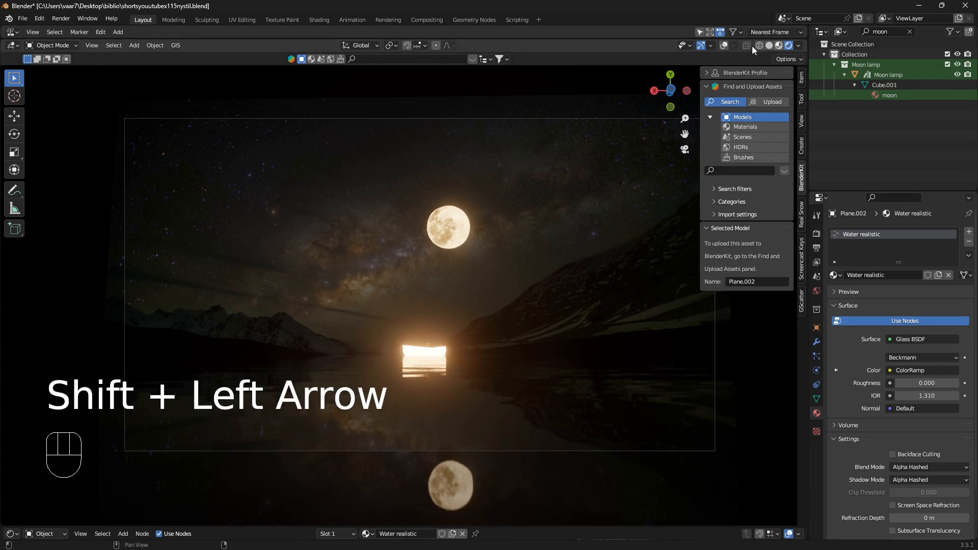
- Unhide the lake plane and give its 'Water realistic' material Glass BSDF with ColorRamp tint, roughness 0, IOR 1.310
{"action": "key", "text": "h"}
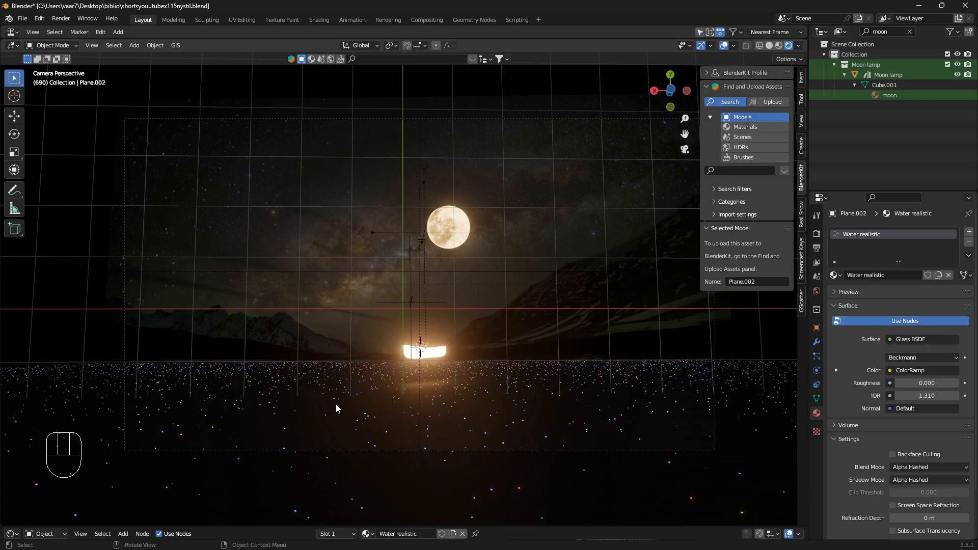
{"action": "key", "text": "ctrl"}
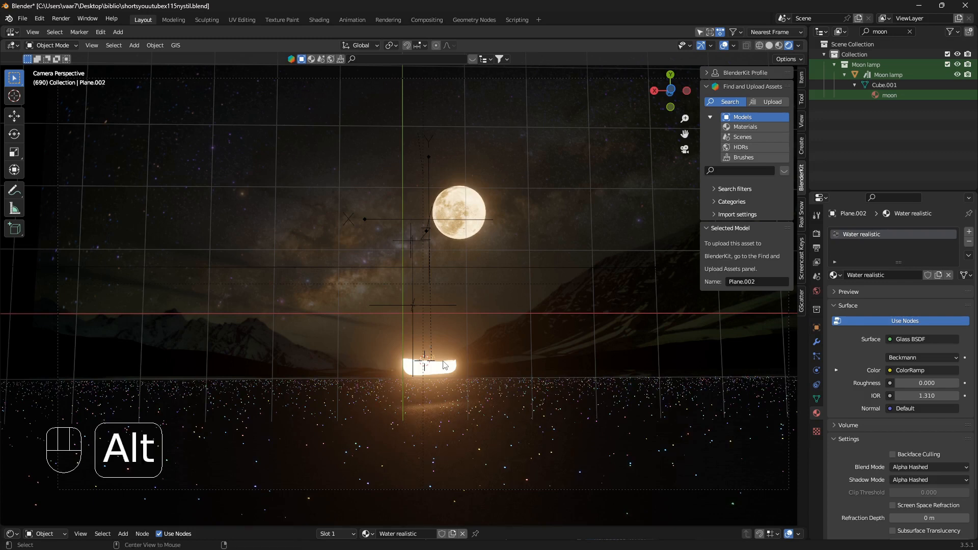
{"action": "key", "text": "alt+h"}
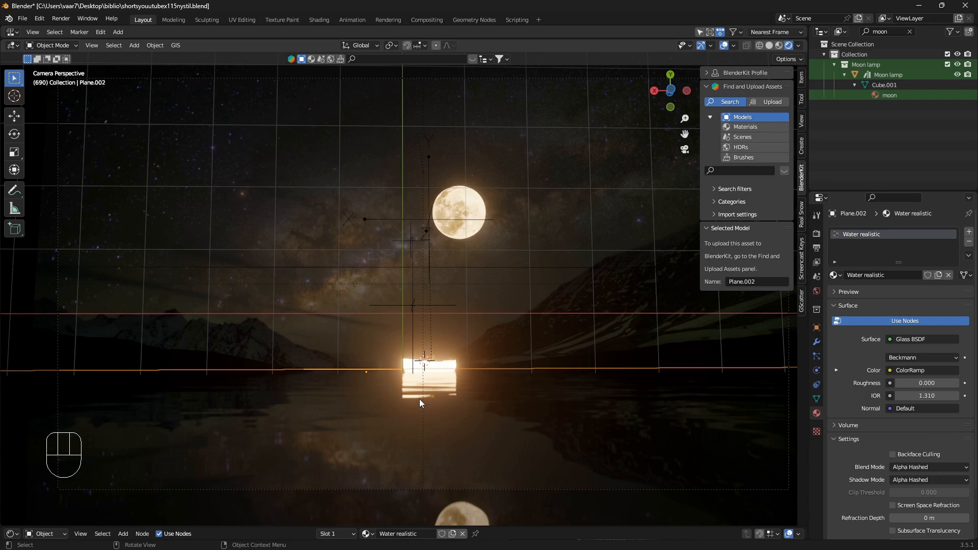
{"action": "mouse_move", "coordinate": [408, 390]}
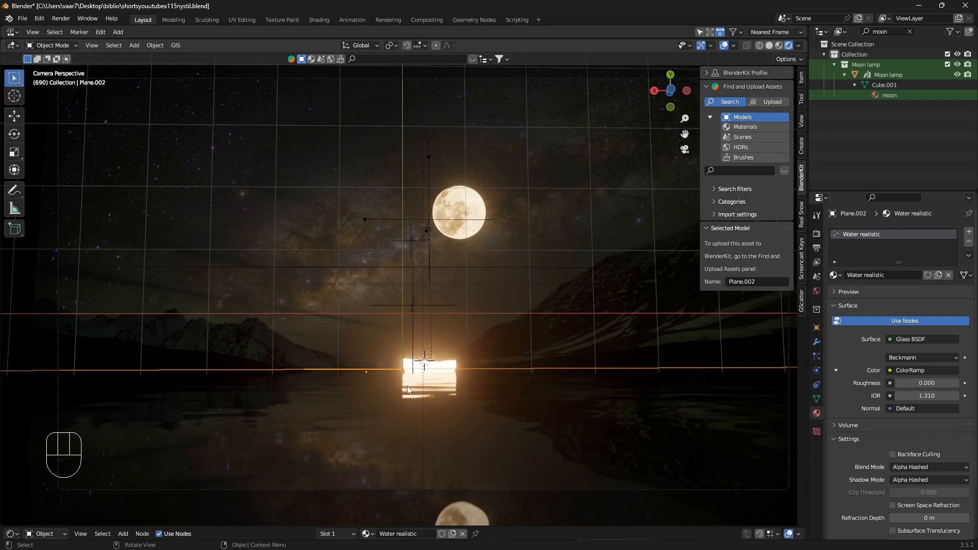
{"action": "mouse_move", "coordinate": [520, 406]}
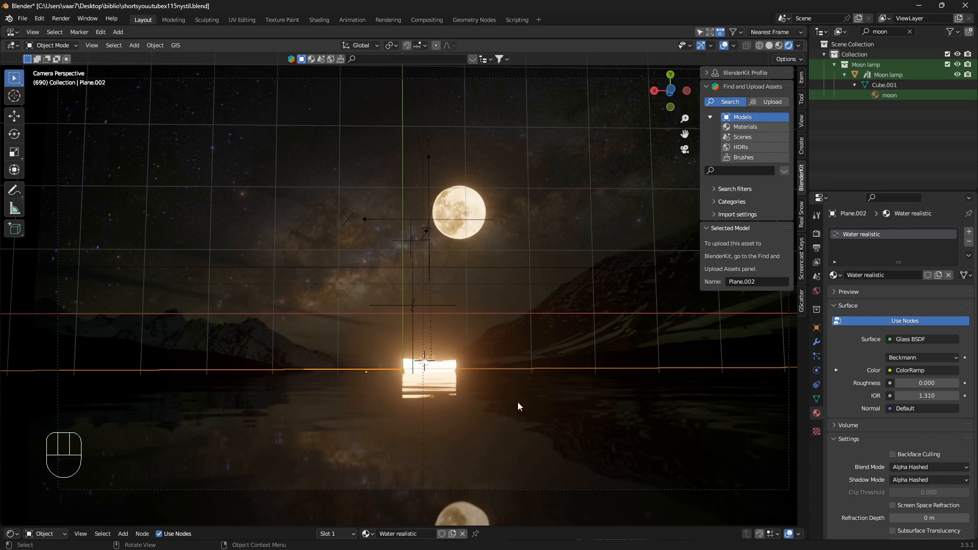
{"action": "mouse_move", "coordinate": [379, 405]}
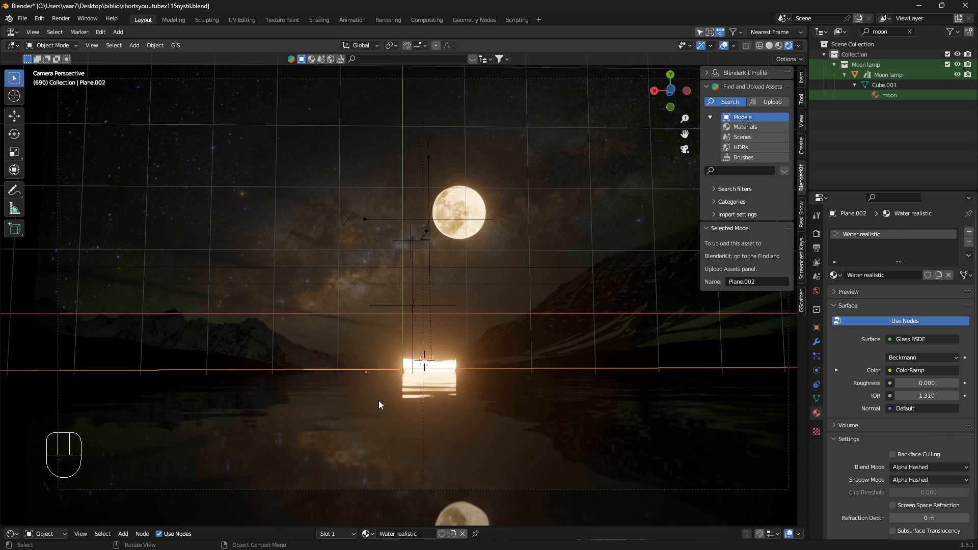
{"action": "mouse_move", "coordinate": [355, 446]}
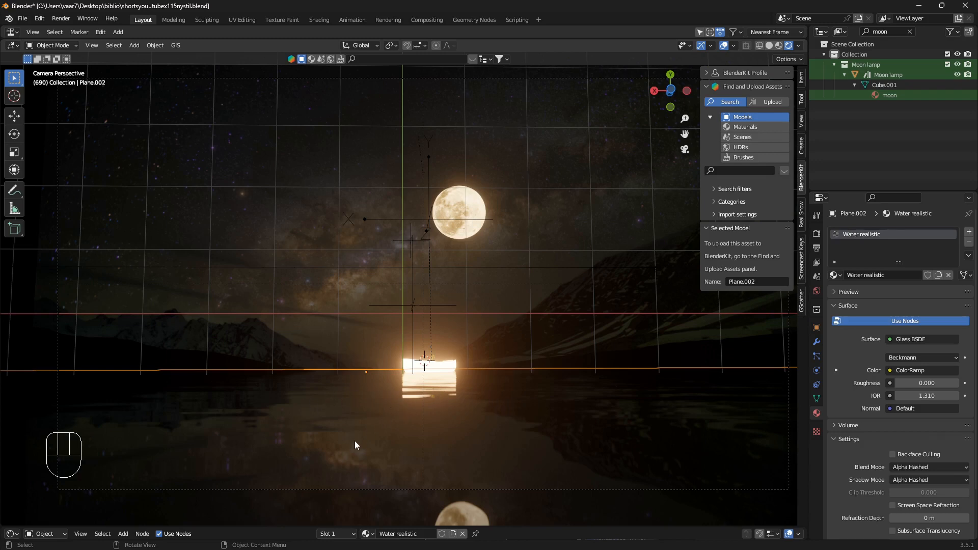
{"action": "mouse_move", "coordinate": [291, 432]}
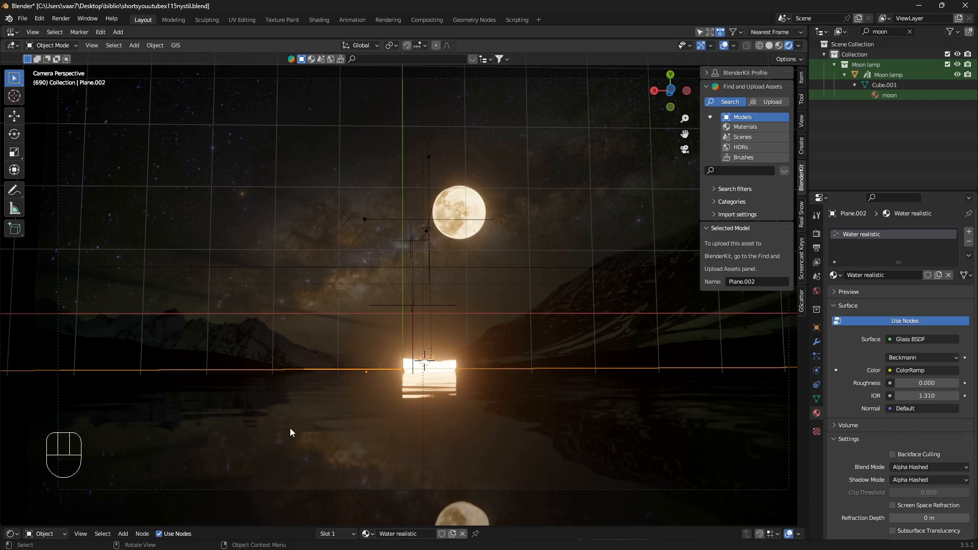
{"action": "mouse_move", "coordinate": [379, 415]}
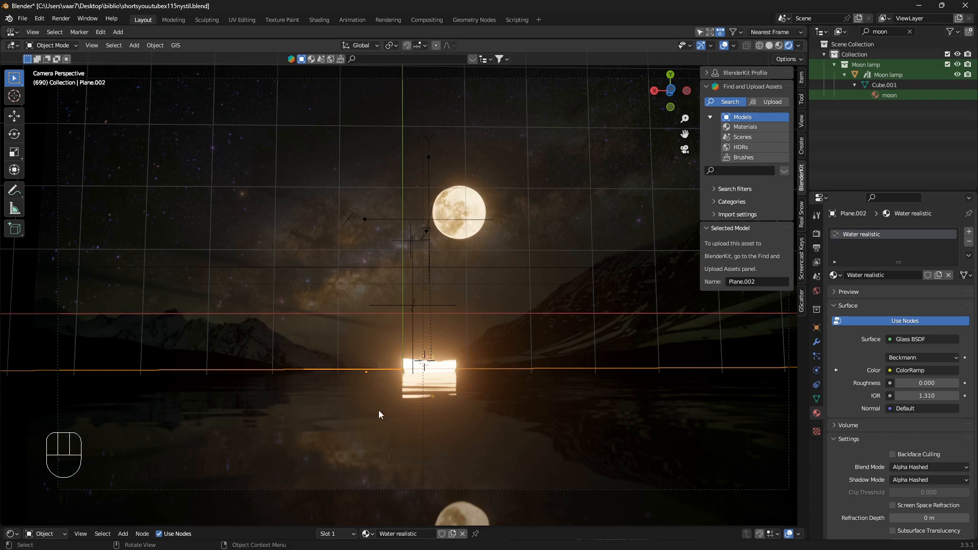
{"action": "mouse_move", "coordinate": [306, 382]}
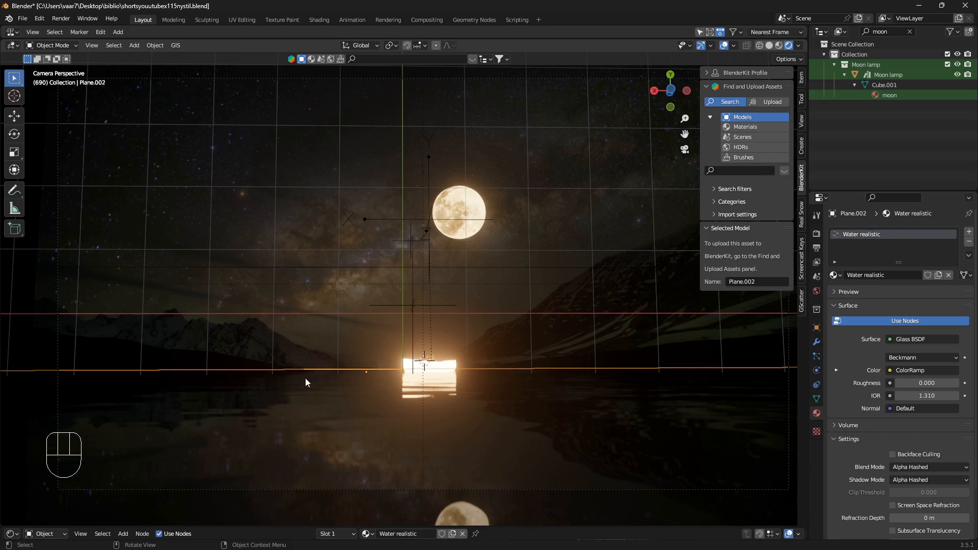
{"action": "mouse_move", "coordinate": [346, 413]}
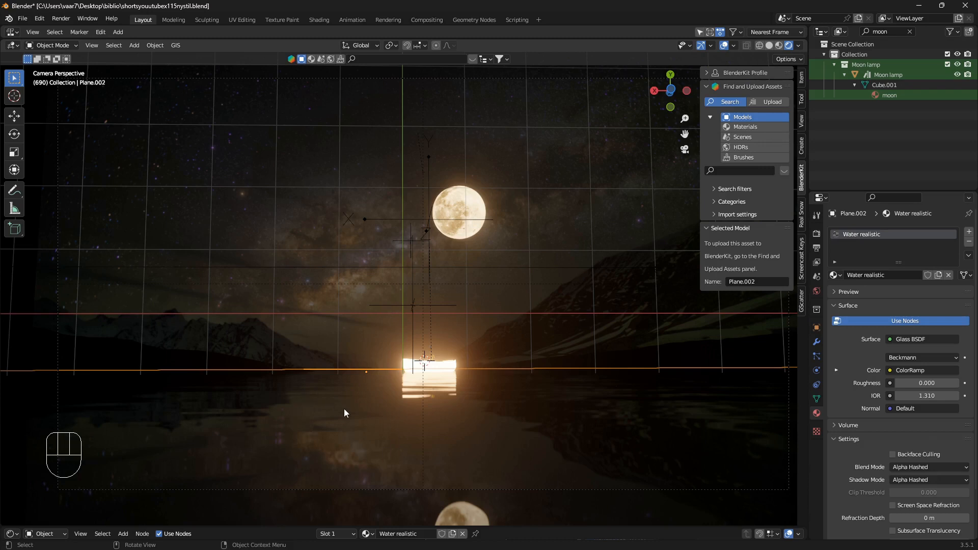
{"action": "mouse_move", "coordinate": [422, 403]}
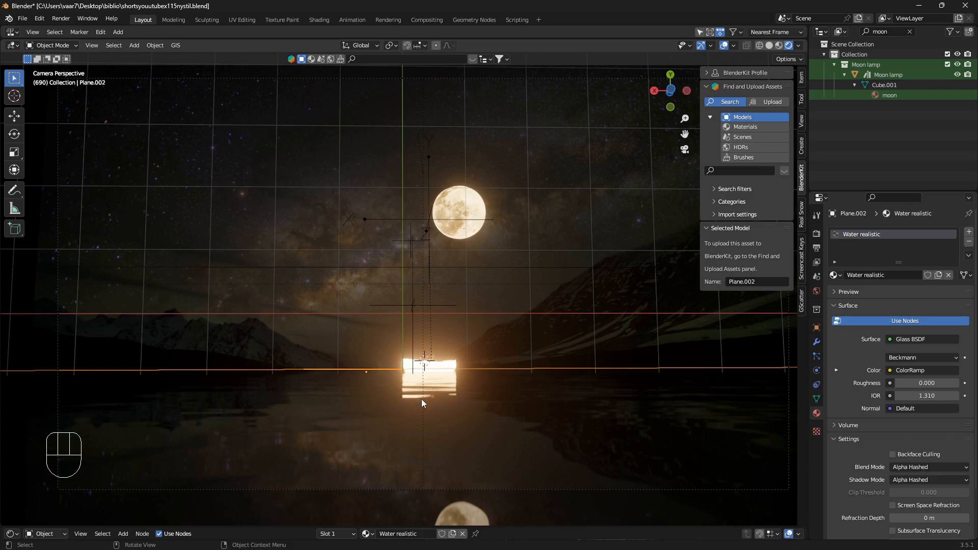
{"action": "key", "text": "alt"}
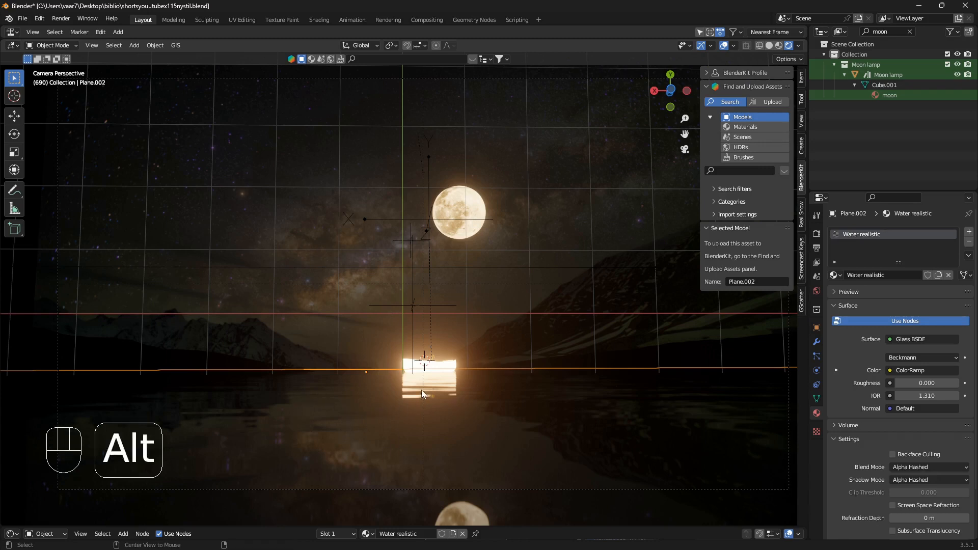
- Select the mountain silhouette landscapes and move them about 5.7 m along the horizon
{"action": "key", "text": "alt+a"}
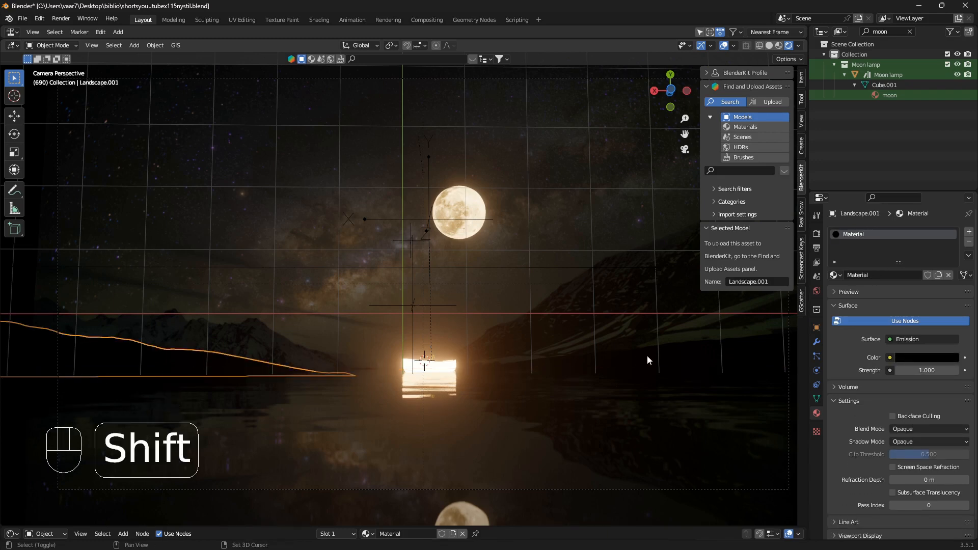
{"action": "key", "text": "g"}
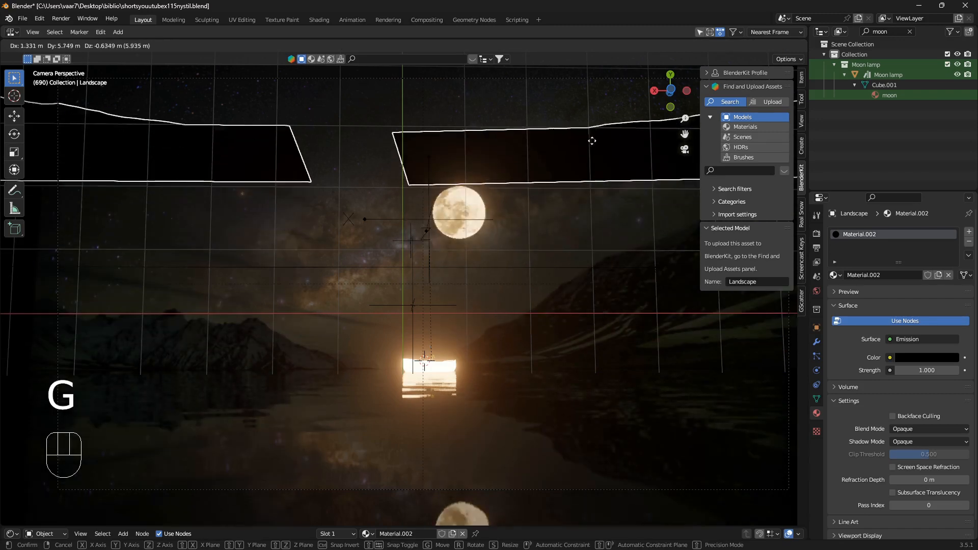
{"action": "mouse_move", "coordinate": [473, 330]}
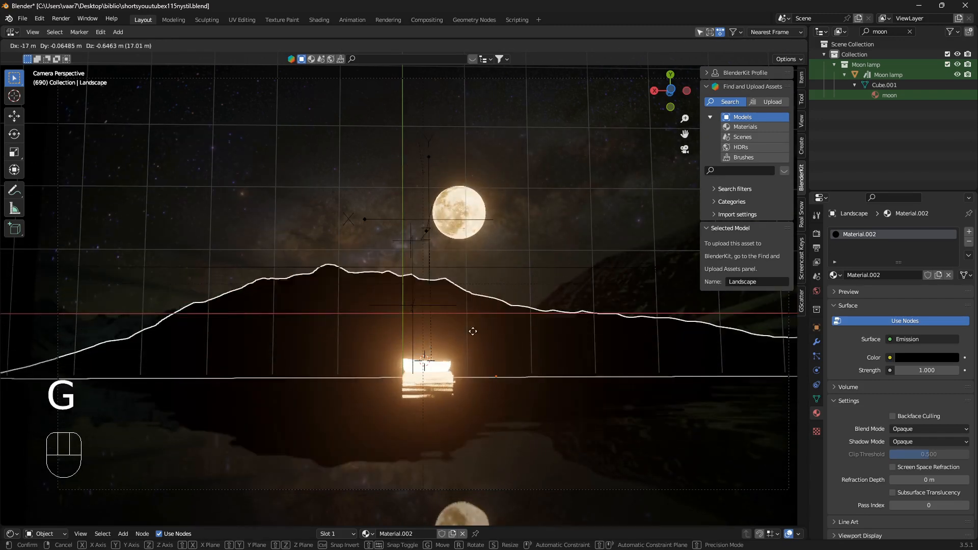
{"action": "mouse_move", "coordinate": [213, 301]}
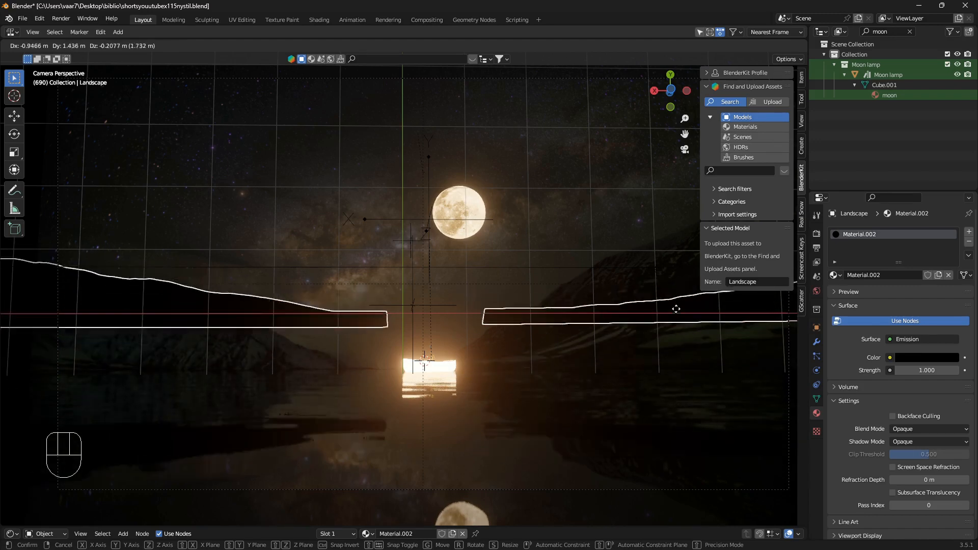
{"action": "mouse_move", "coordinate": [649, 324]}
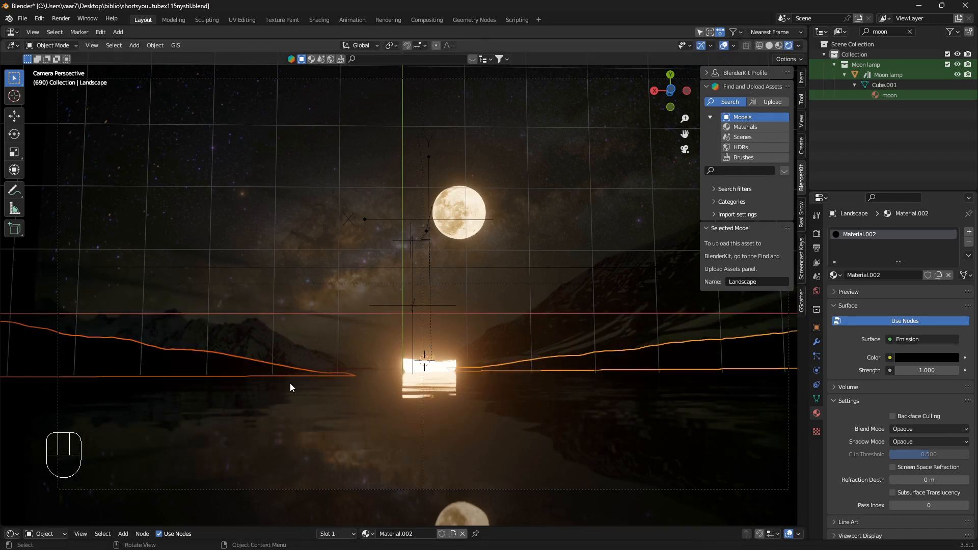
{"action": "mouse_move", "coordinate": [359, 391]}
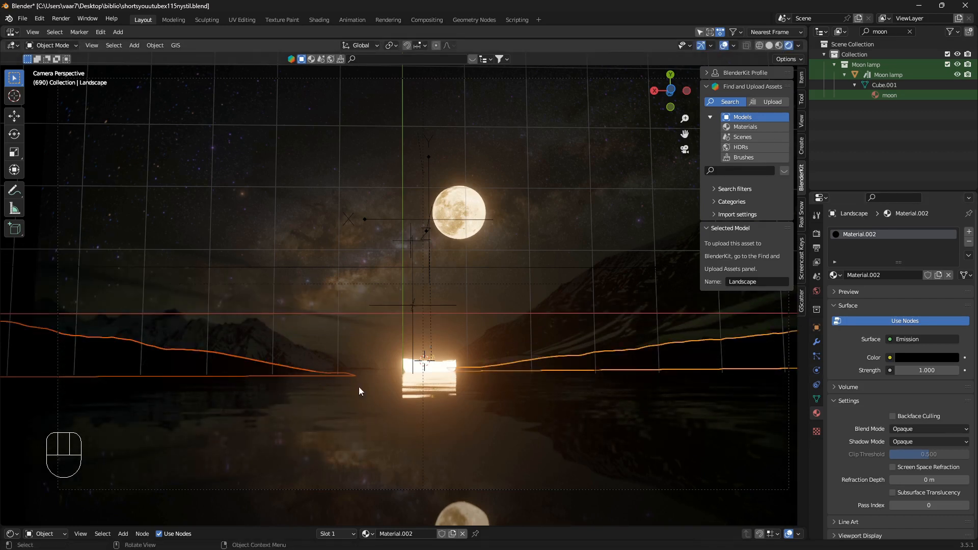
{"action": "mouse_move", "coordinate": [476, 430]}
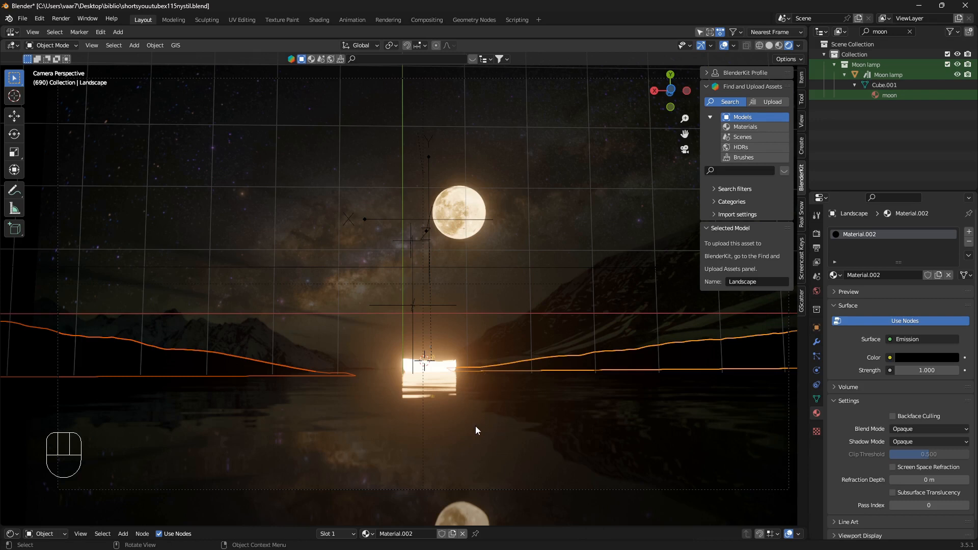
{"action": "mouse_move", "coordinate": [438, 394]}
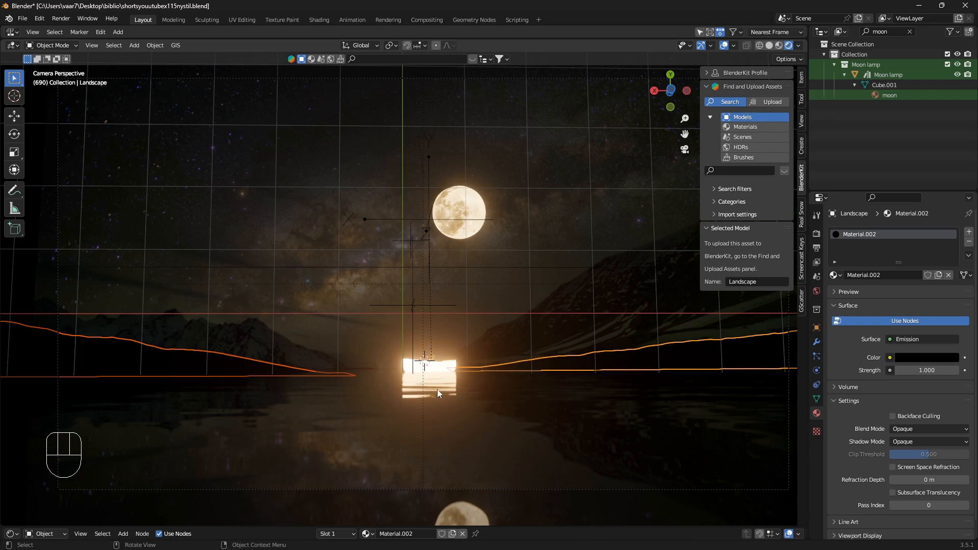
{"action": "mouse_move", "coordinate": [474, 269]}
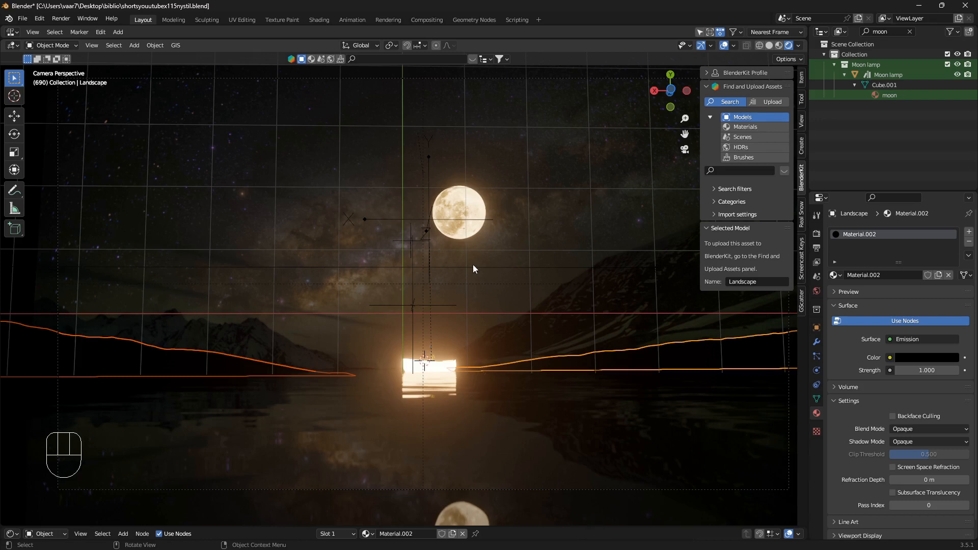
{"action": "mouse_move", "coordinate": [461, 380]}
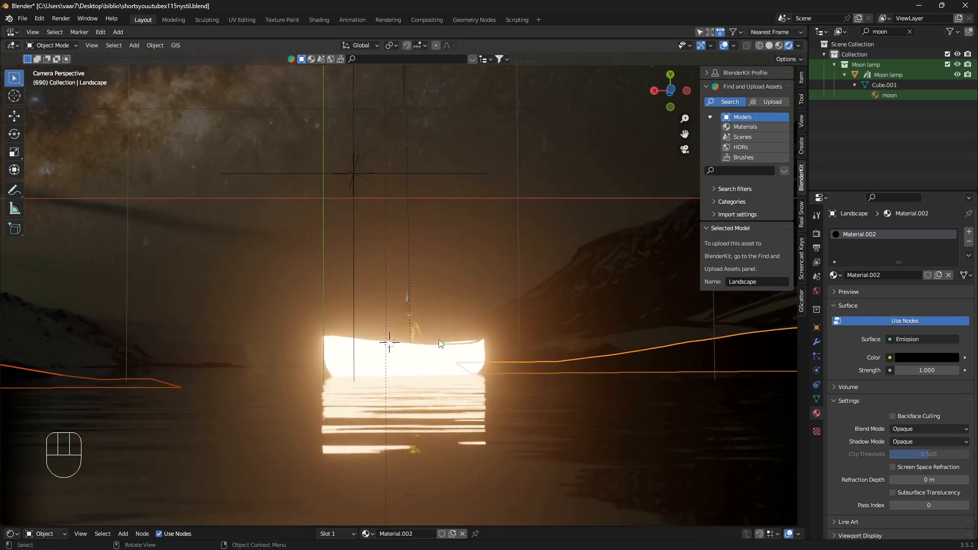
- Zoom on the lit boat and play the animation so glowing particles spread through the water
{"action": "key", "text": "alt+a"}
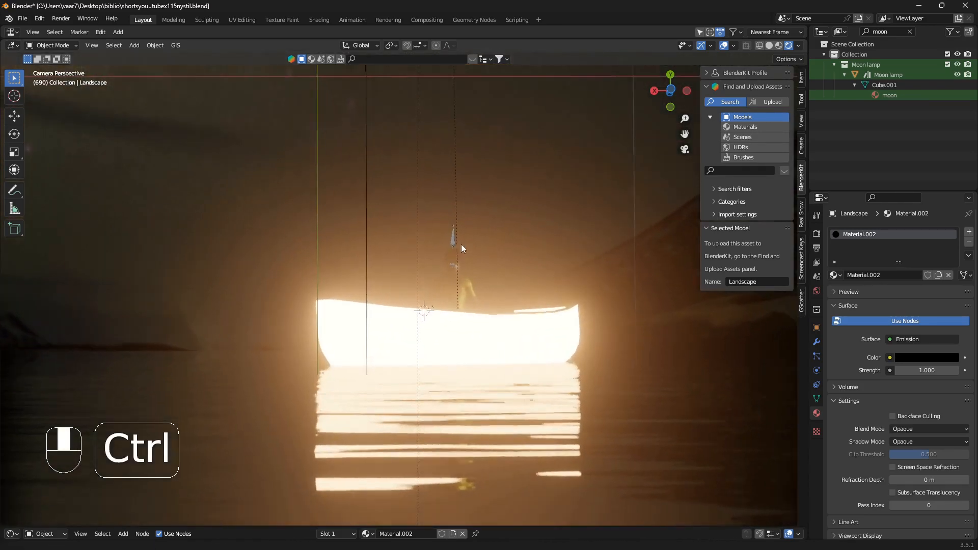
{"action": "key", "text": "space"}
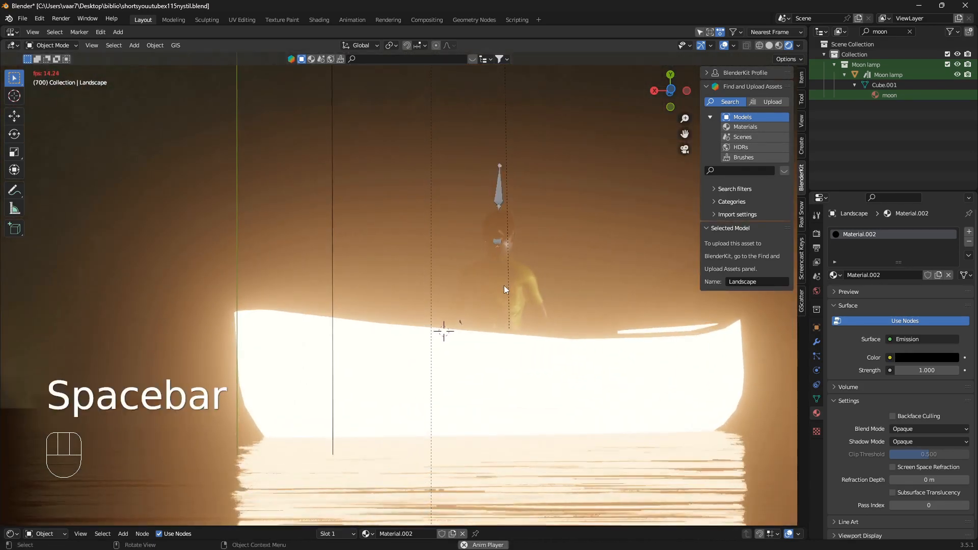
{"action": "key", "text": "space"}
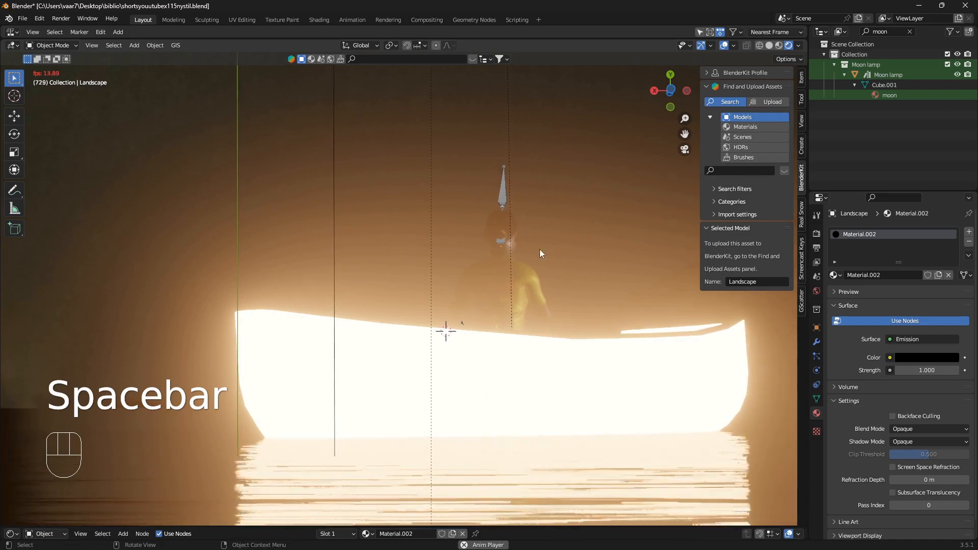
{"action": "key", "text": "space"}
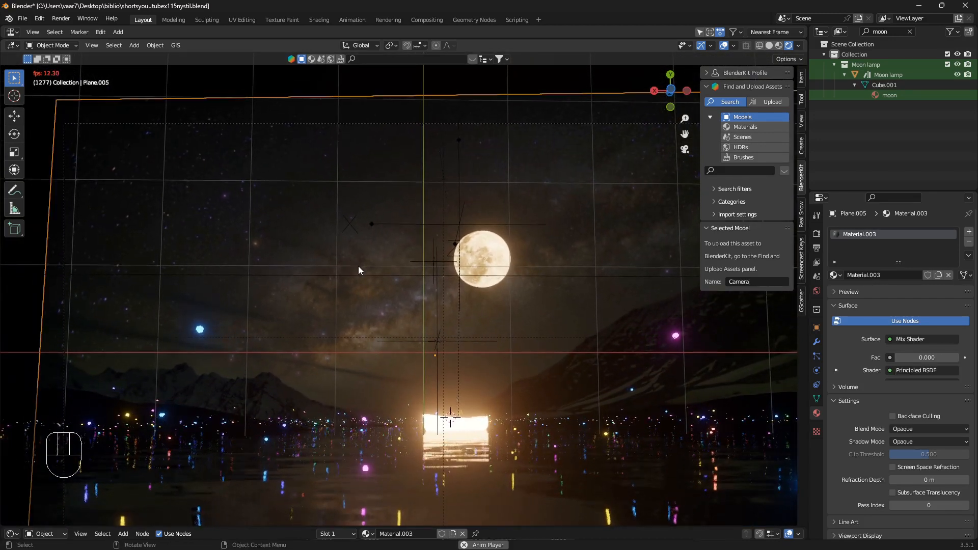
{"action": "key", "text": "s"}
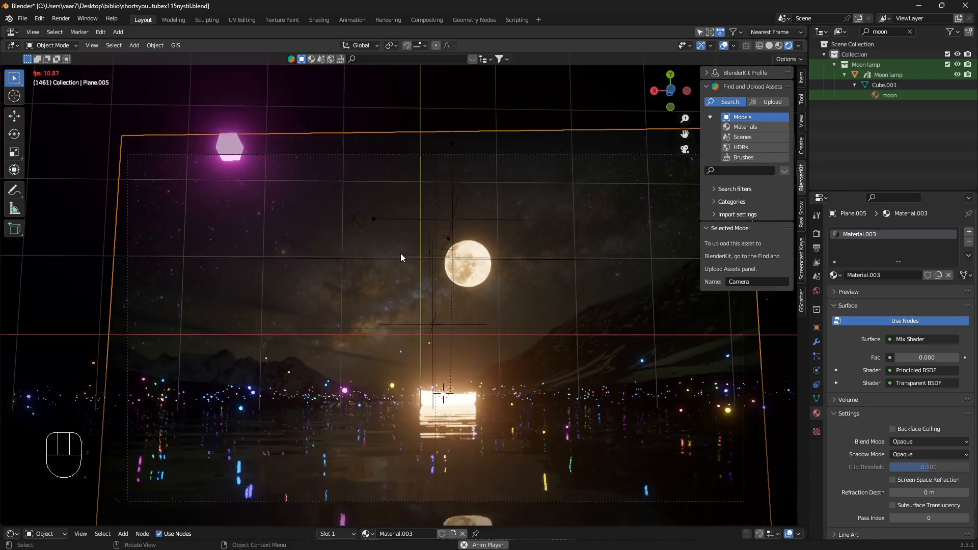
{"action": "mouse_move", "coordinate": [493, 299]}
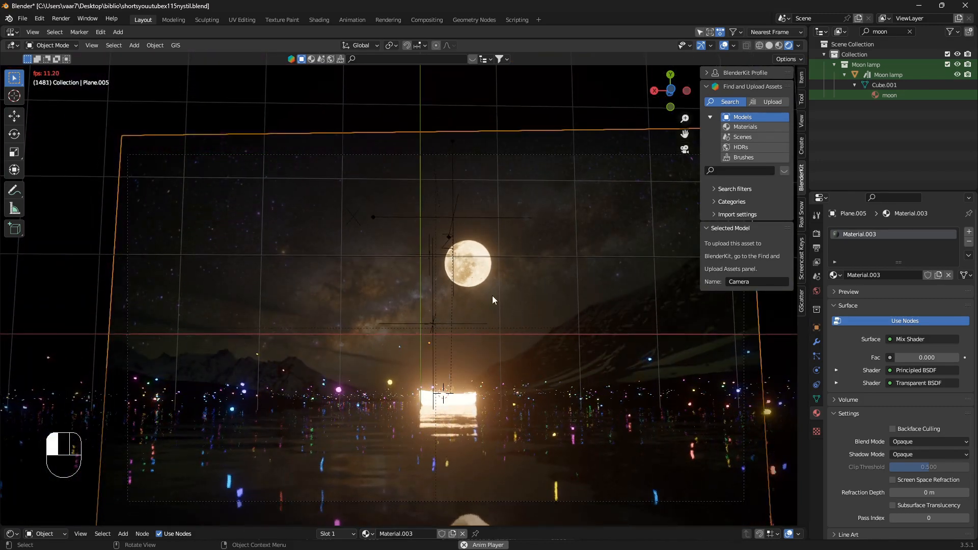
{"action": "key", "text": "s"}
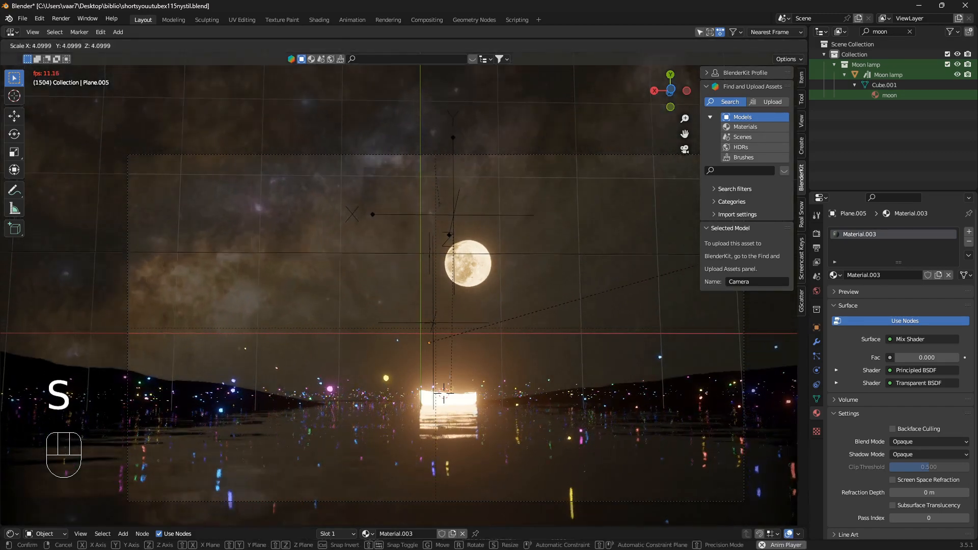
{"action": "left_click", "coordinate": [532, 246]}
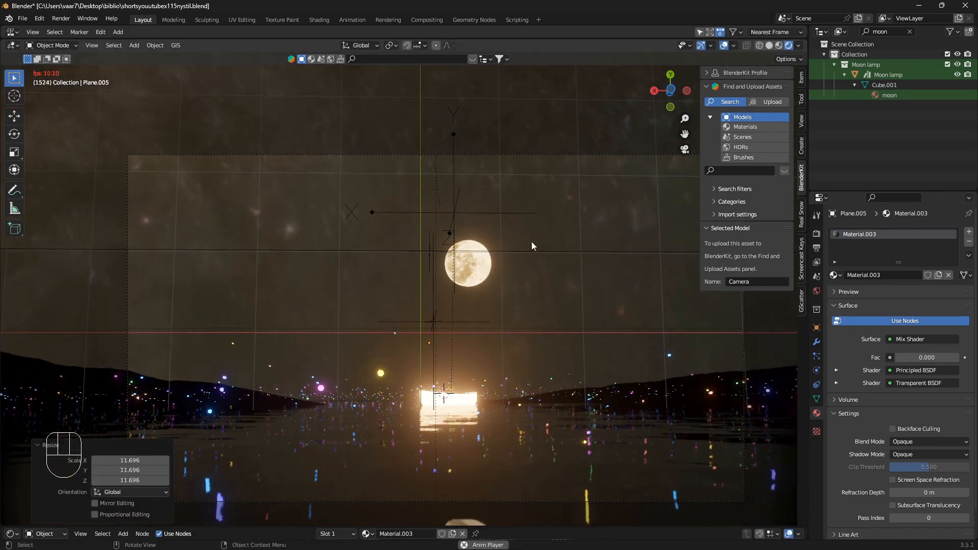
{"action": "key", "text": "s"}
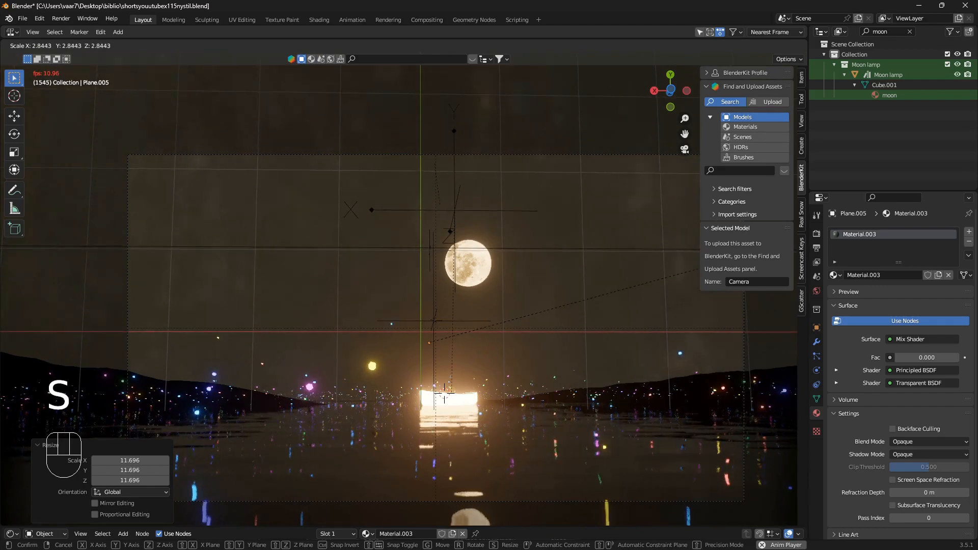
{"action": "mouse_move", "coordinate": [298, 213]}
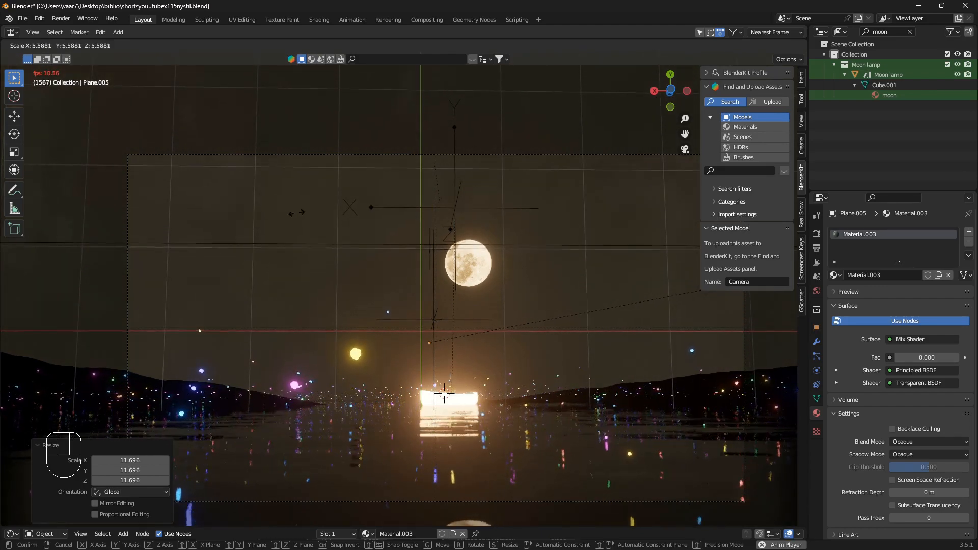
{"action": "mouse_move", "coordinate": [371, 221]}
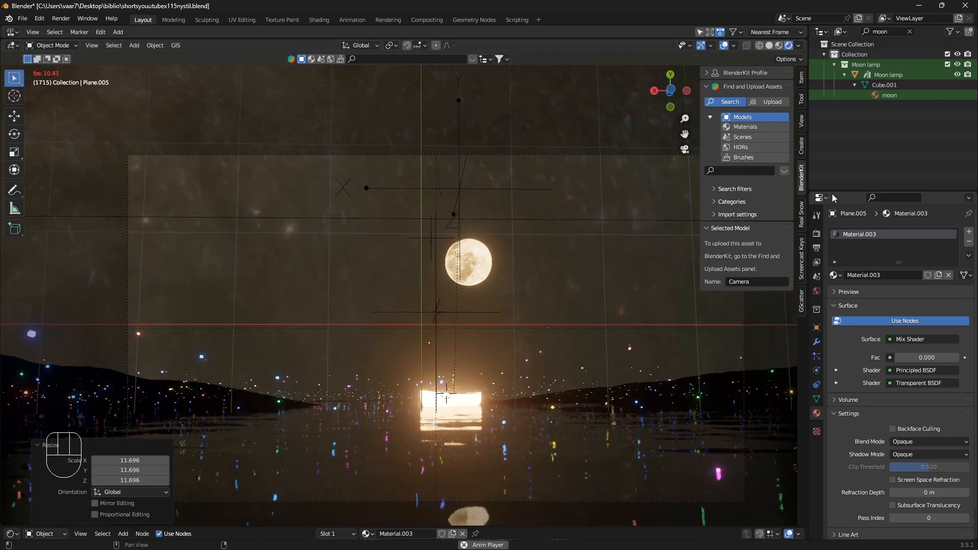
{"action": "key", "text": "ctrl+z"}
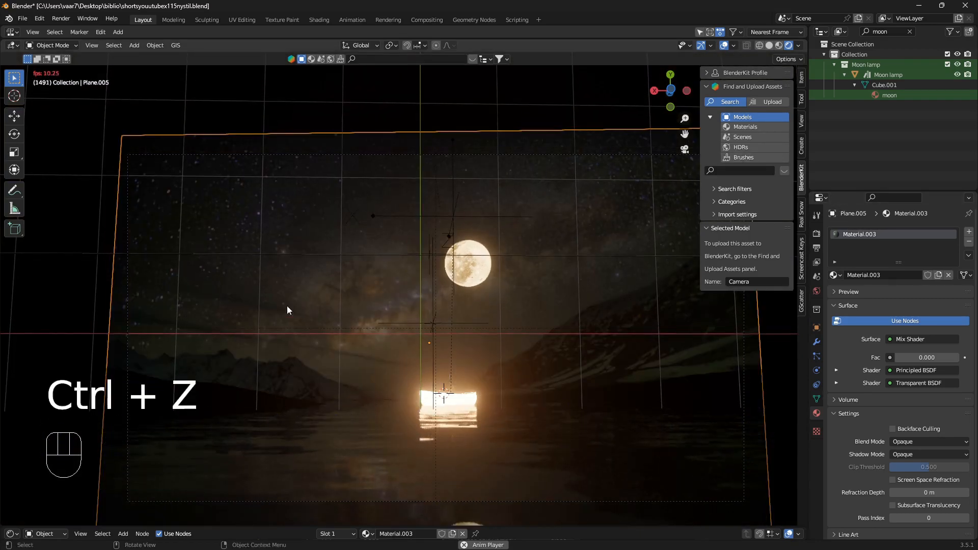
{"action": "key", "text": "ctrl+z"}
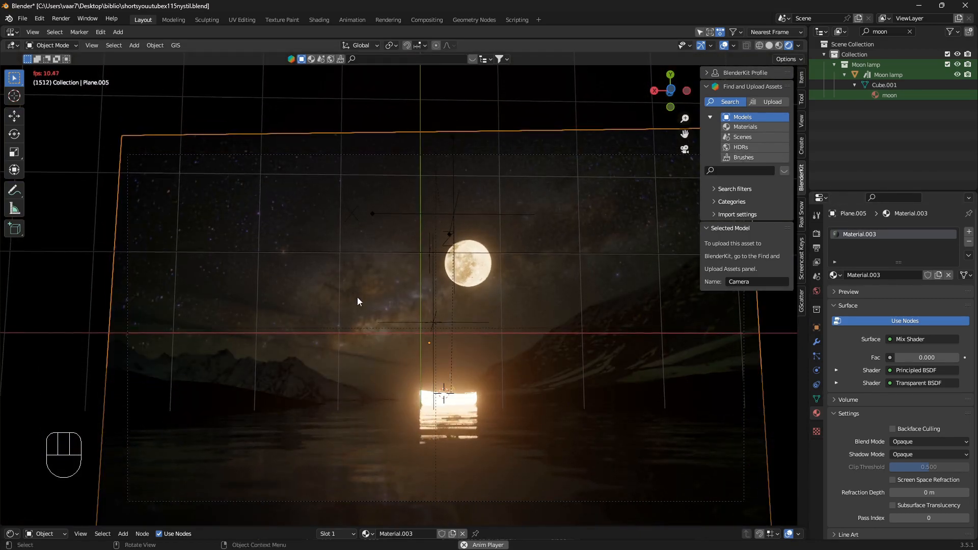
{"action": "key", "text": "ctrl"}
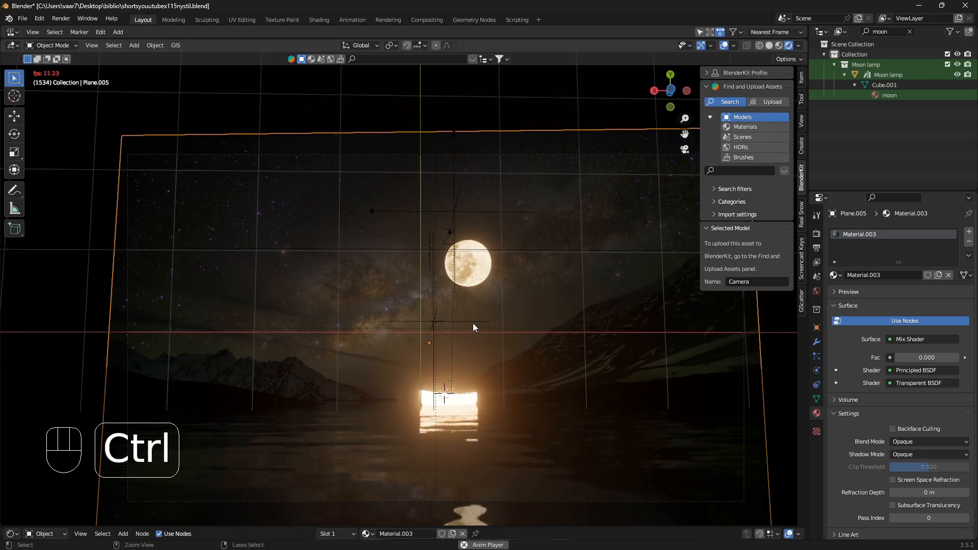